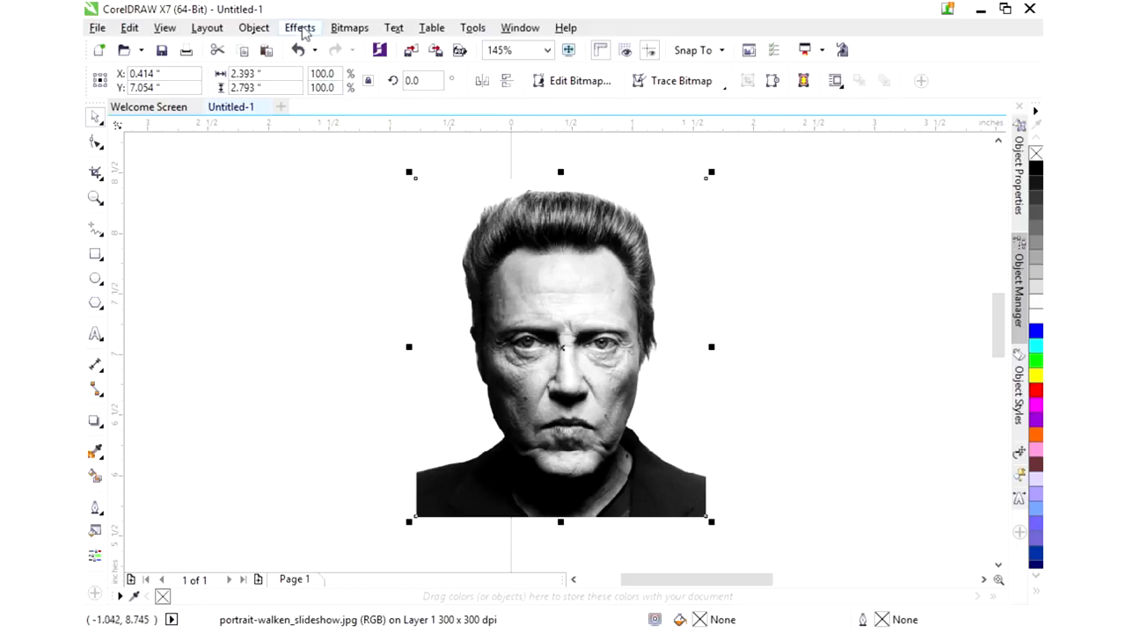
Launch Contrast Enhancement with preview and lower the white input point to 200.
click(299, 28)
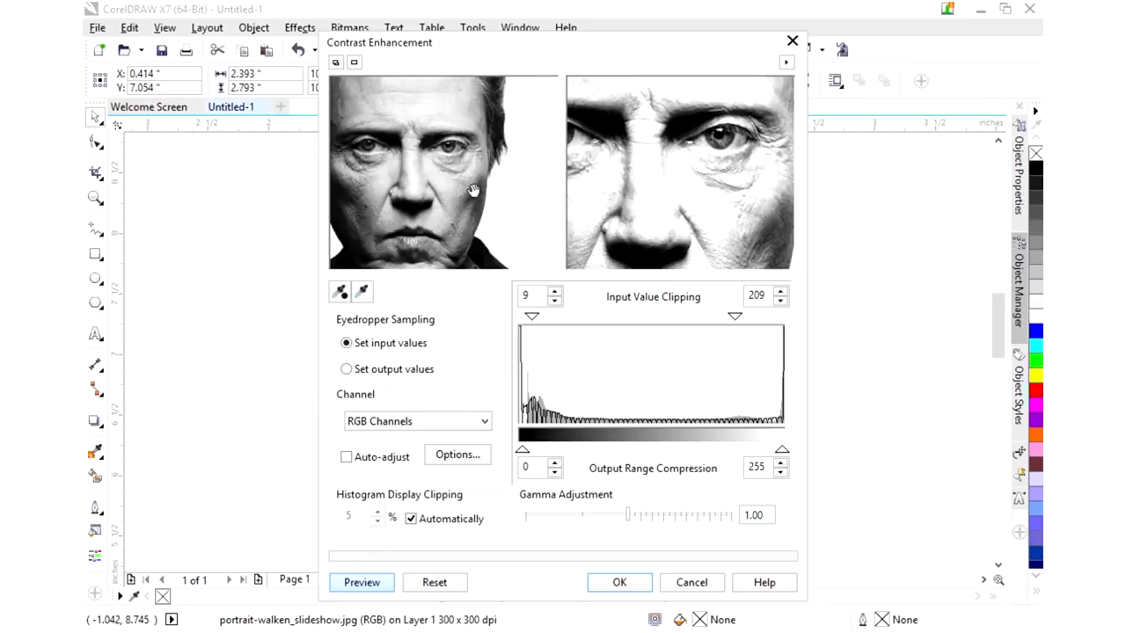
click(361, 582)
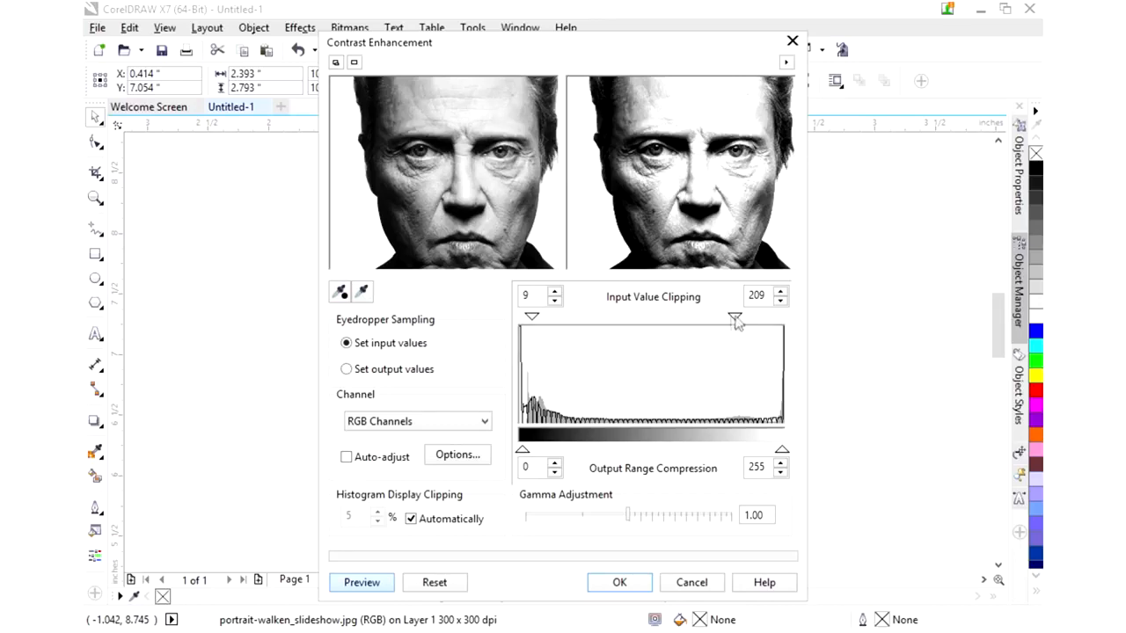
drag(736, 318, 783, 318)
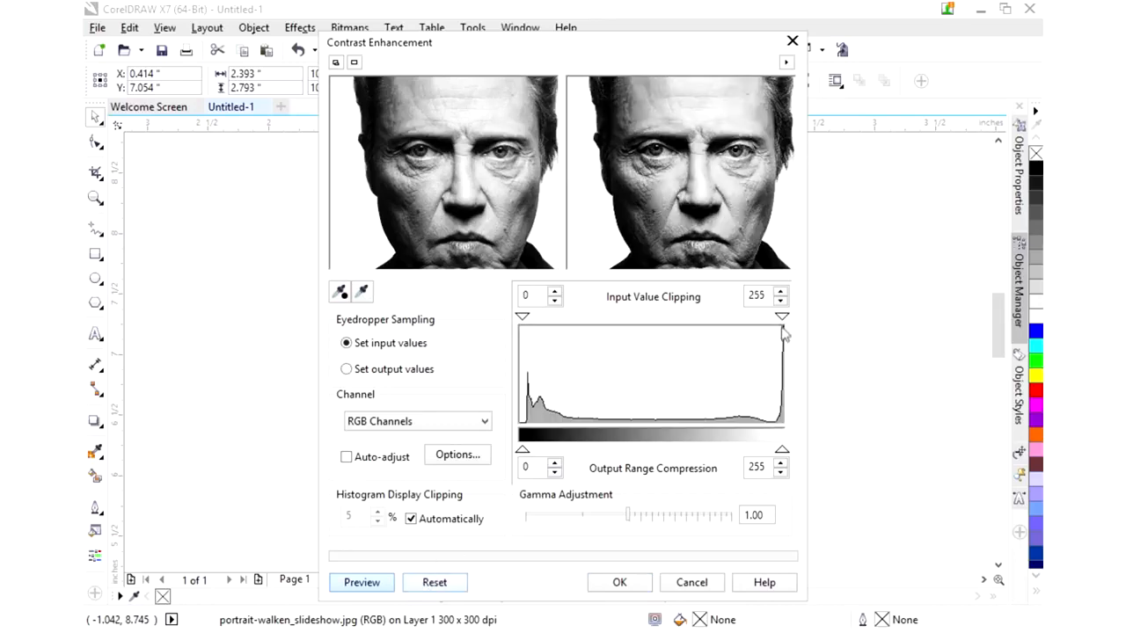
drag(783, 319, 756, 318)
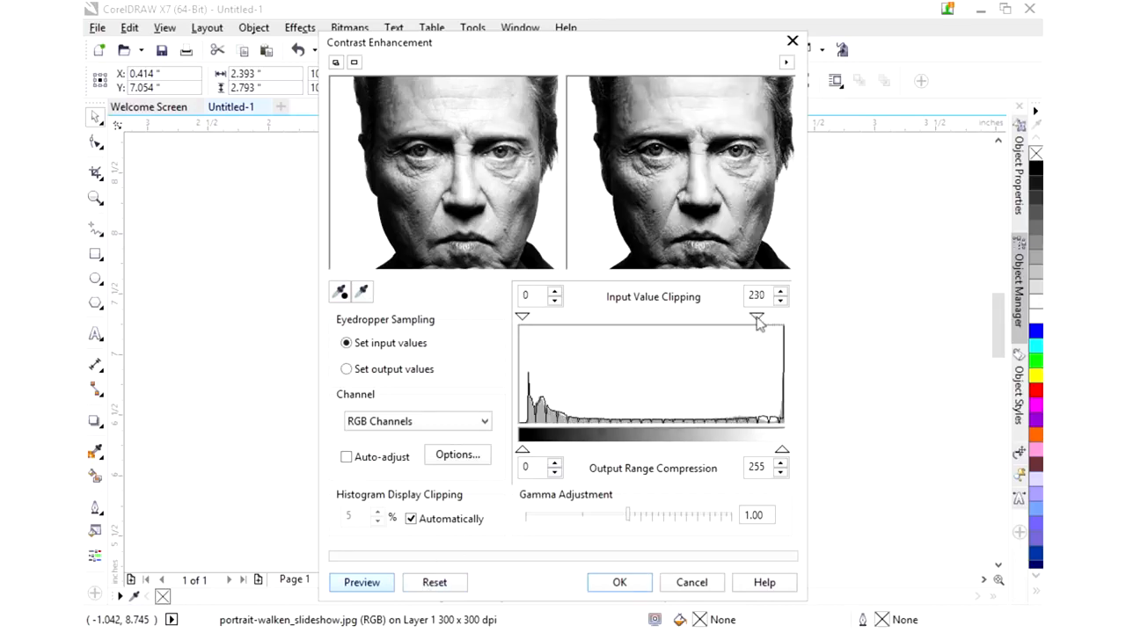
drag(757, 316, 737, 317)
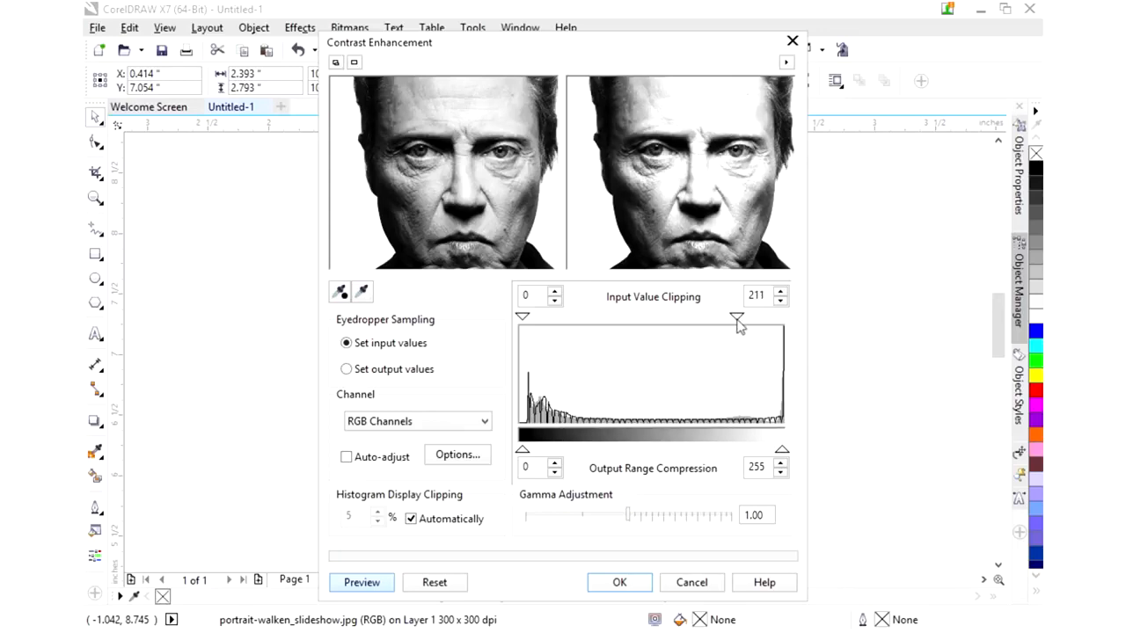
drag(737, 316, 726, 317)
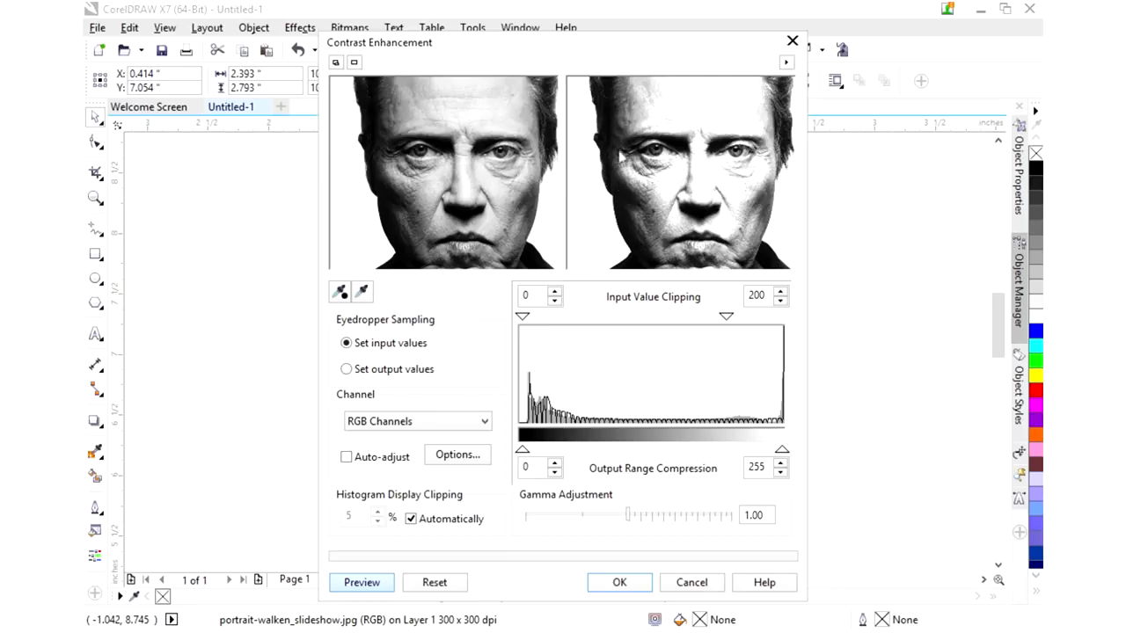
mouse_move(624, 202)
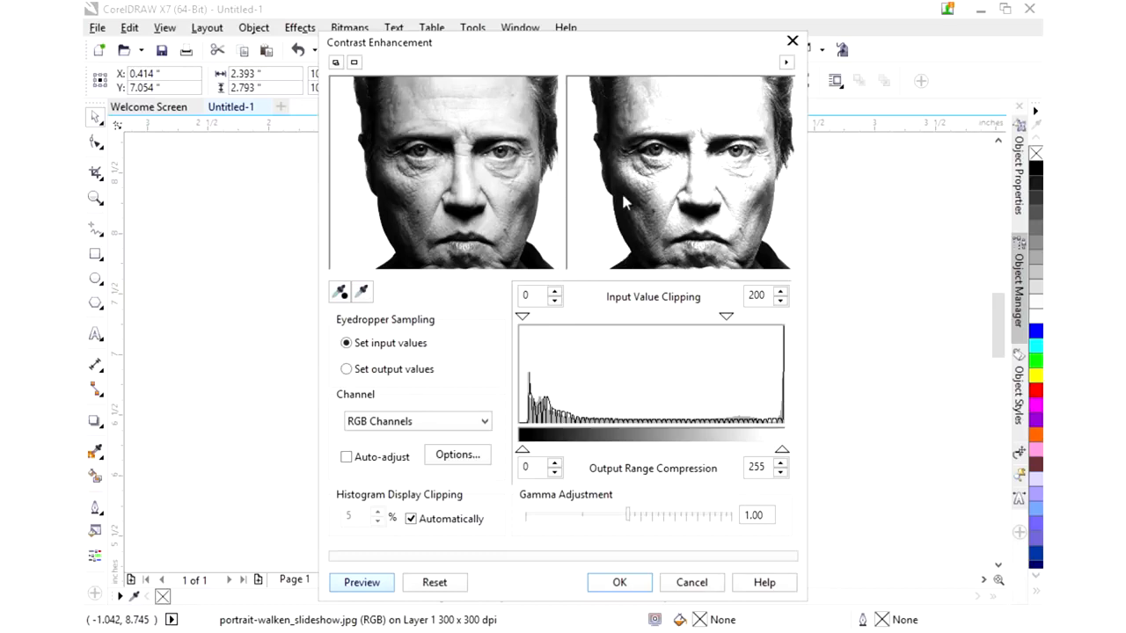
mouse_move(685, 282)
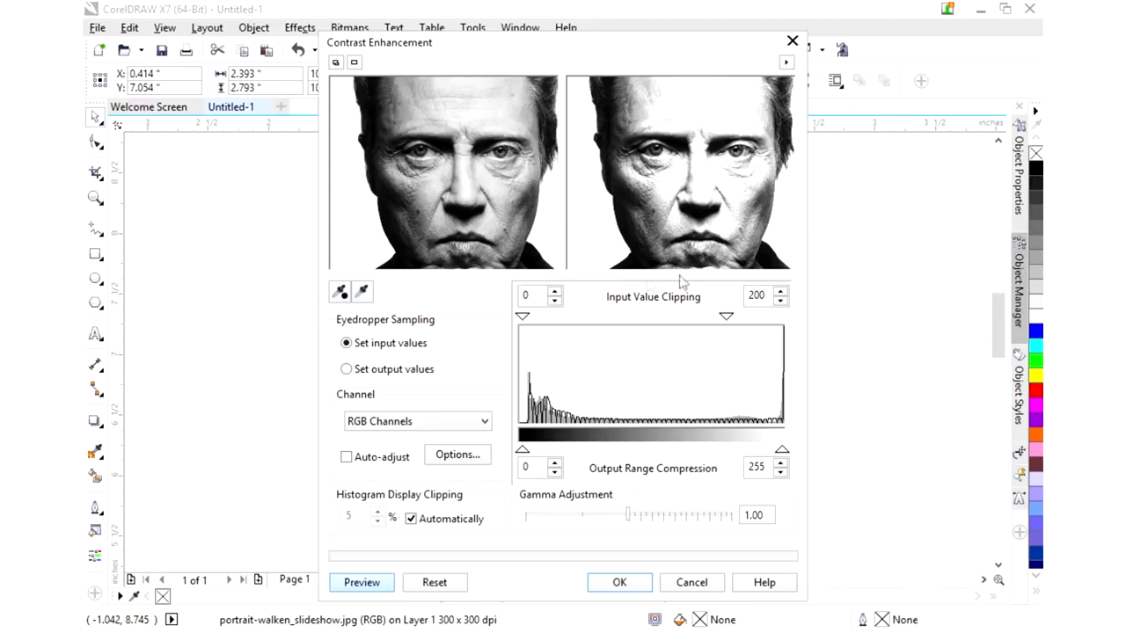
mouse_move(732, 313)
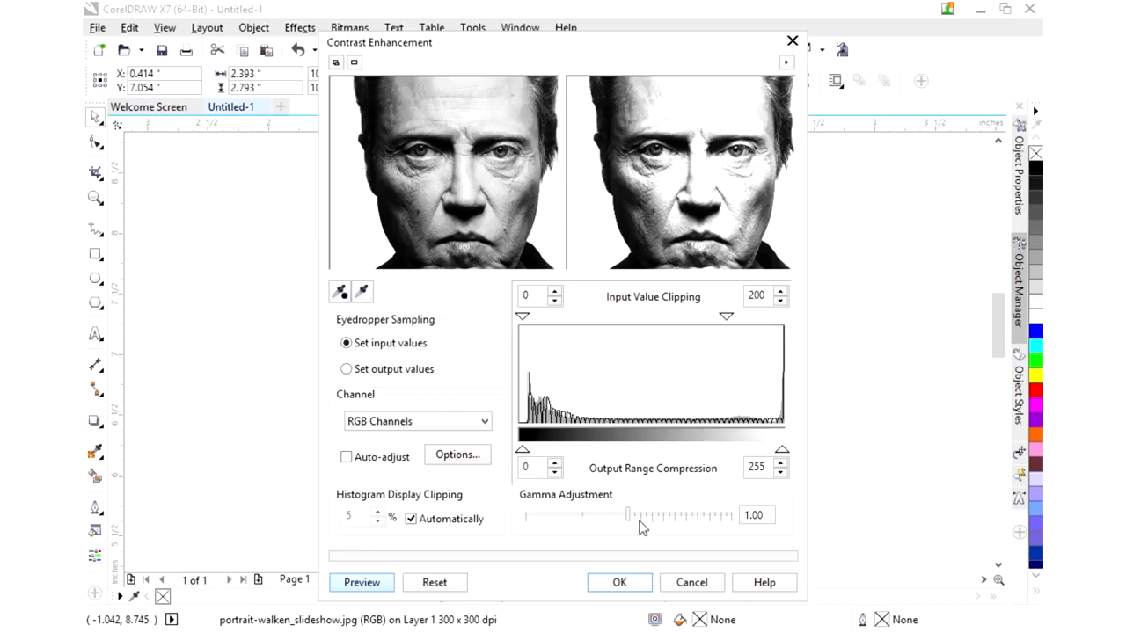
Raise the white input point to 252 and push the gamma up to 2.91.
drag(626, 514, 633, 513)
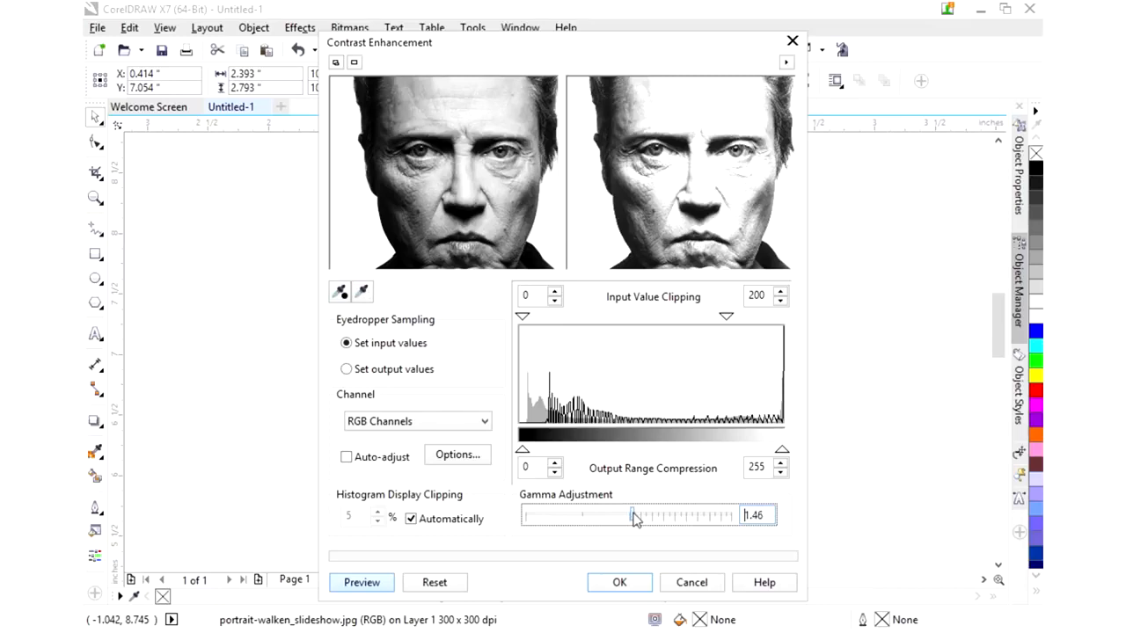
drag(616, 514, 634, 514)
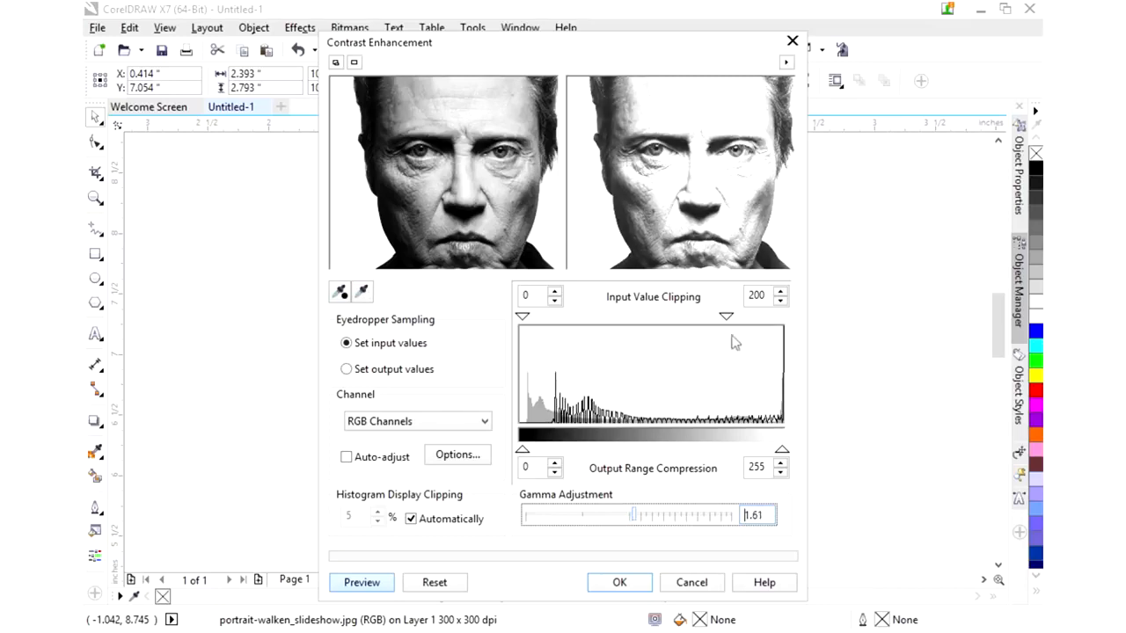
drag(725, 317, 770, 316)
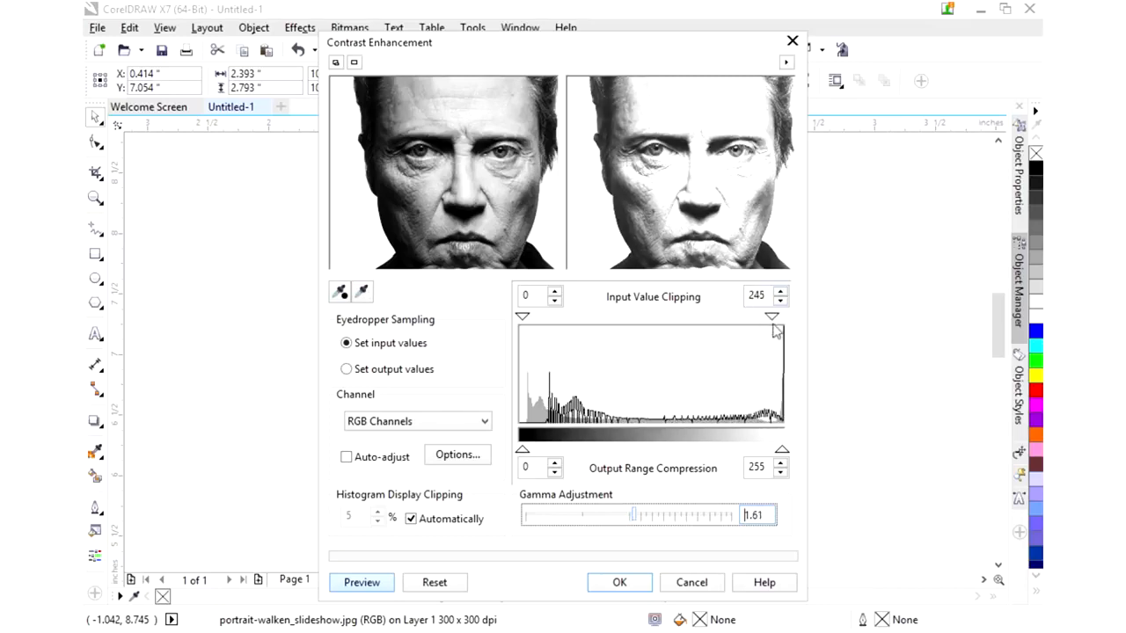
drag(777, 331, 777, 317)
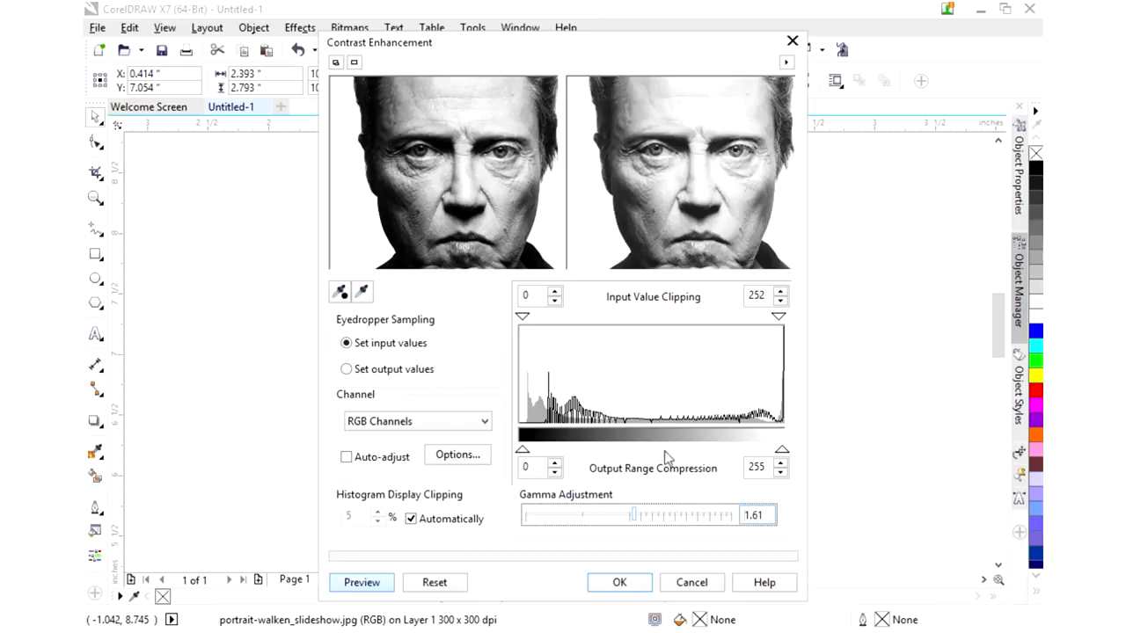
drag(633, 515, 642, 515)
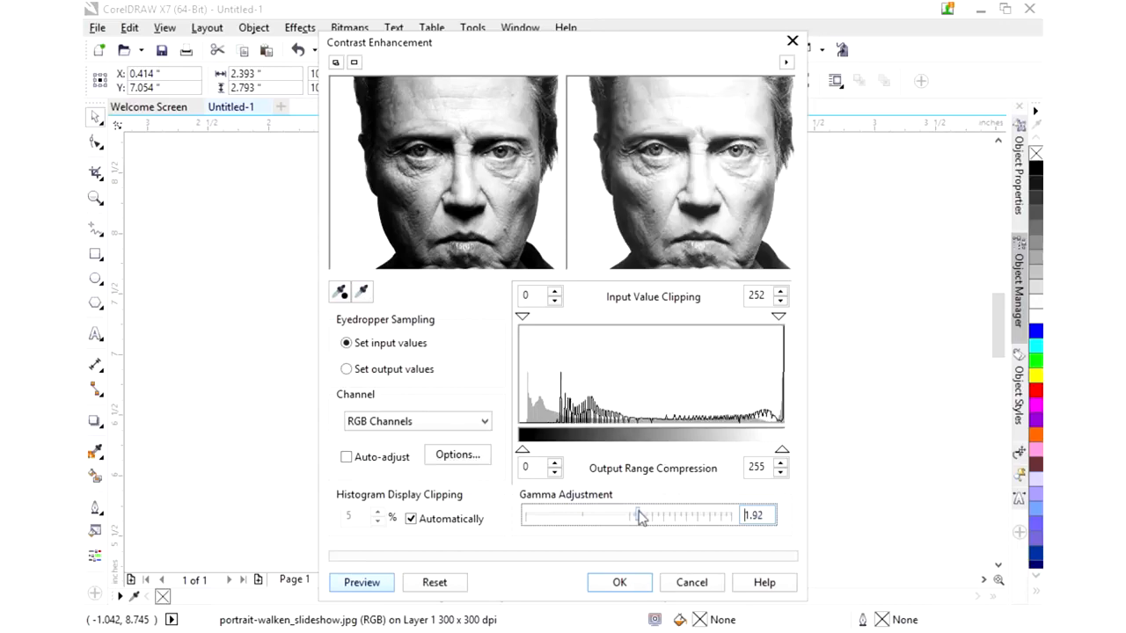
drag(635, 516, 647, 515)
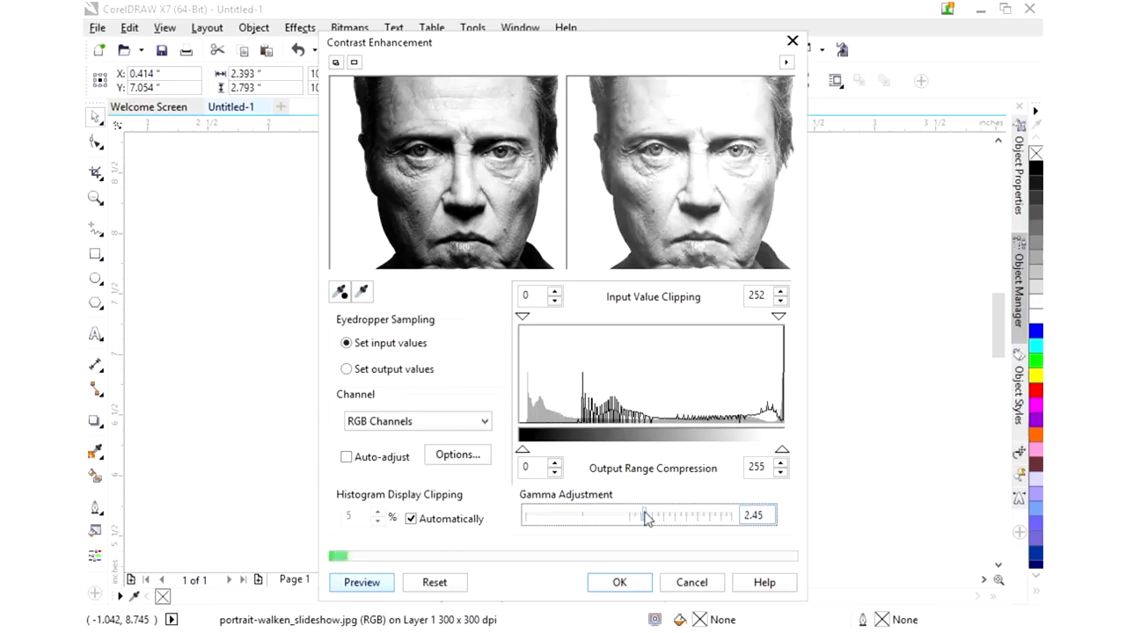
drag(647, 517, 652, 517)
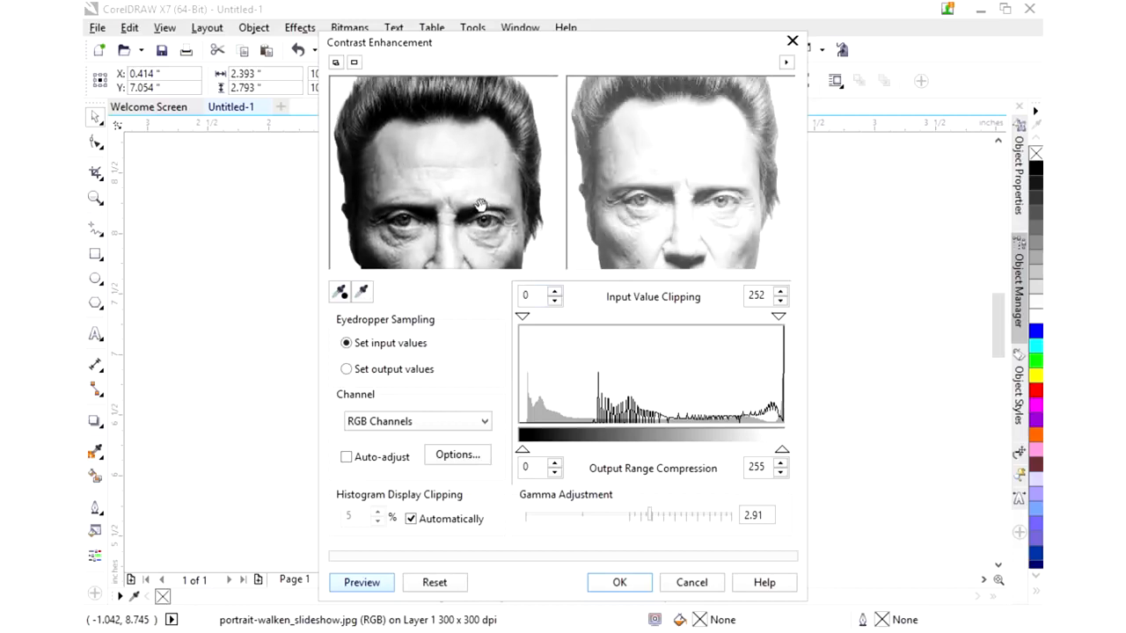
Preview the brighter result, then cancel the contrast enhancement without applying it.
click(363, 583)
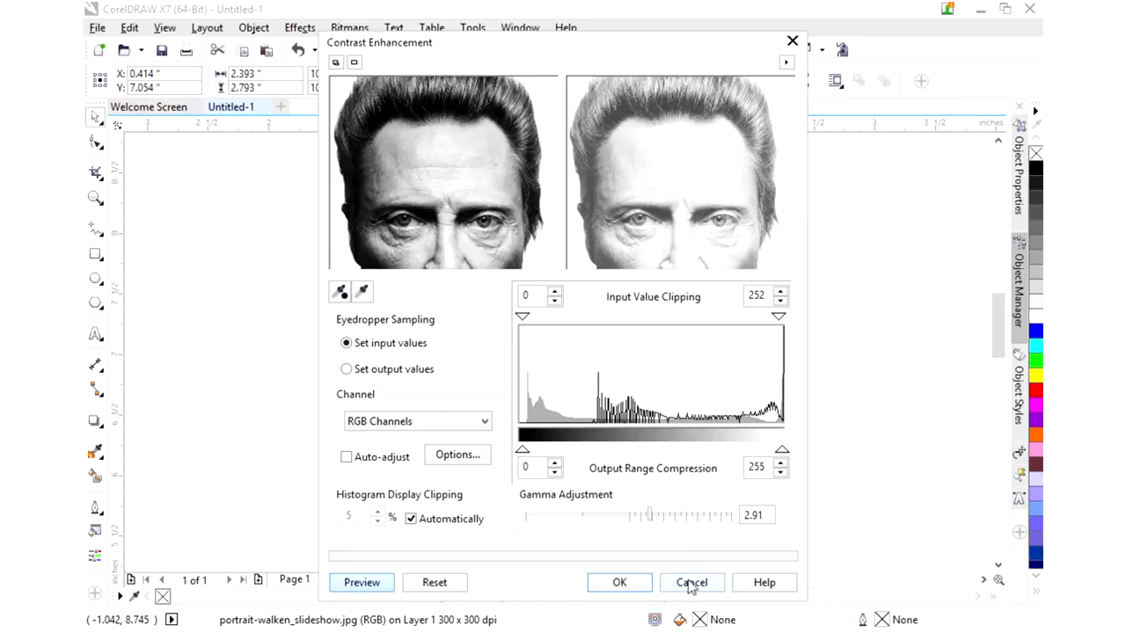
click(691, 582)
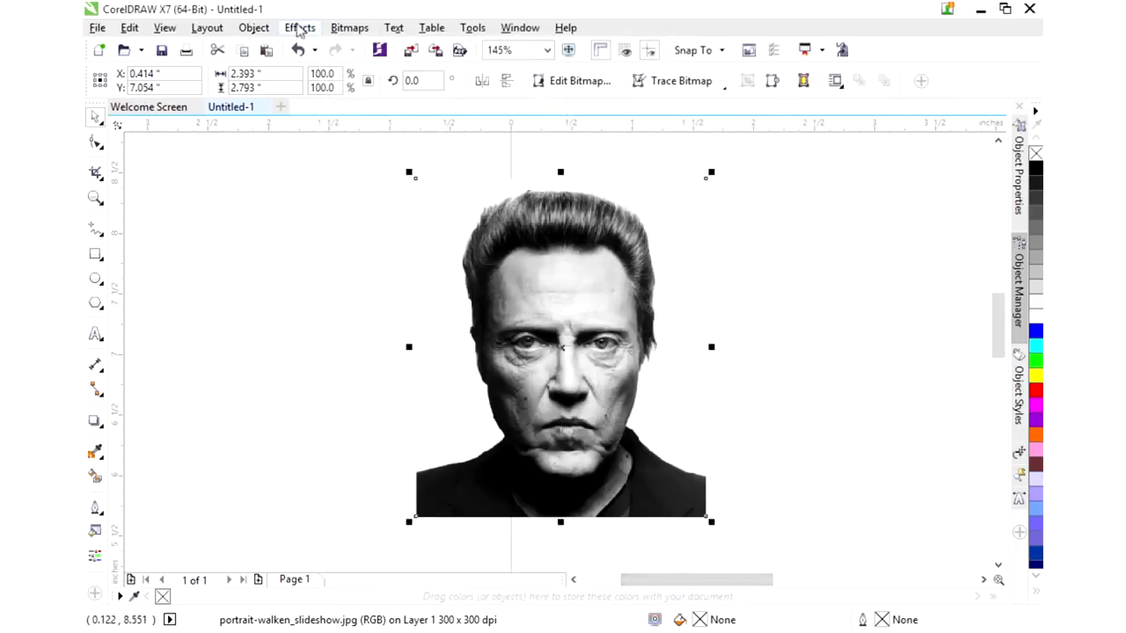
Bring up the Tone Curve adjustment from Effects > Adjust for the portrait.
click(299, 28)
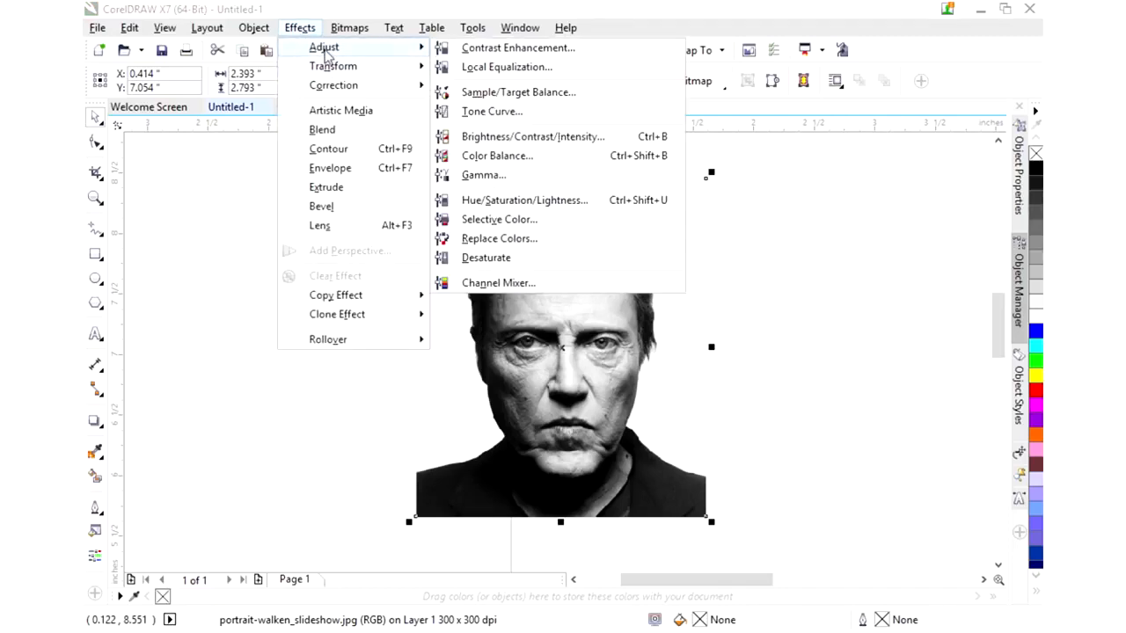
click(491, 111)
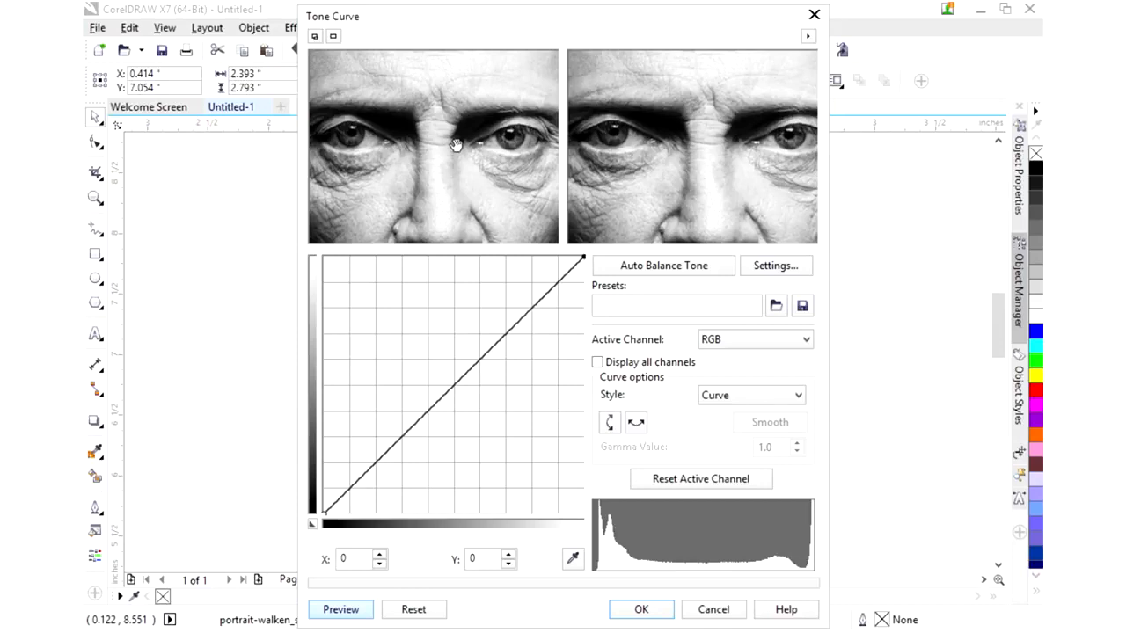
mouse_move(450, 139)
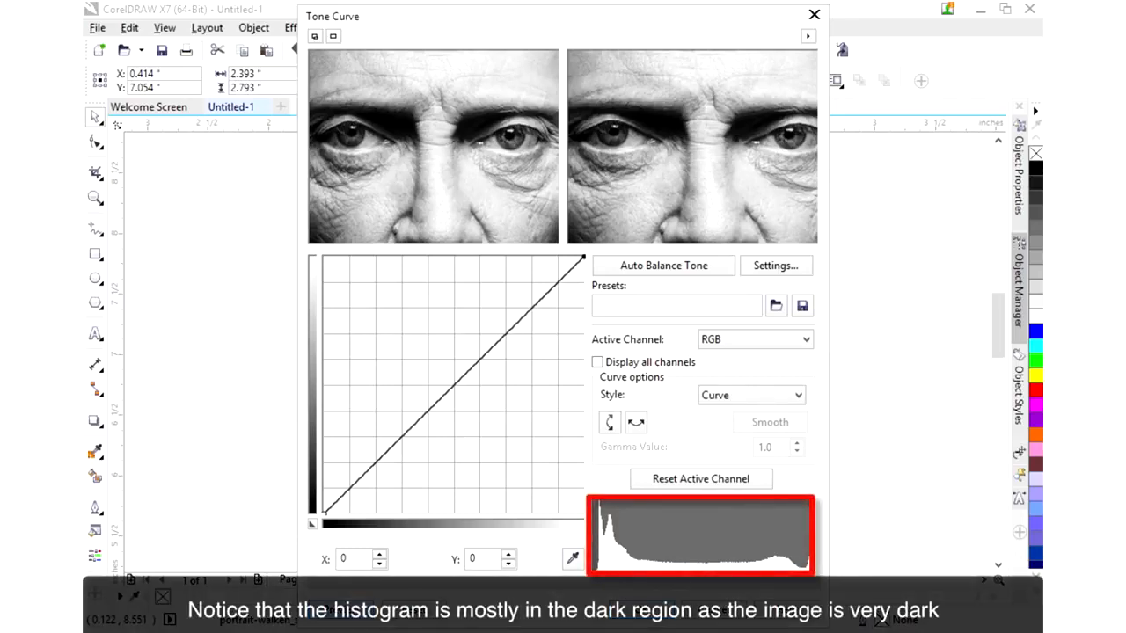
mouse_move(820, 179)
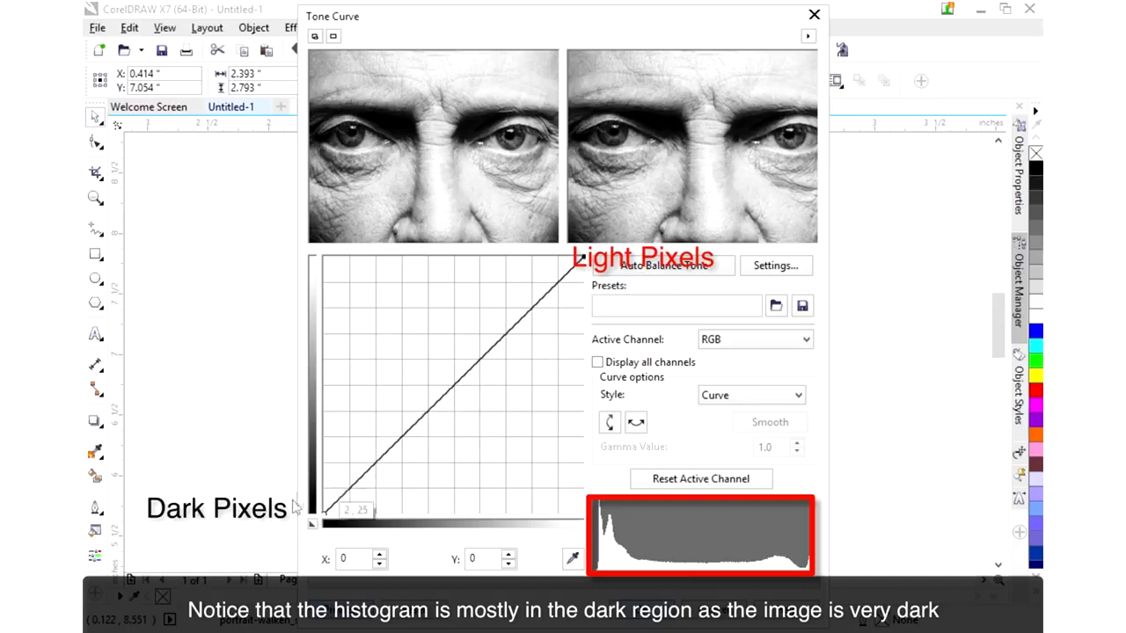
mouse_move(327, 482)
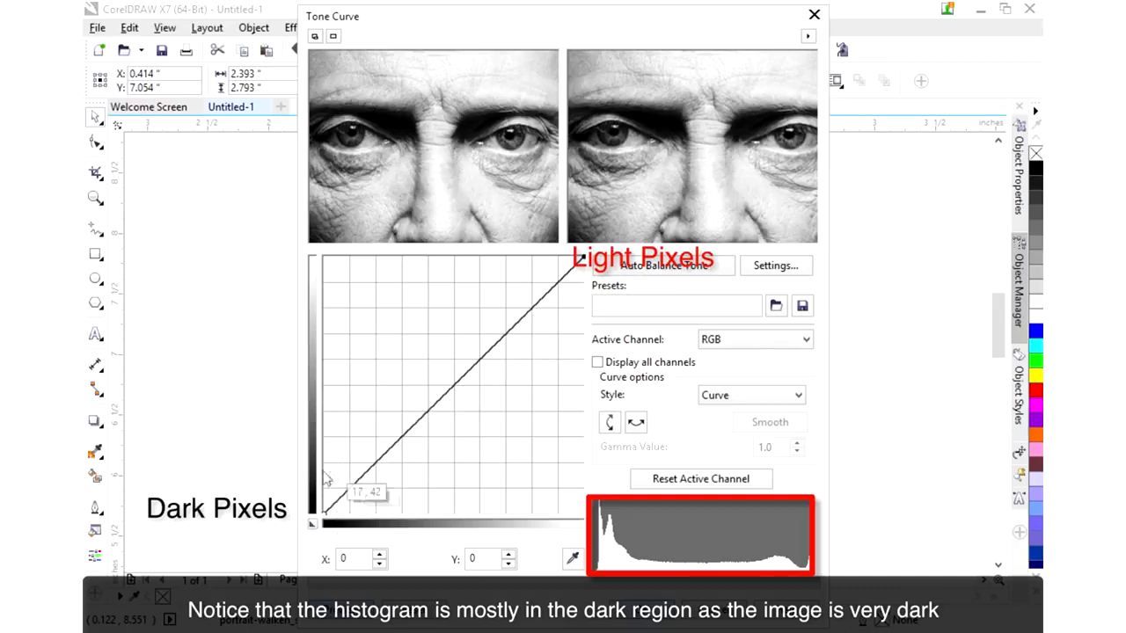
mouse_move(331, 503)
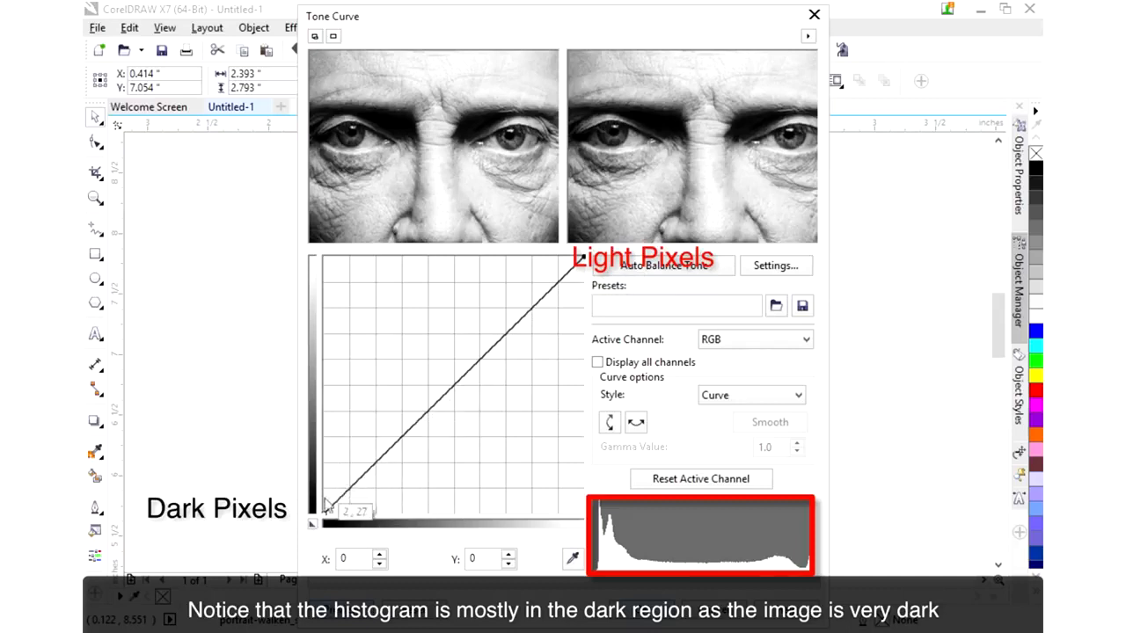
mouse_move(567, 268)
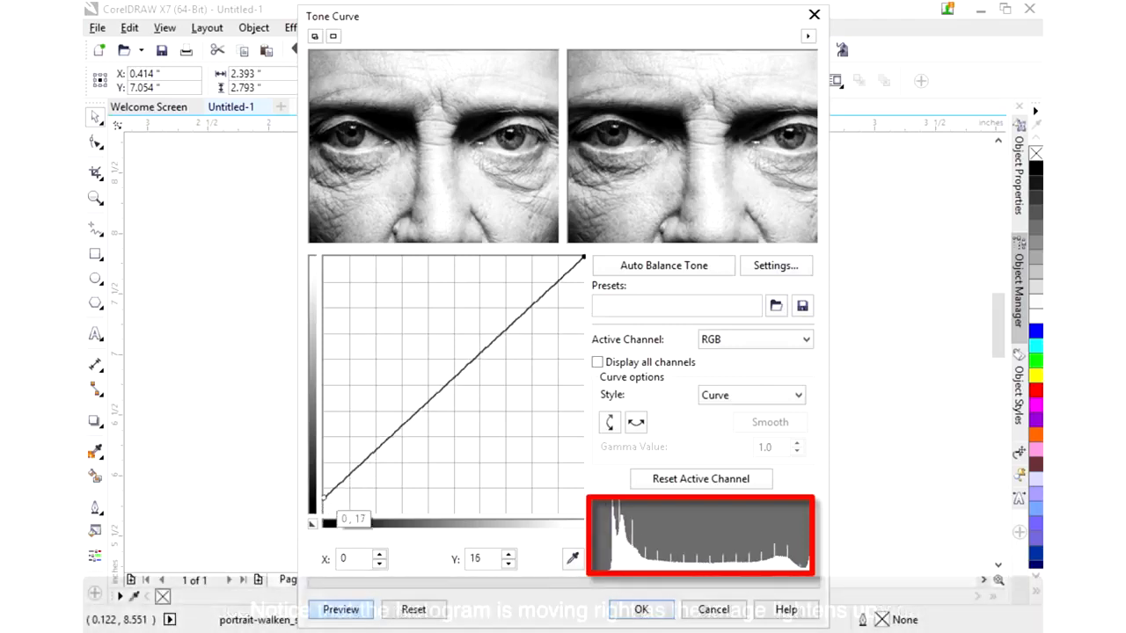
drag(324, 512, 324, 464)
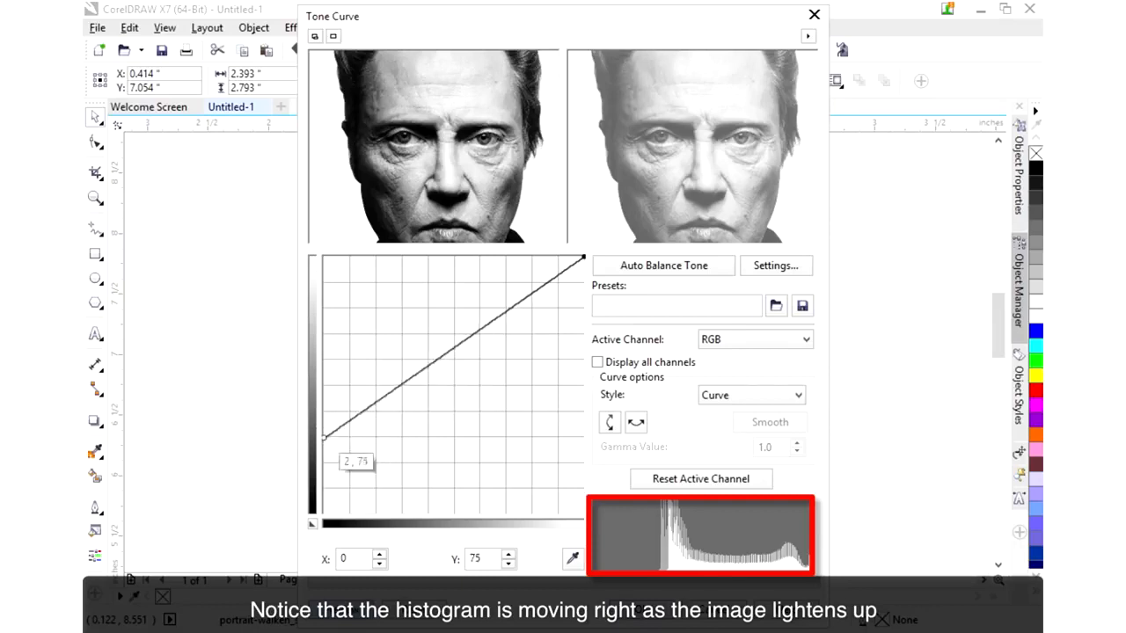
drag(325, 440, 326, 506)
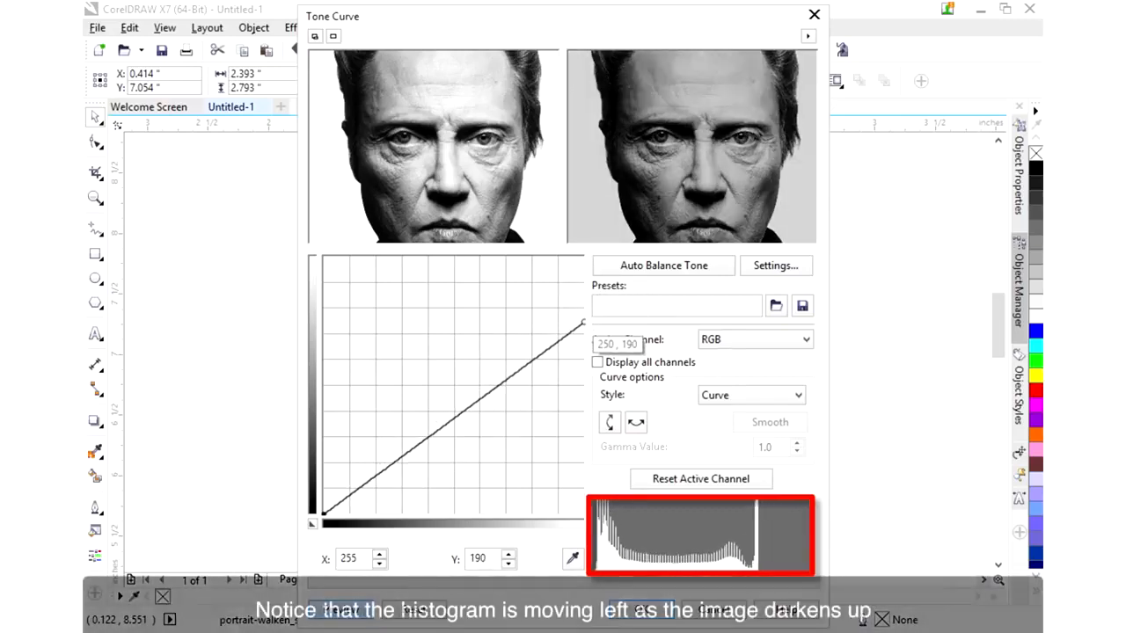
drag(584, 318, 583, 324)
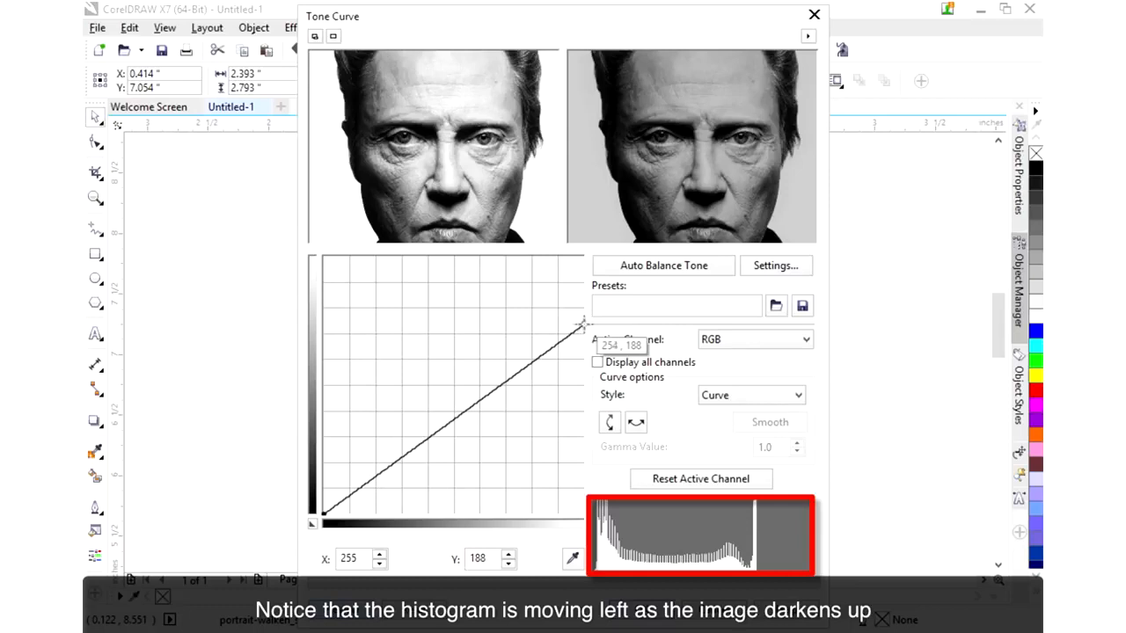
drag(584, 320, 584, 355)
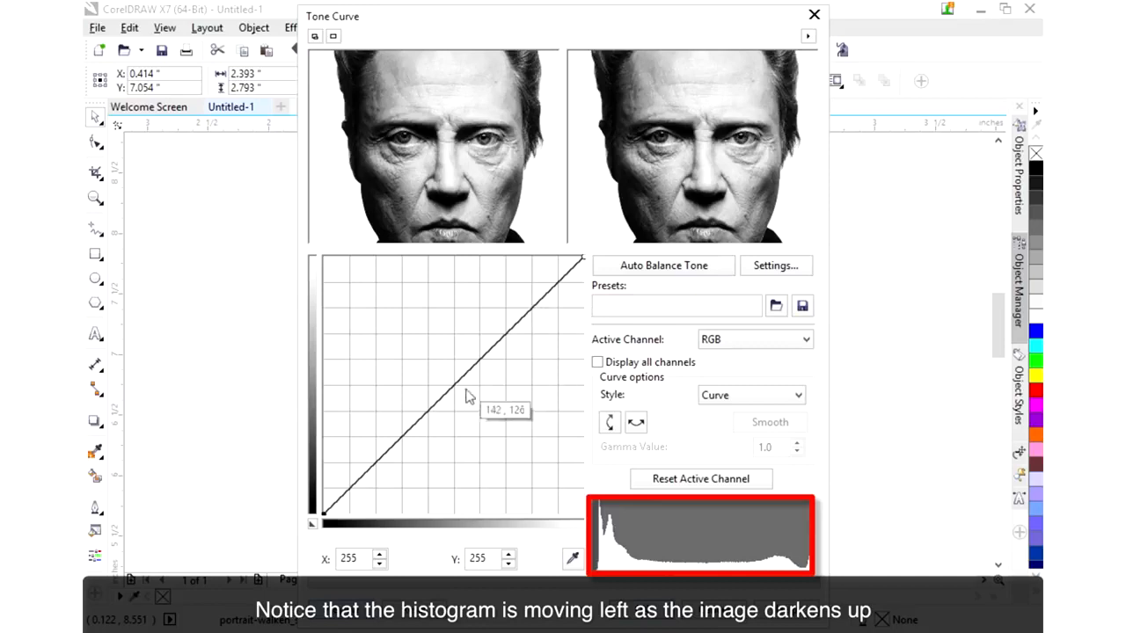
mouse_move(448, 390)
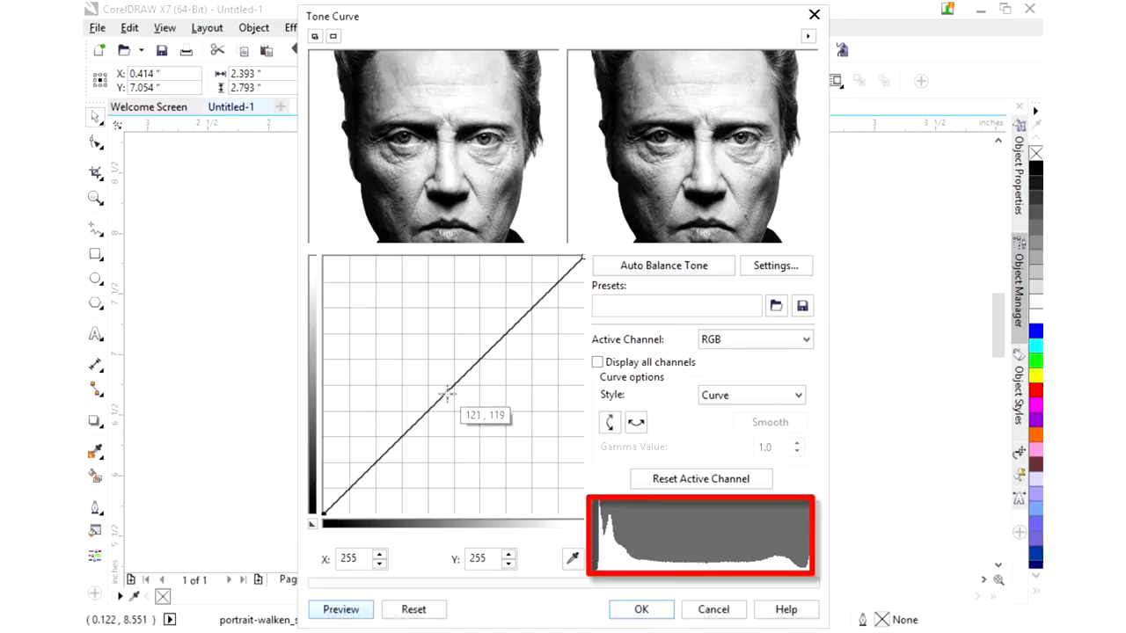
Bow the curve upward through the midtones and settle the upper highlight point near the diagonal.
drag(448, 394, 422, 386)
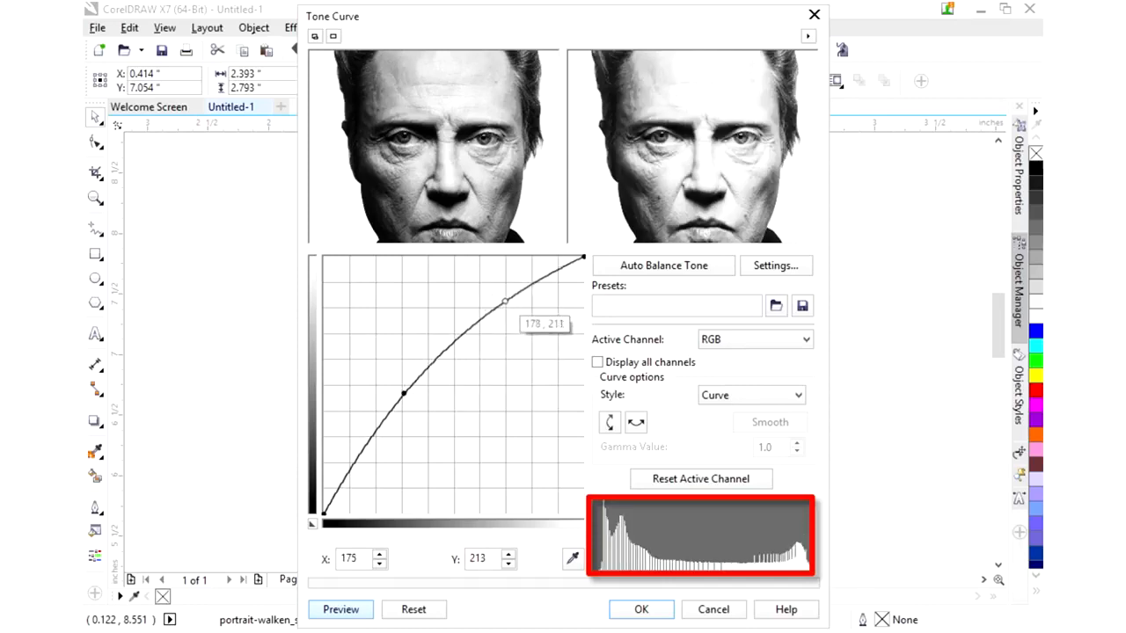
drag(507, 303, 517, 320)
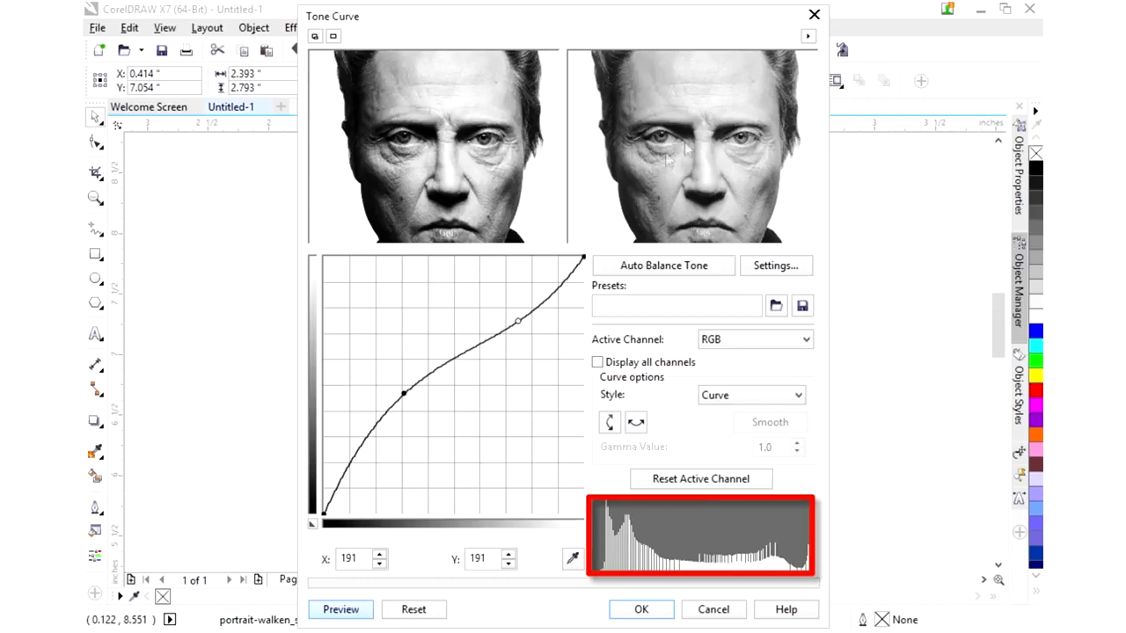
mouse_move(517, 320)
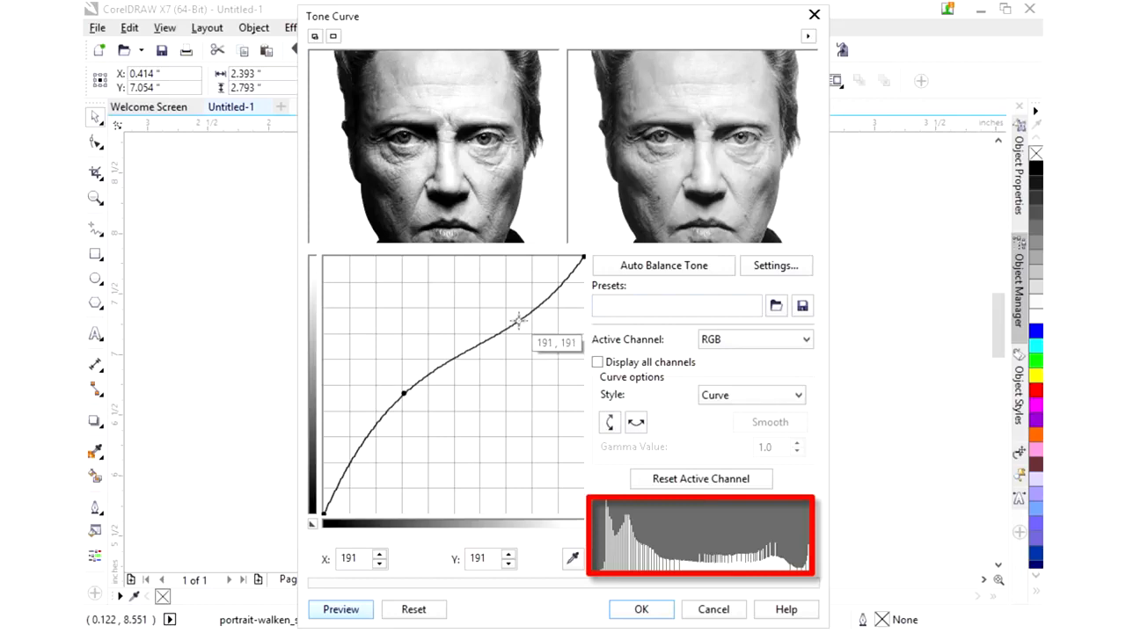
mouse_move(625, 436)
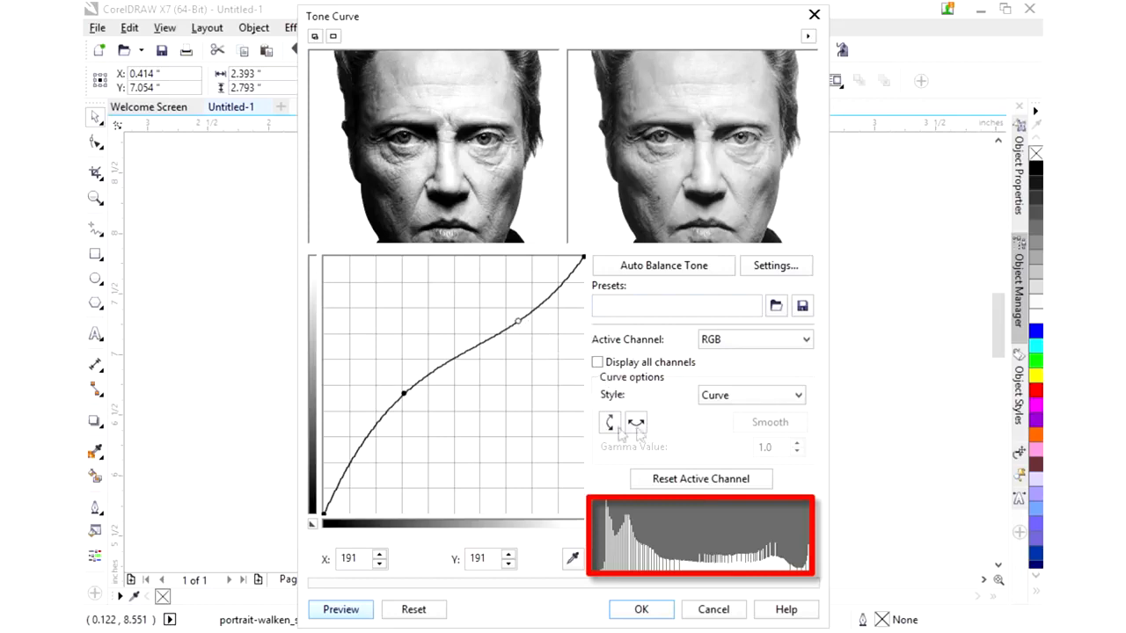
drag(519, 320, 510, 312)
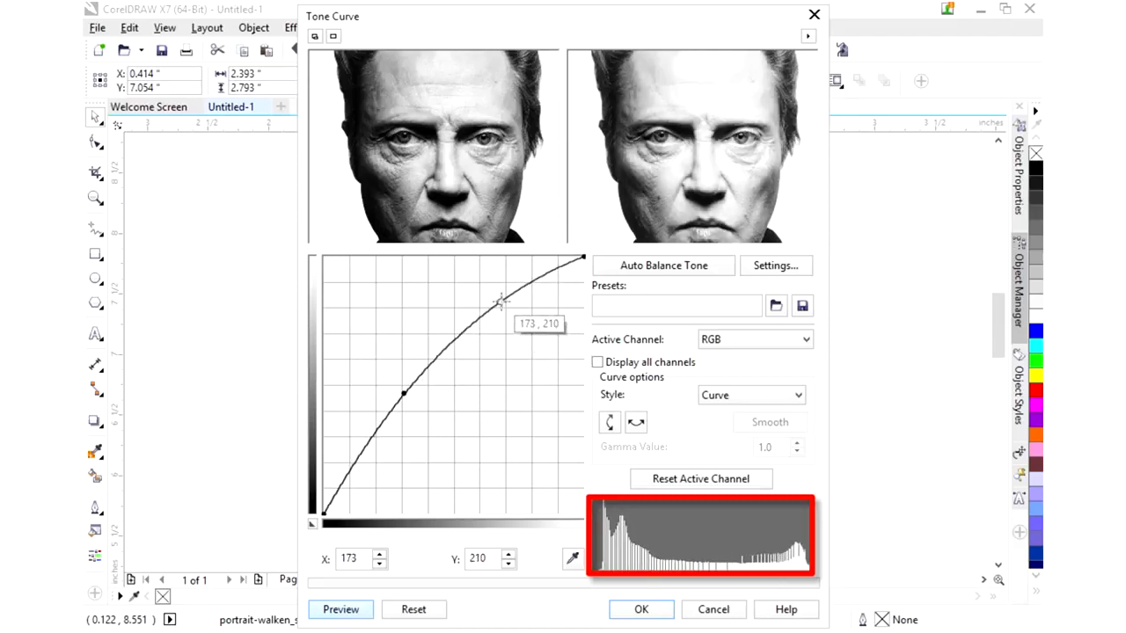
mouse_move(735, 149)
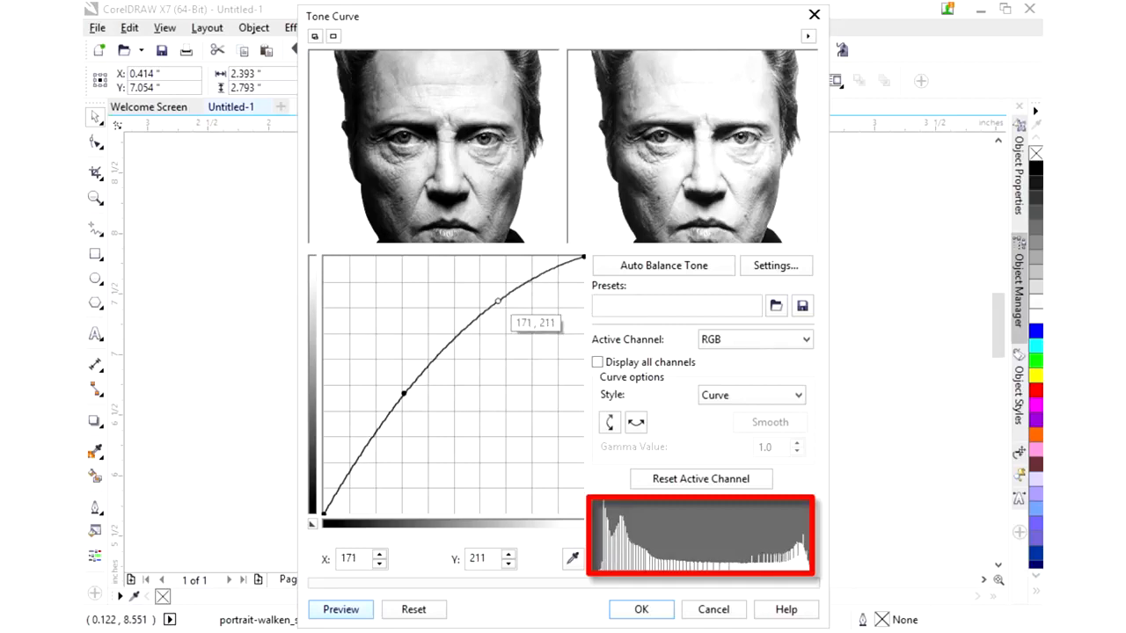
drag(496, 303, 486, 295)
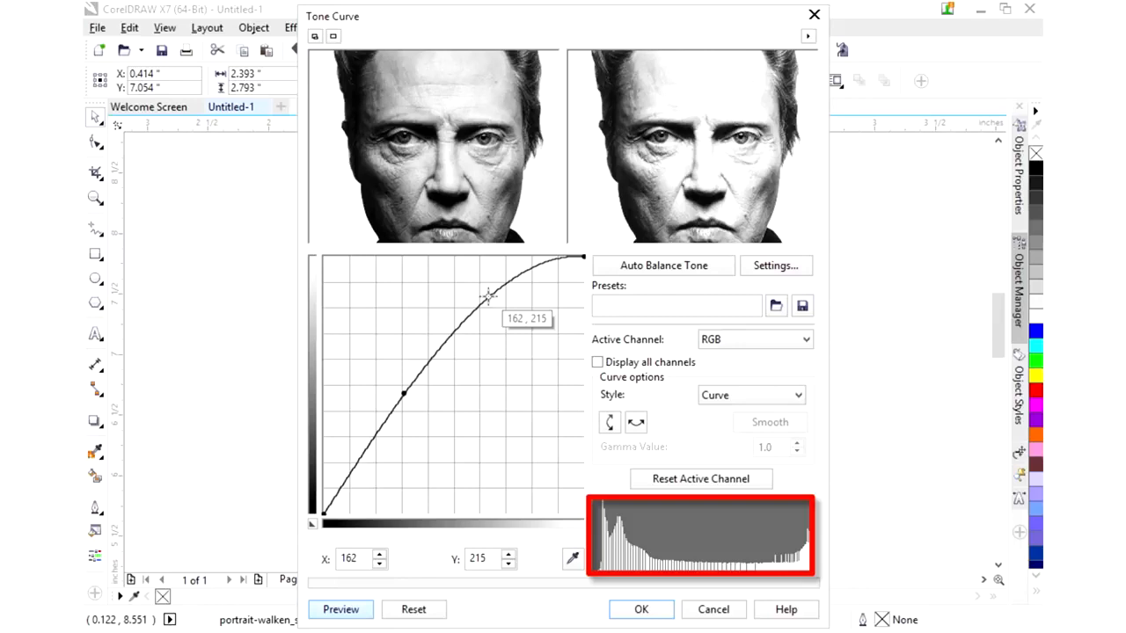
drag(488, 296, 507, 320)
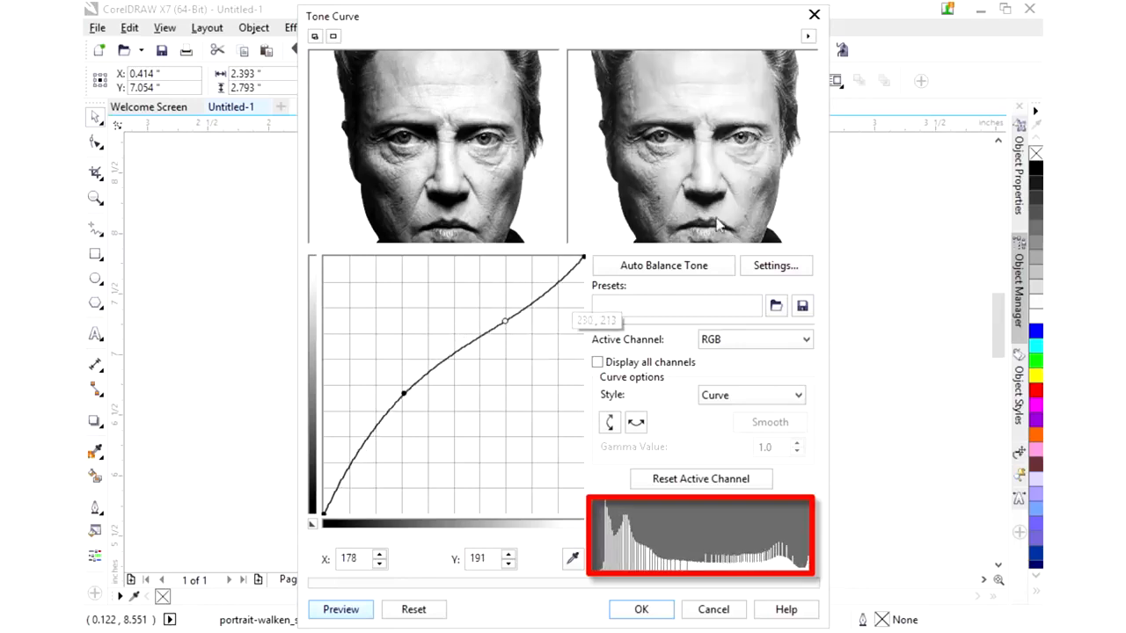
Lift the shadow point so dark tones come out lighter.
drag(401, 394, 401, 394)
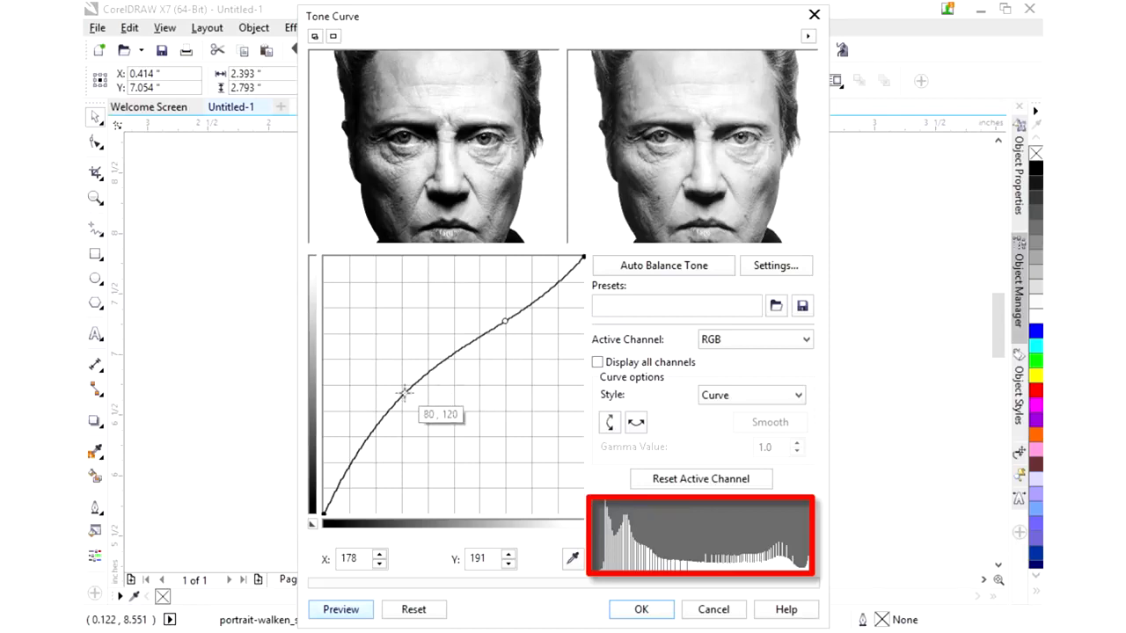
drag(403, 393, 399, 390)
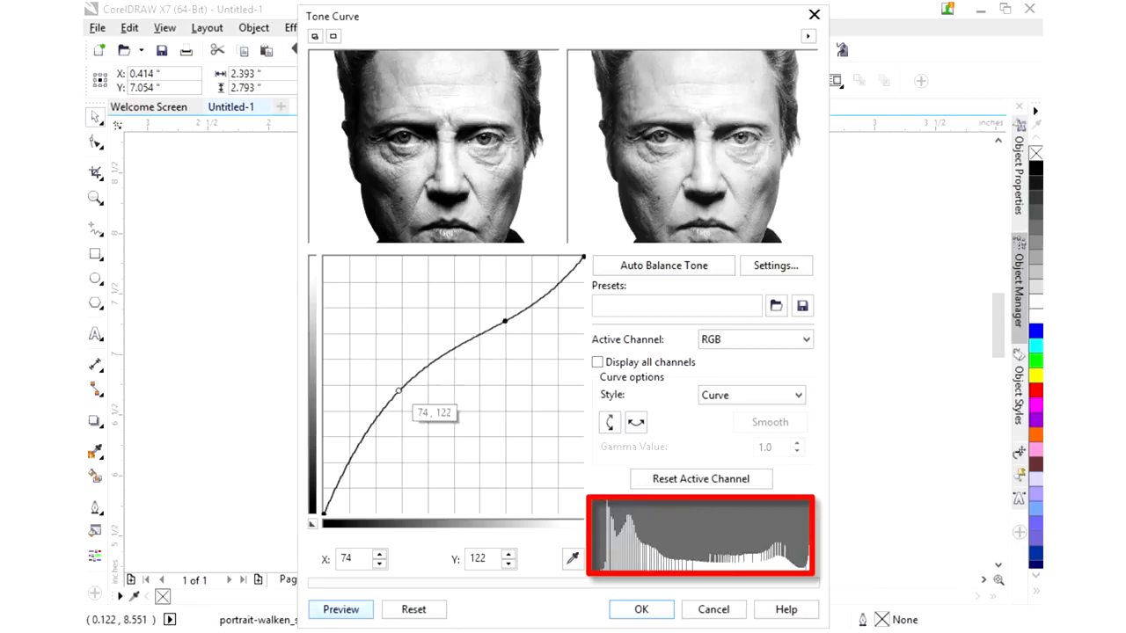
drag(422, 390, 394, 387)
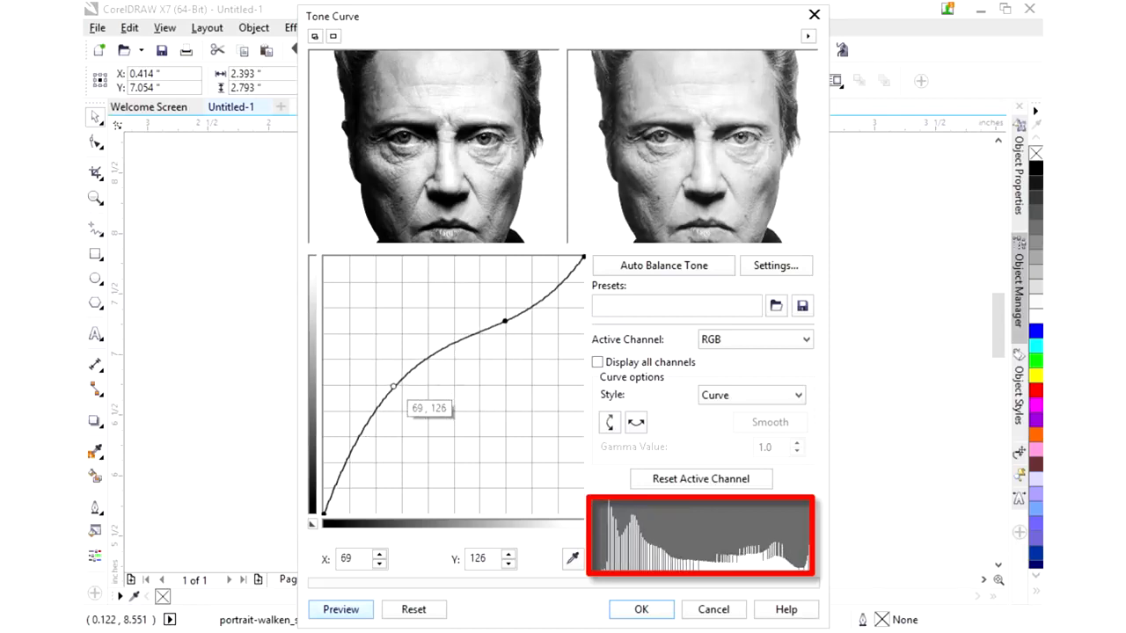
drag(392, 387, 387, 377)
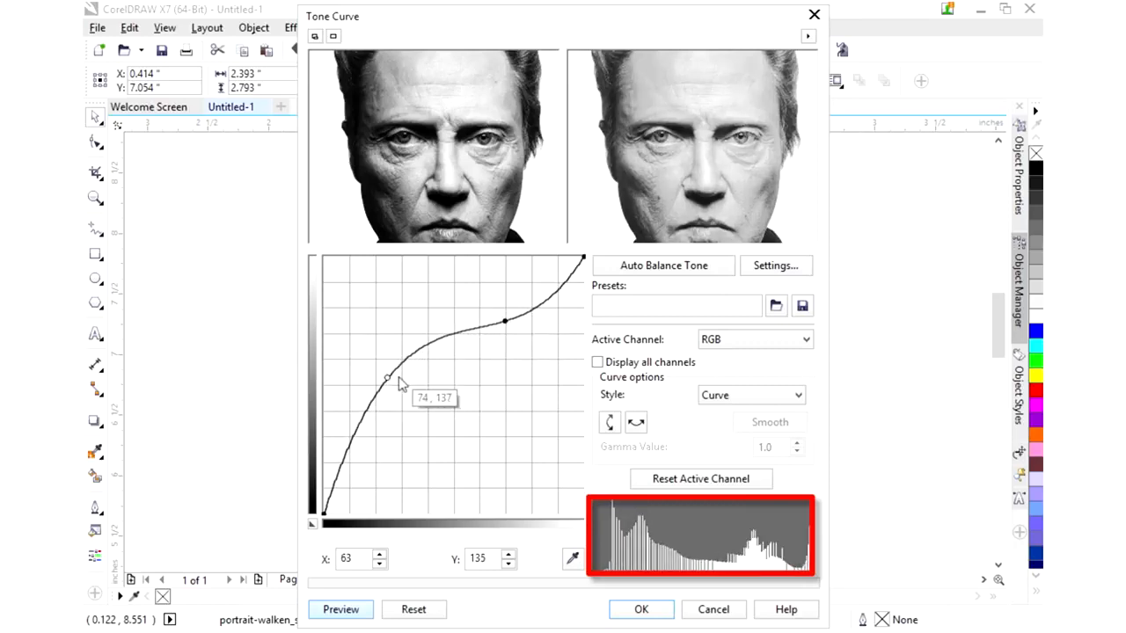
drag(387, 377, 385, 380)
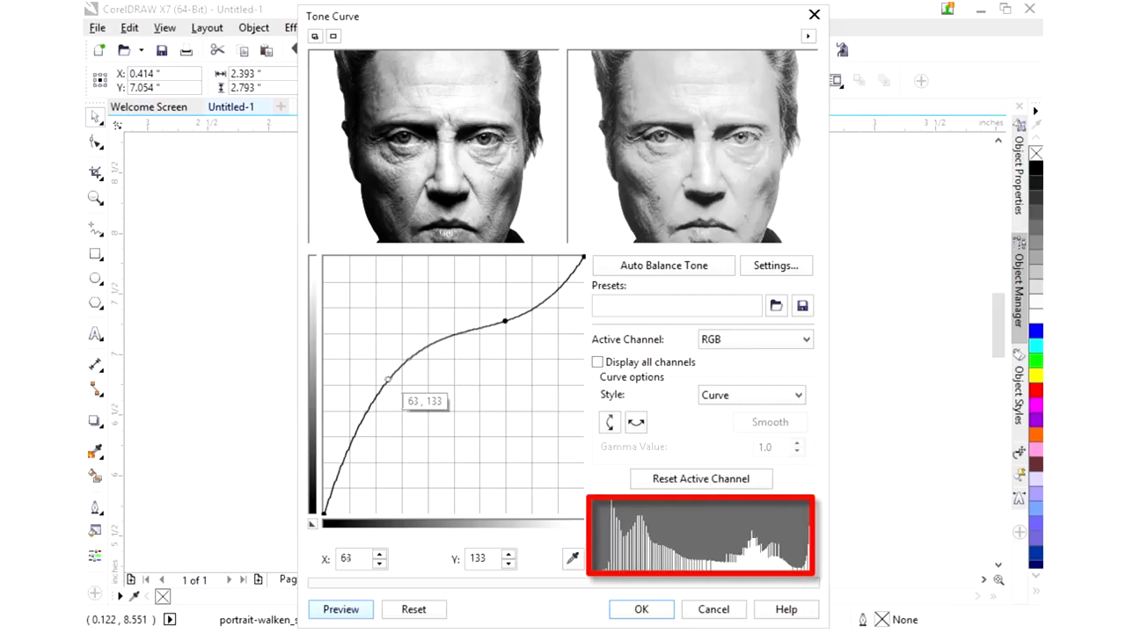
Add a deep-shadow point and rework the lower curve, raising the black point to 25.
drag(387, 378, 369, 422)
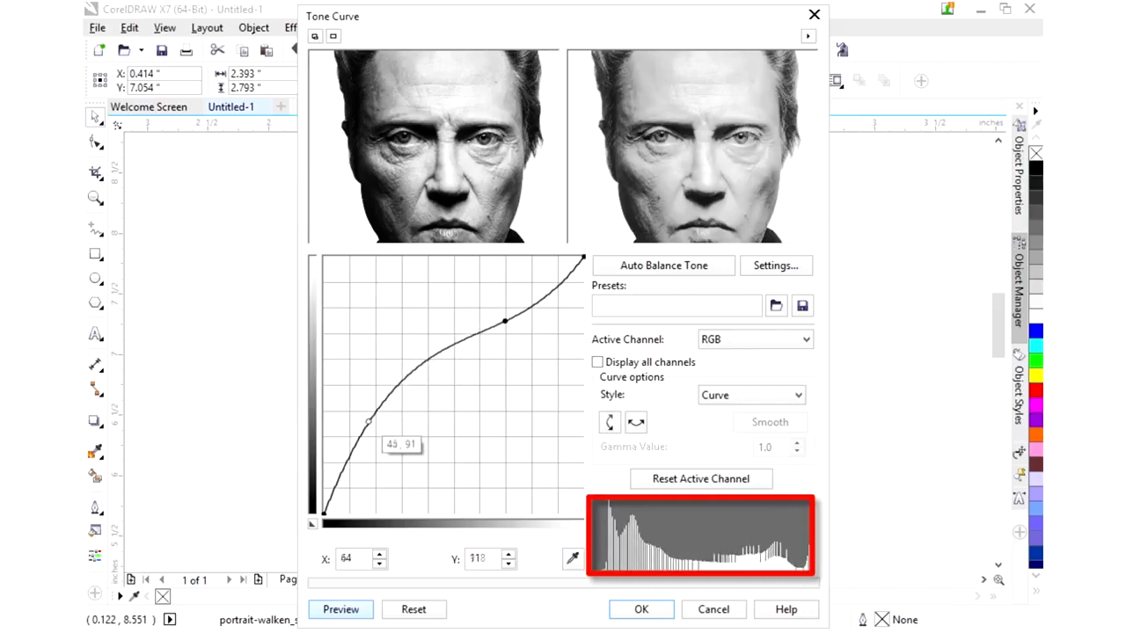
drag(367, 420, 352, 440)
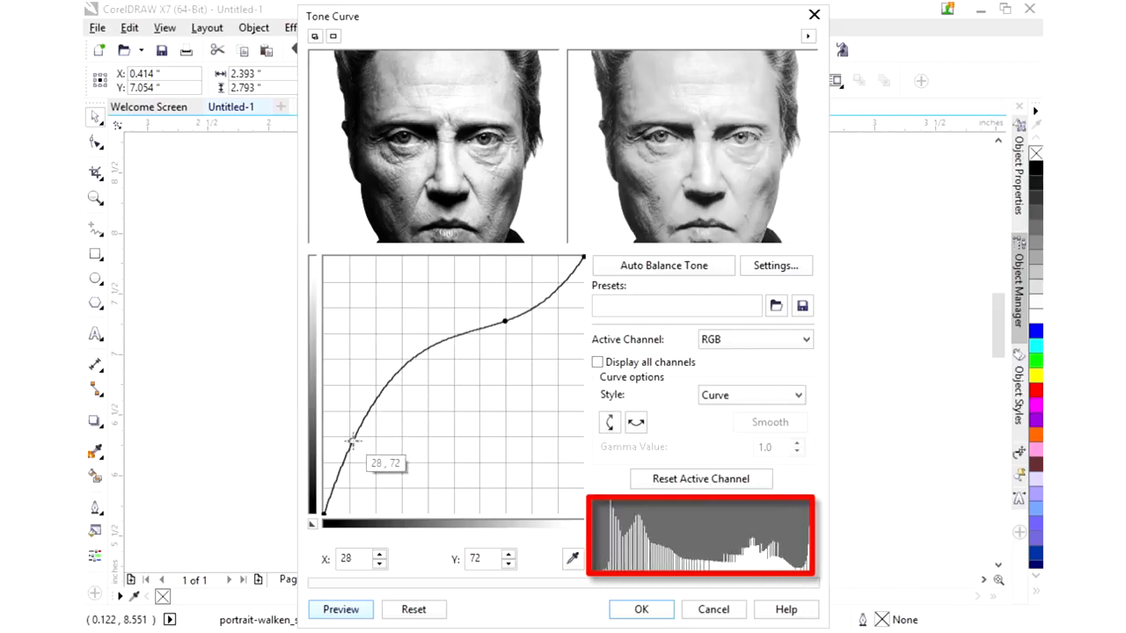
drag(352, 440, 425, 356)
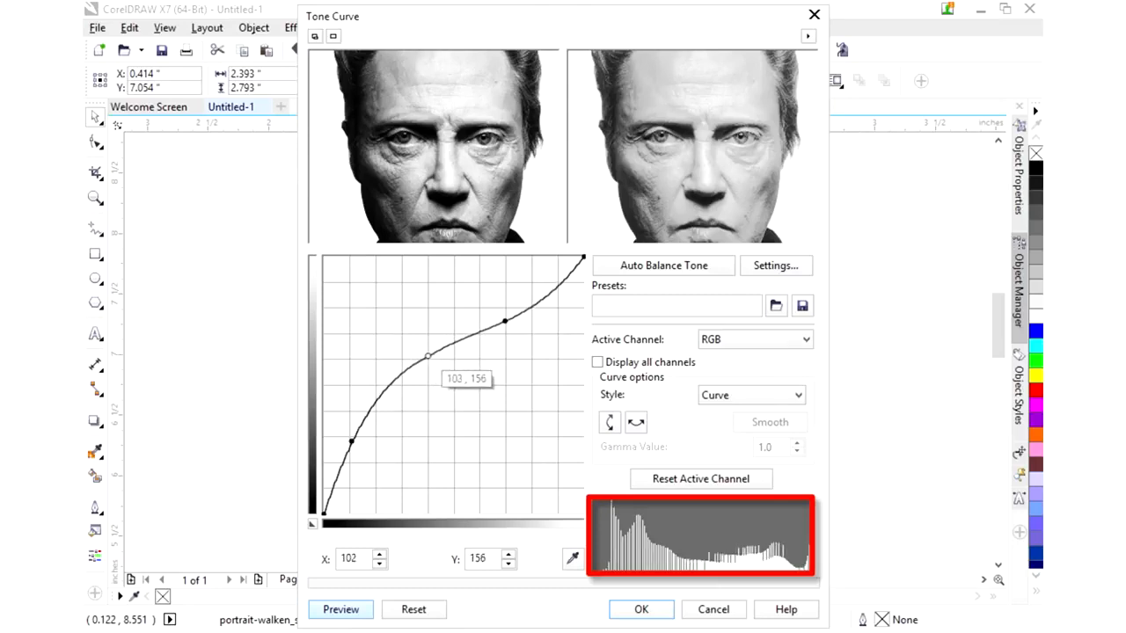
drag(428, 355, 326, 510)
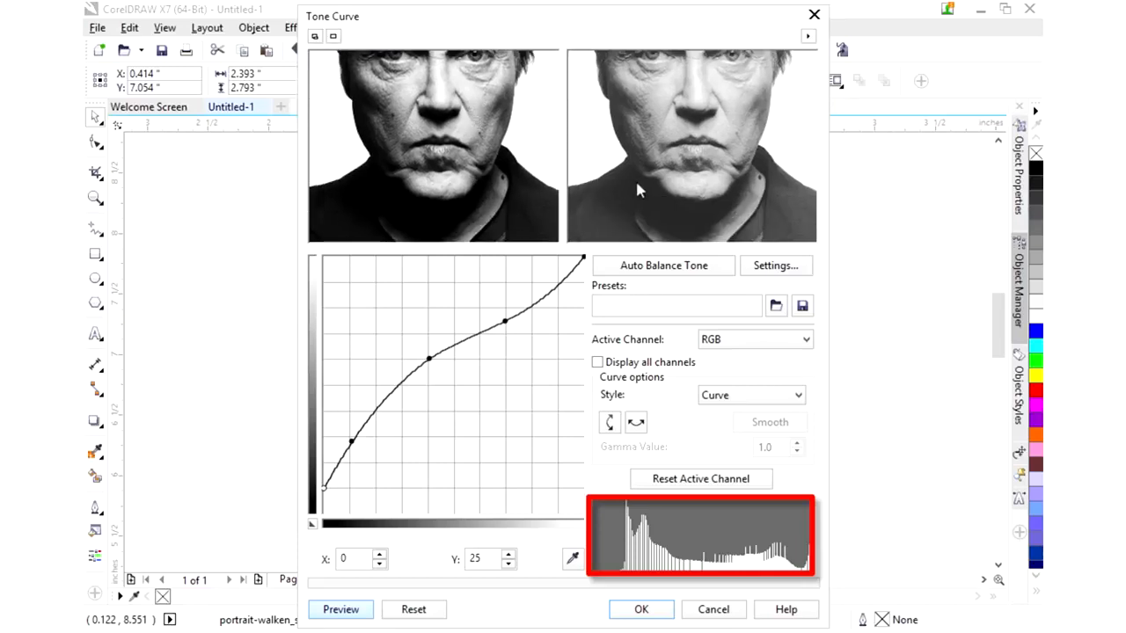
mouse_move(415, 429)
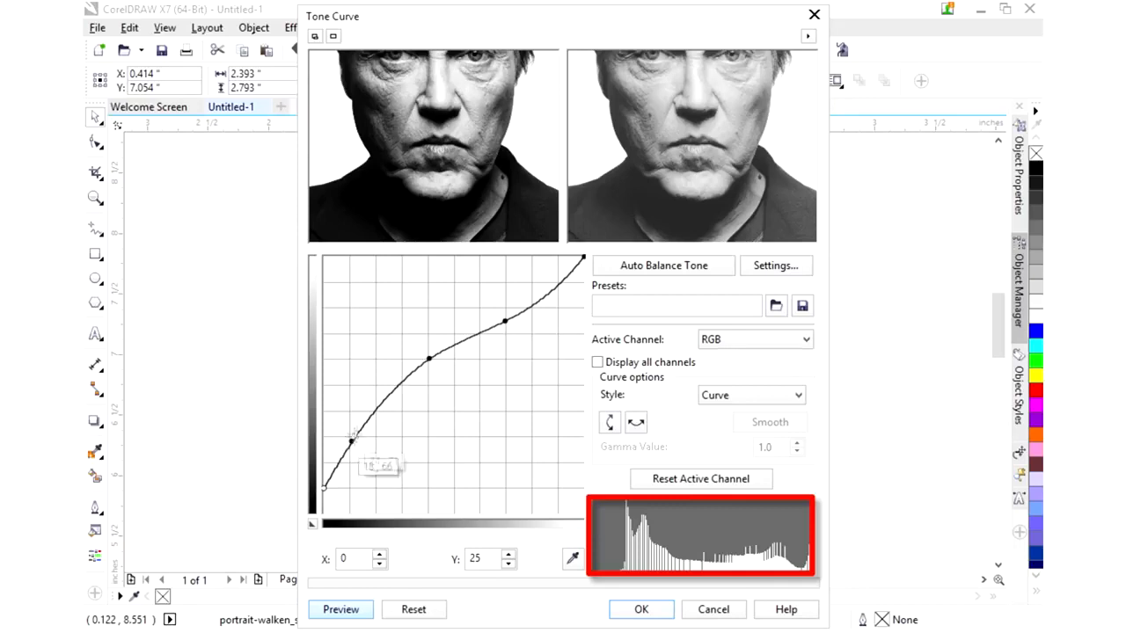
Add a shadow point, preview, and raise the curve to a steeper arch through input 92, output 156.
drag(352, 436, 401, 402)
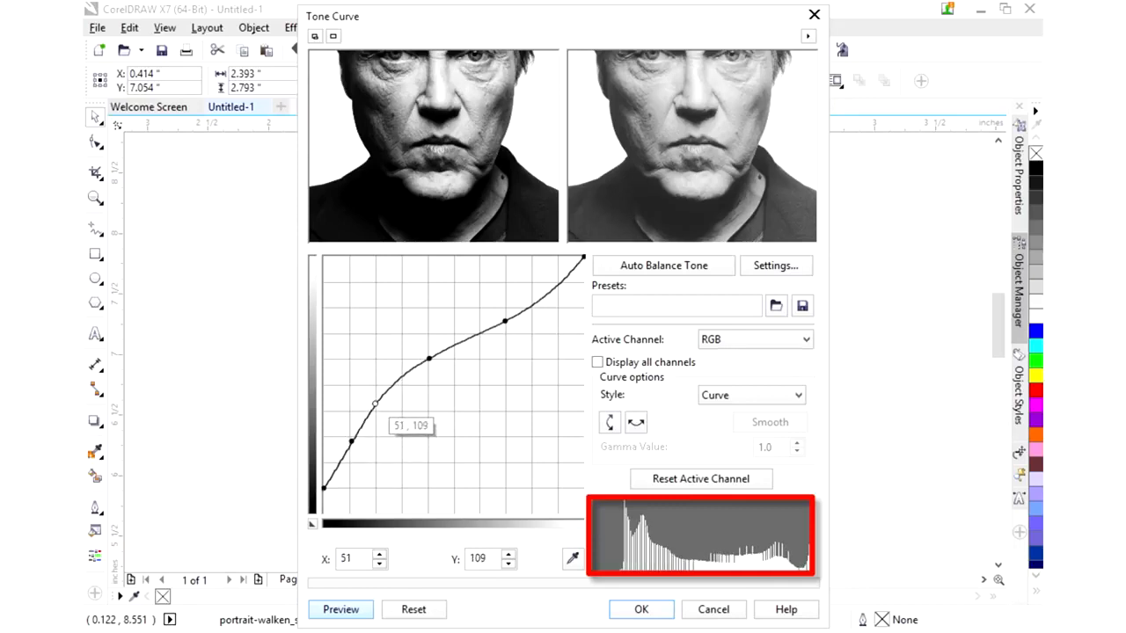
mouse_move(461, 167)
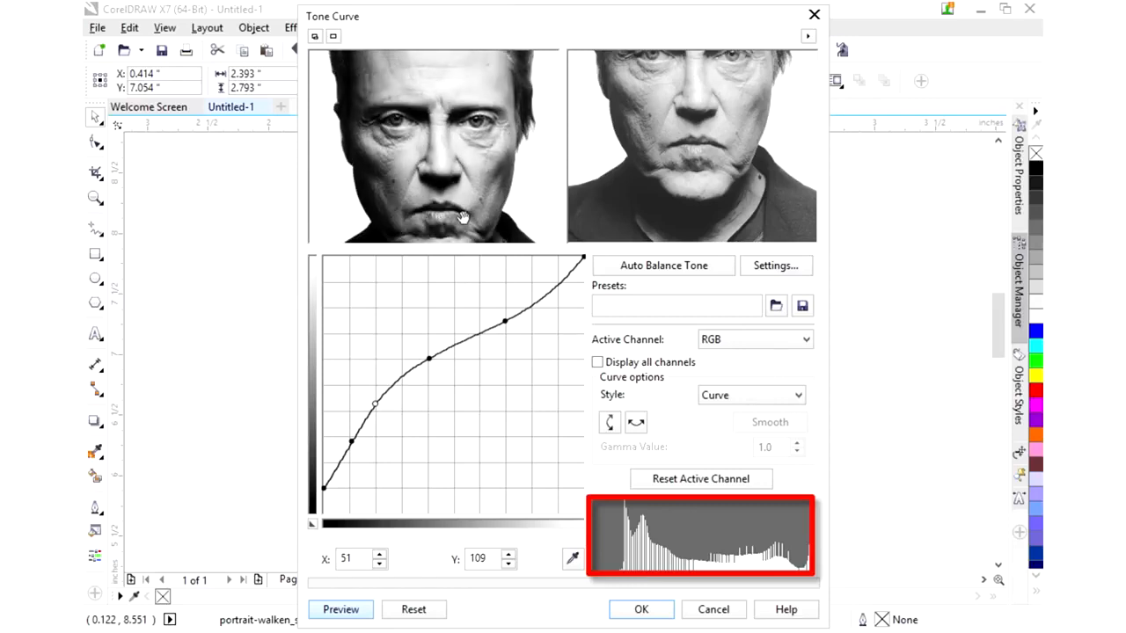
click(341, 609)
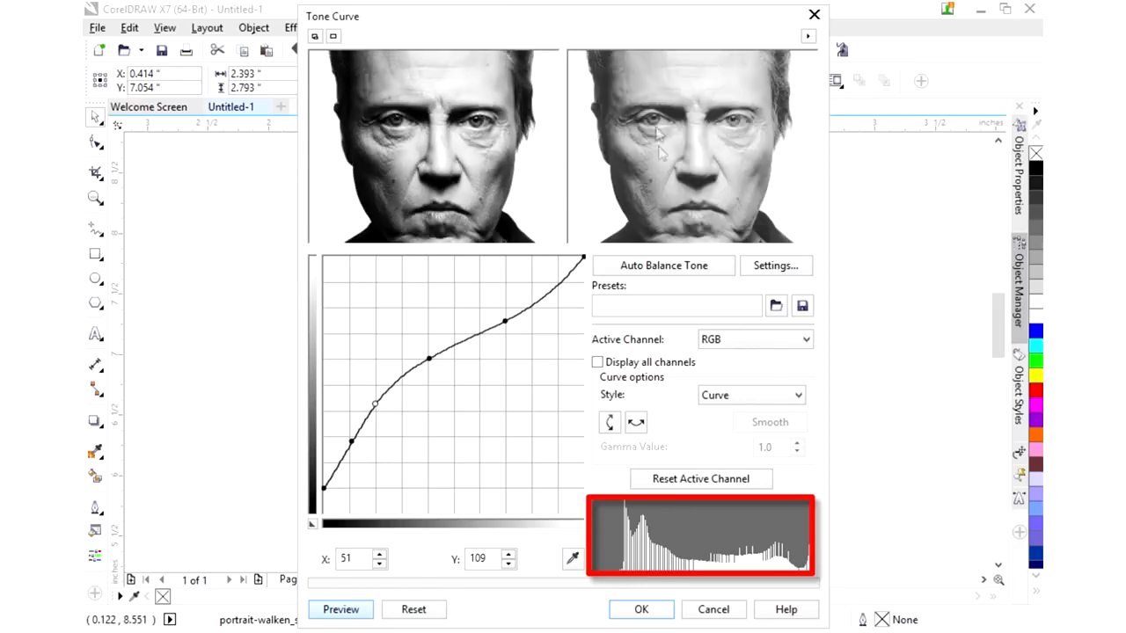
mouse_move(772, 155)
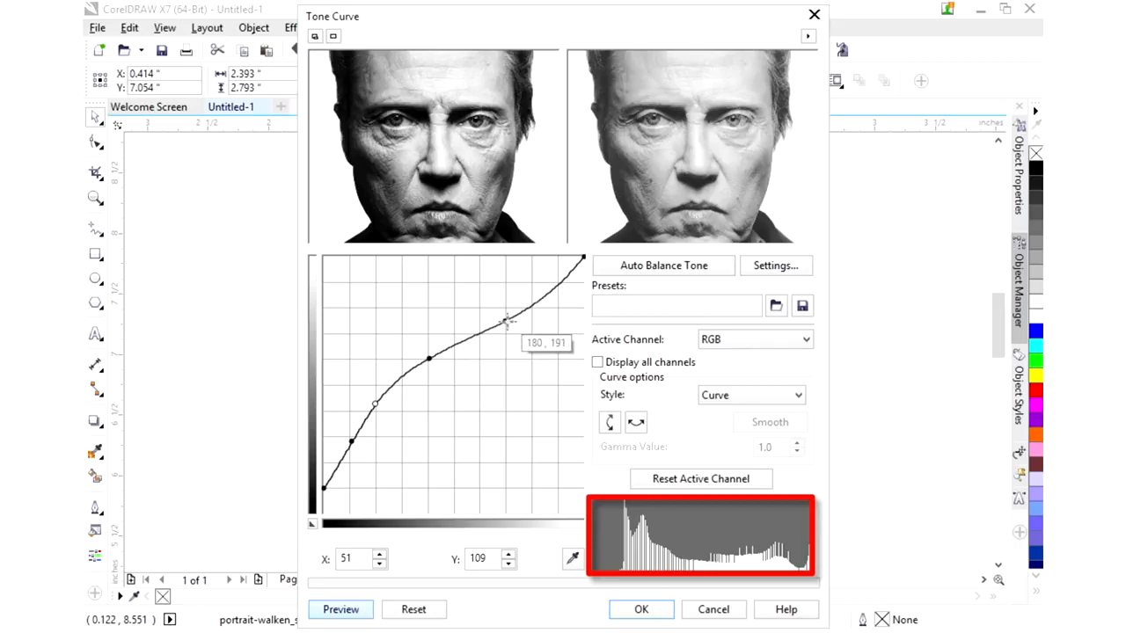
drag(507, 318, 507, 318)
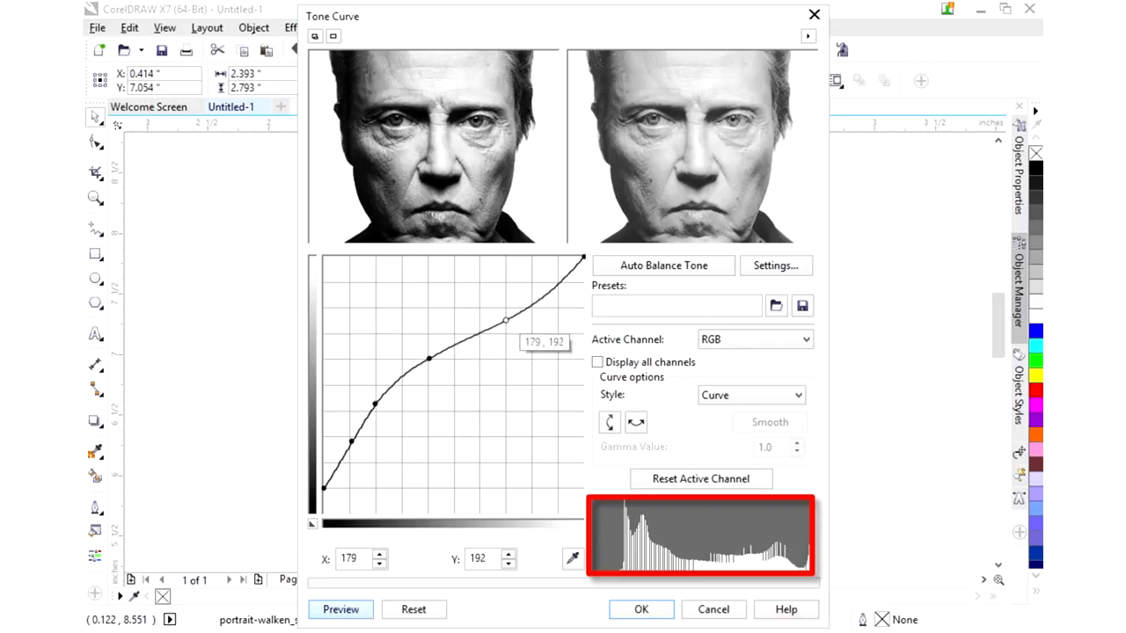
drag(507, 318, 507, 314)
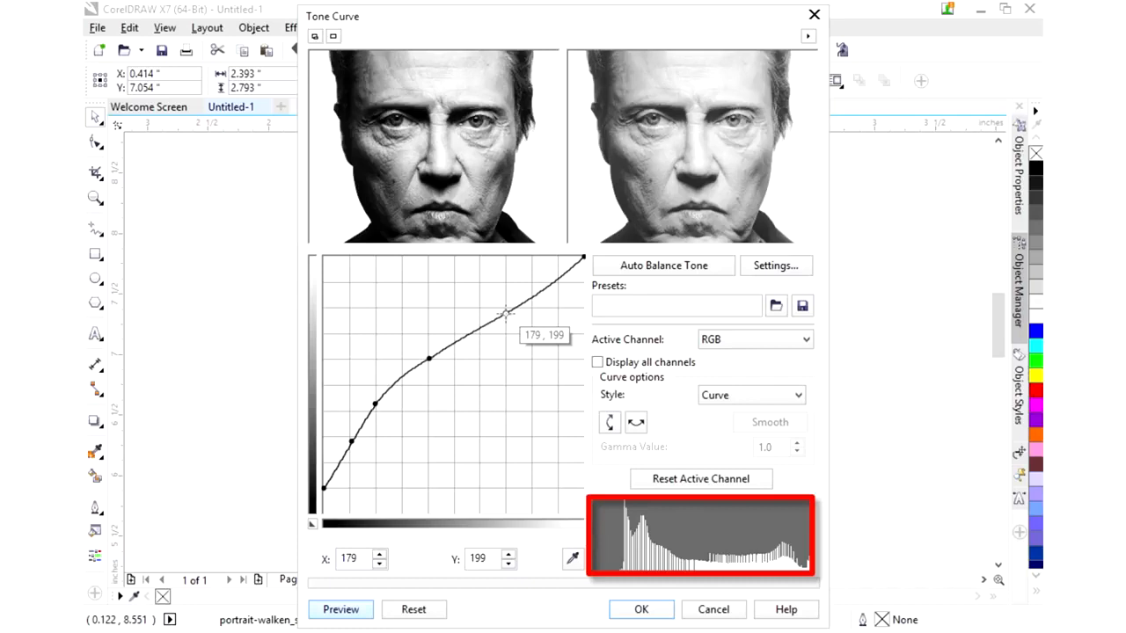
drag(506, 314, 507, 303)
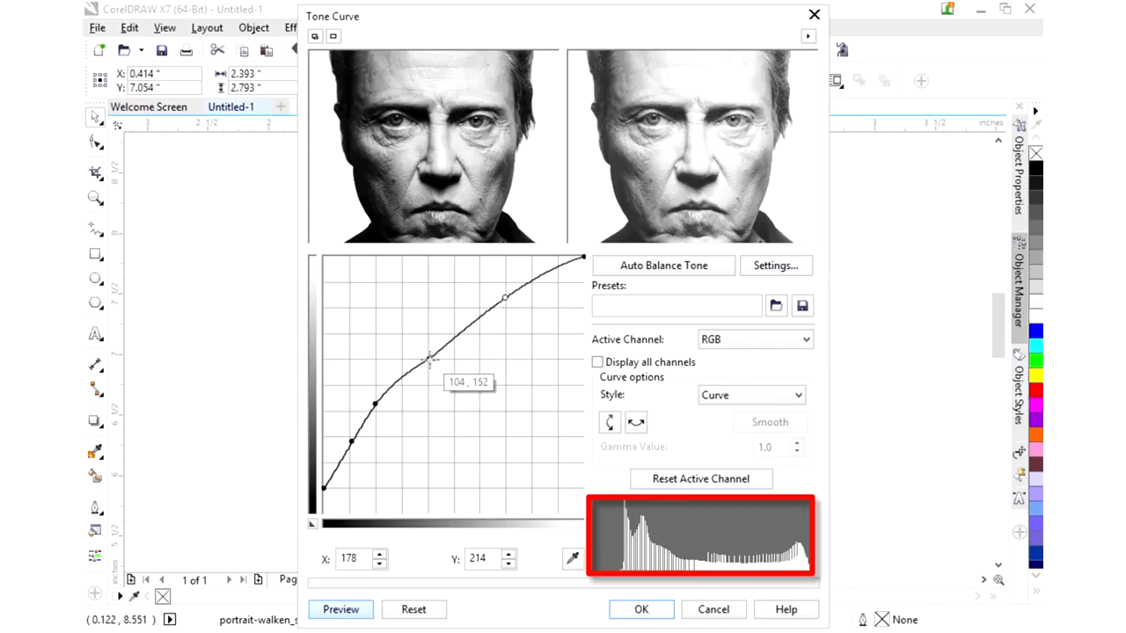
drag(429, 359, 419, 355)
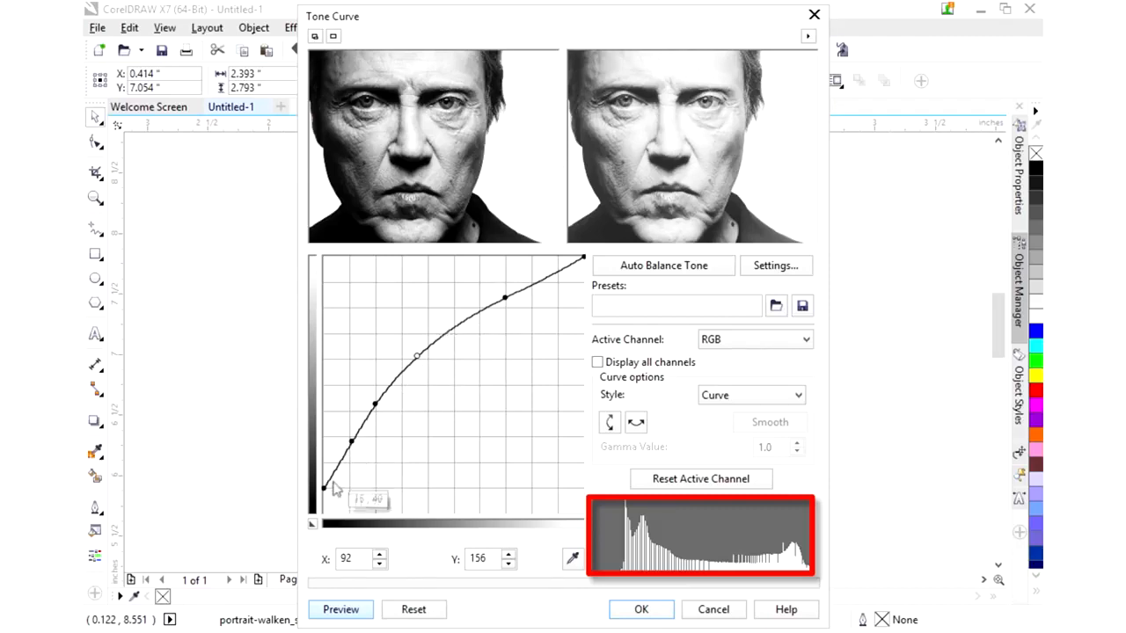
mouse_move(323, 485)
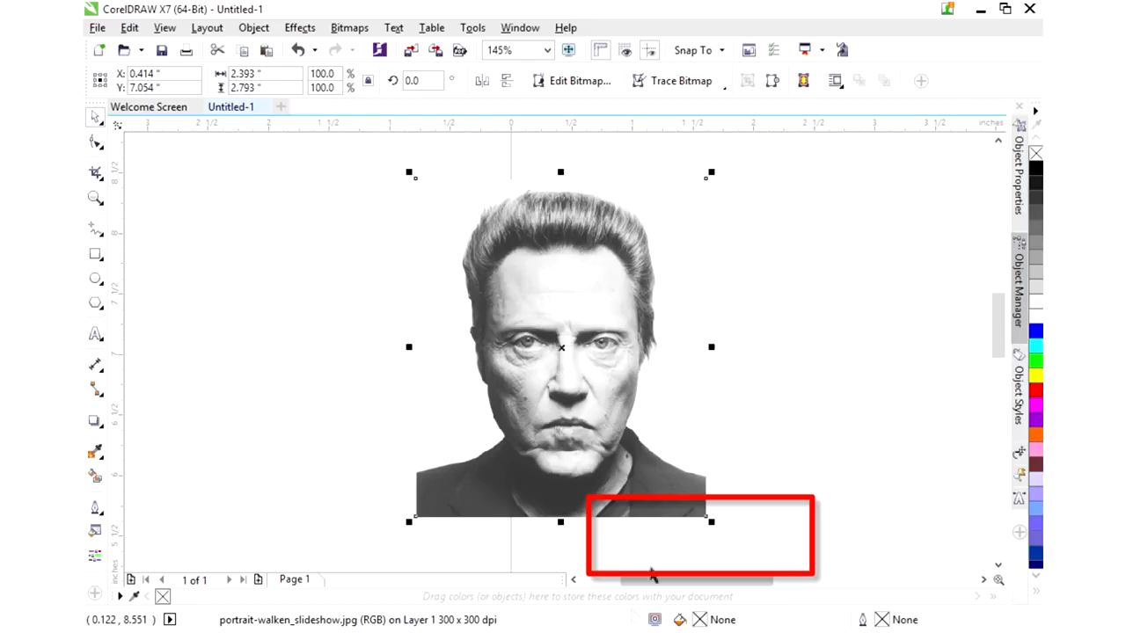
mouse_move(675, 491)
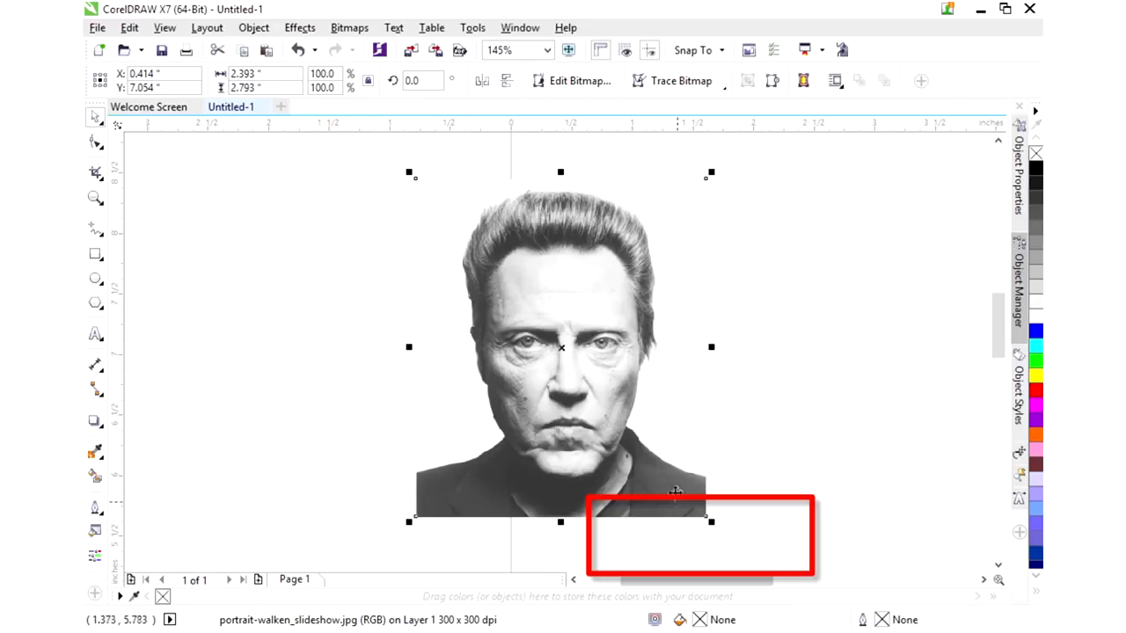
mouse_move(647, 499)
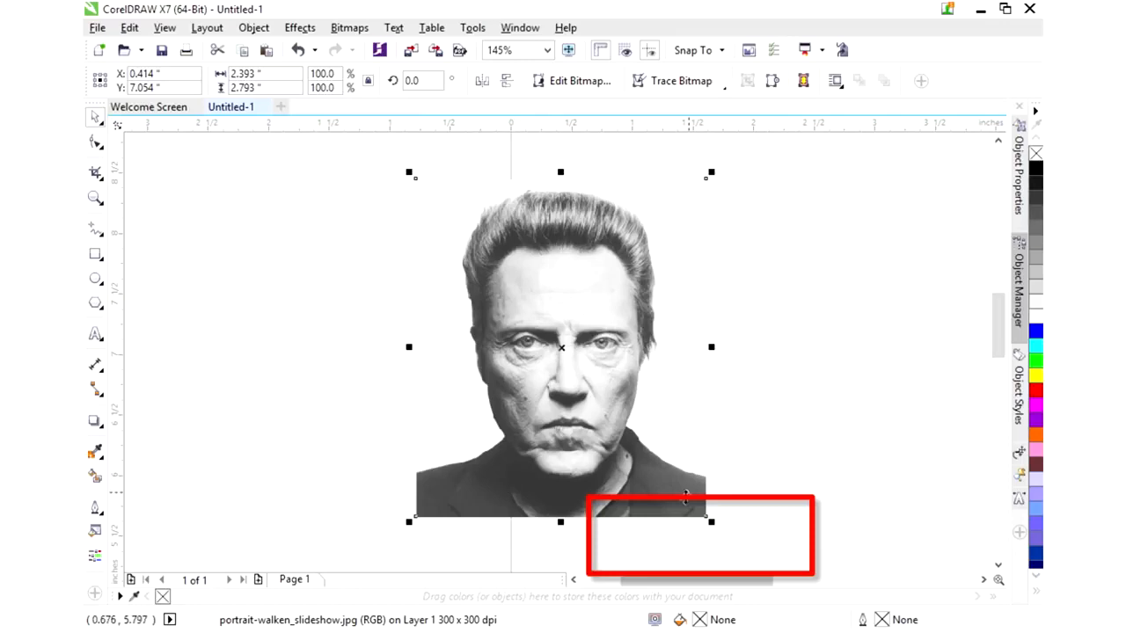
mouse_move(588, 458)
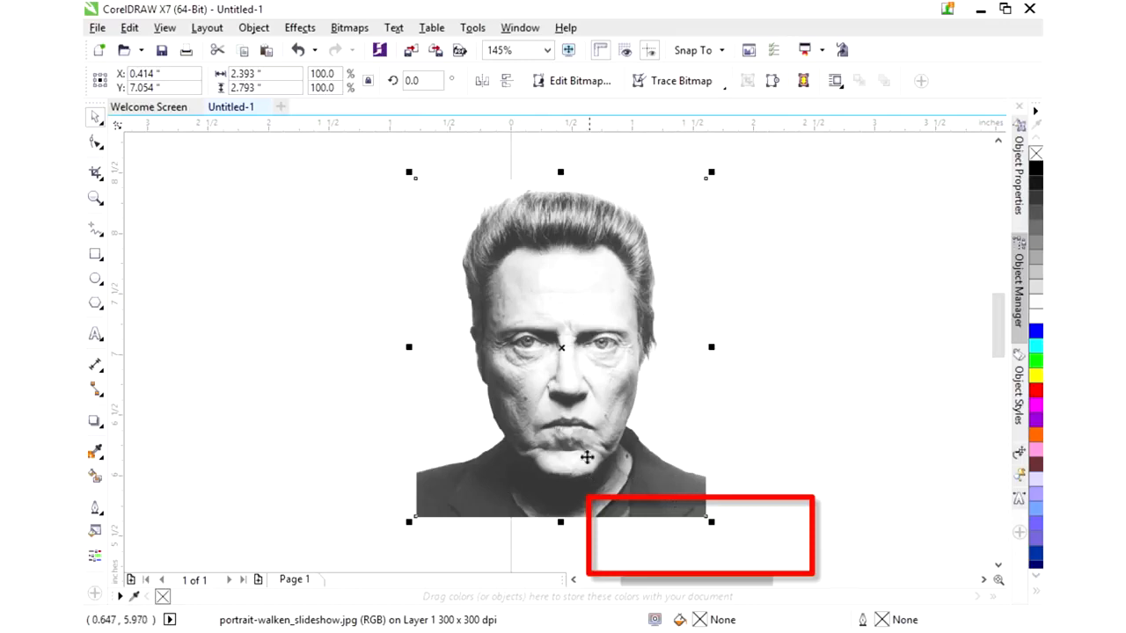
mouse_move(510, 352)
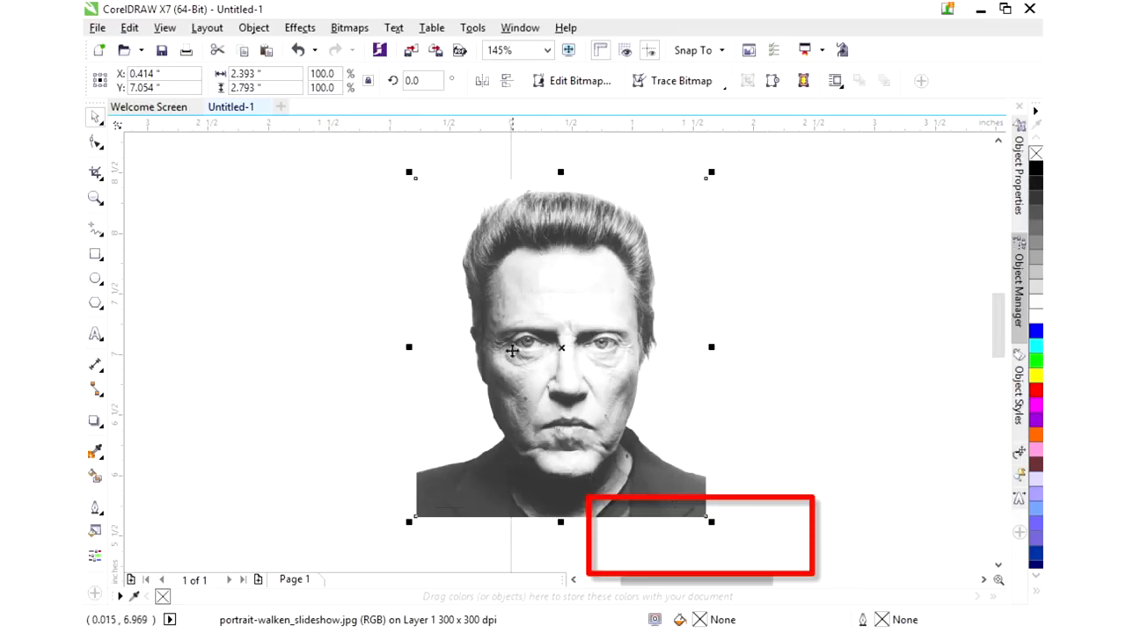
mouse_move(503, 423)
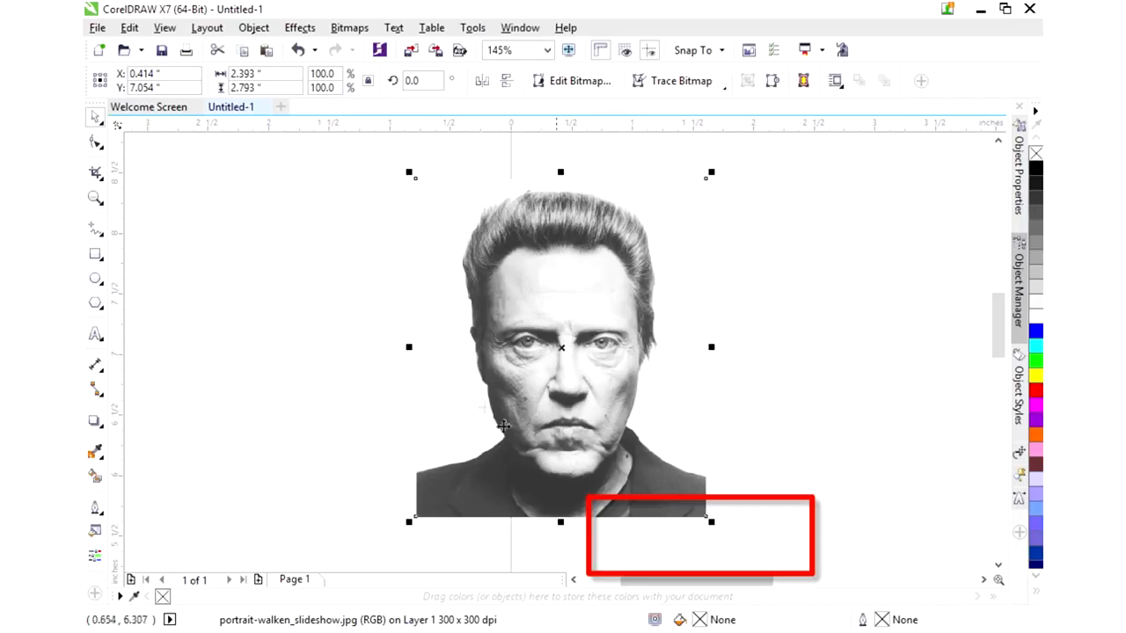
mouse_move(482, 430)
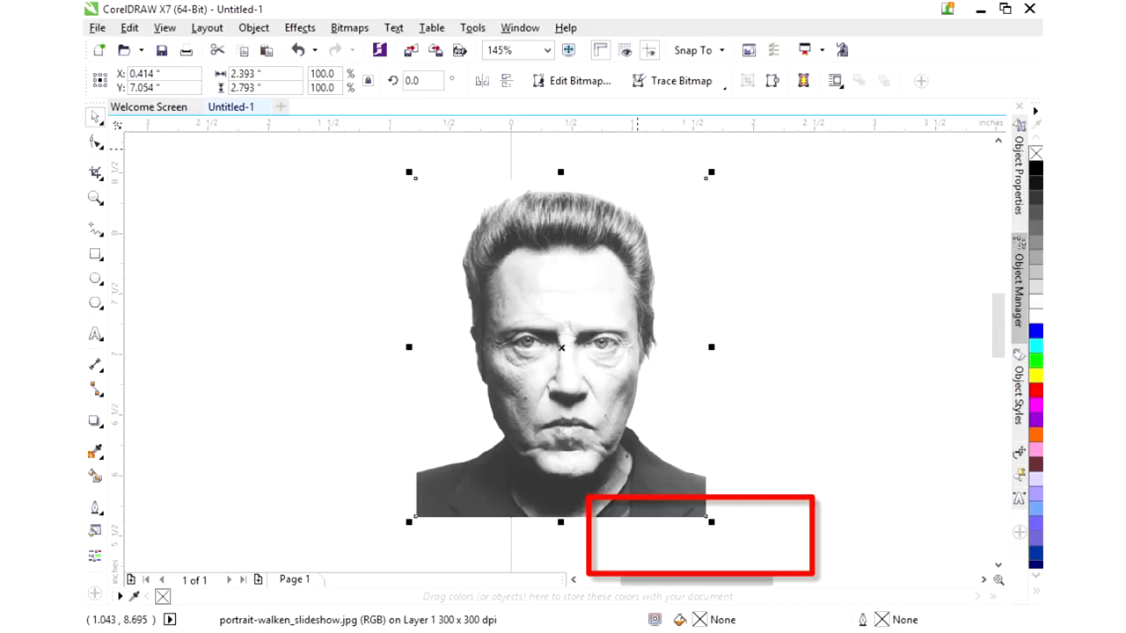
Place a copy of the portrait beside the original with a gap between them.
click(299, 49)
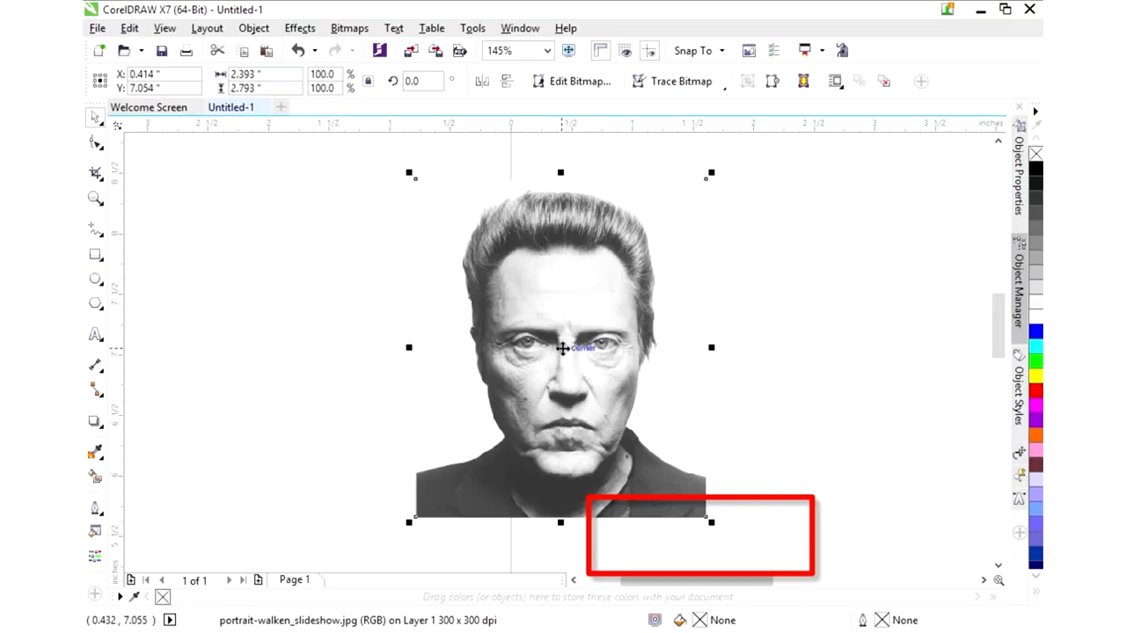
drag(559, 348, 851, 345)
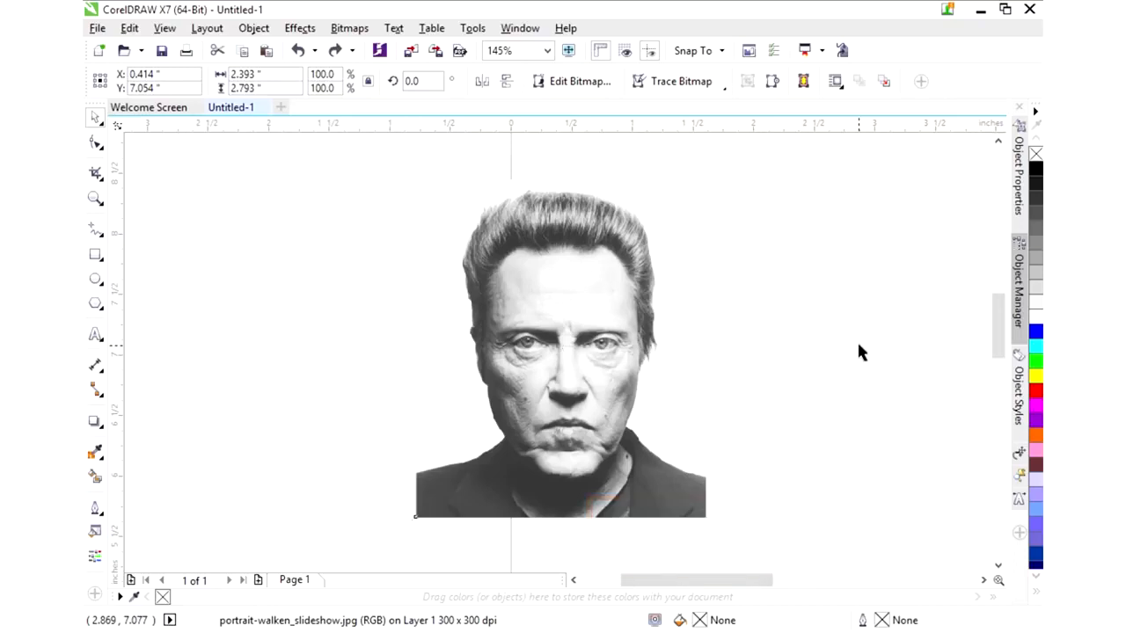
click(559, 352)
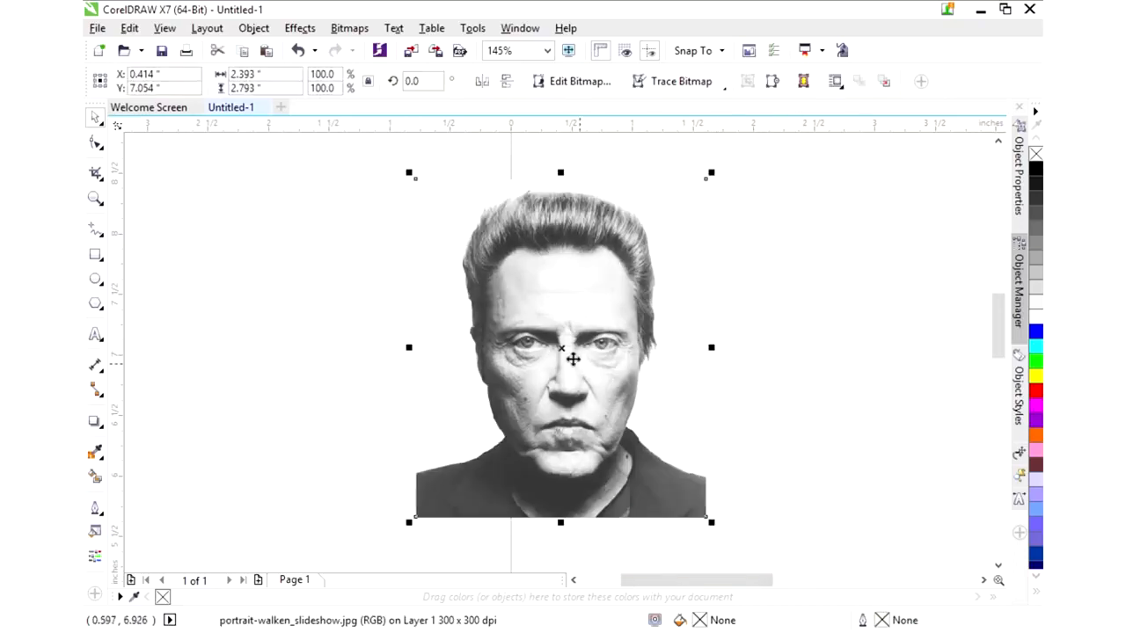
drag(559, 348, 849, 349)
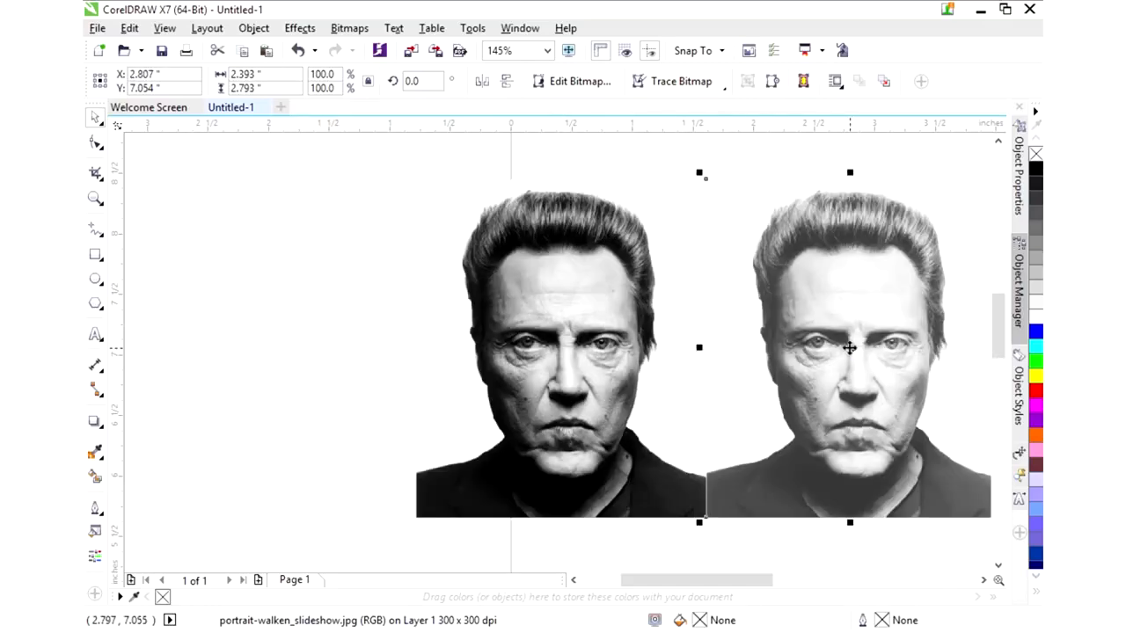
mouse_move(812, 356)
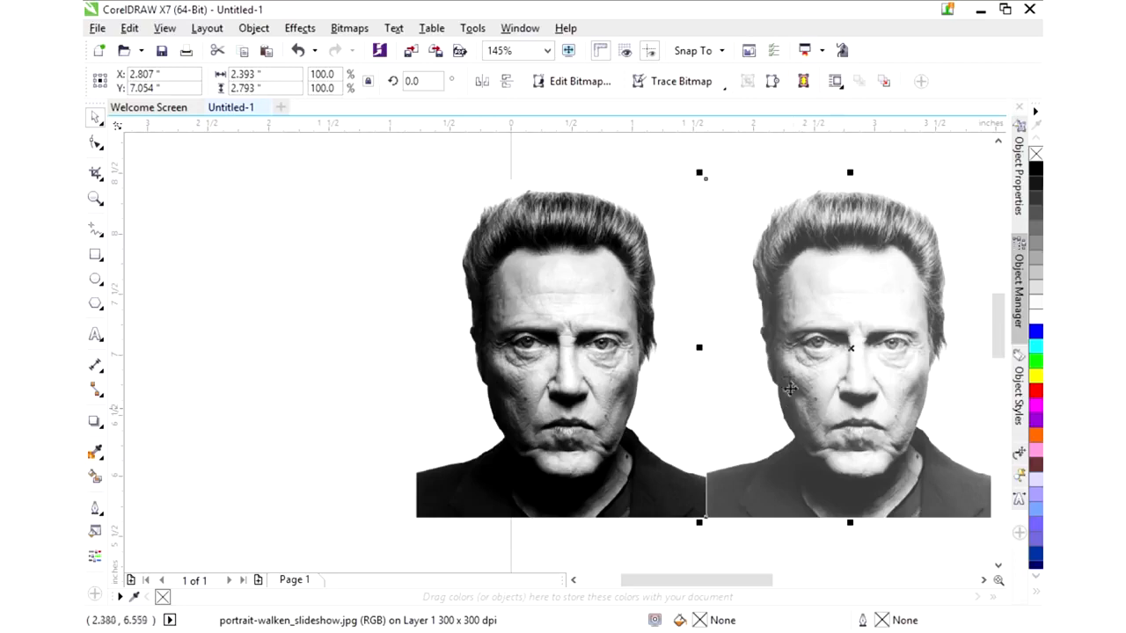
mouse_move(922, 299)
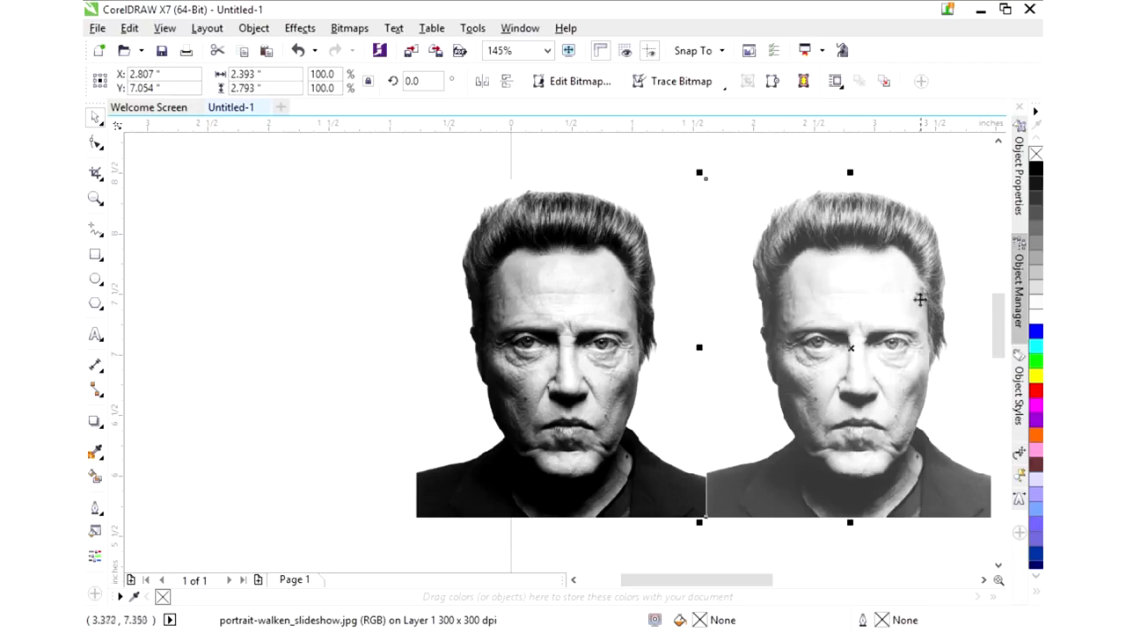
mouse_move(879, 429)
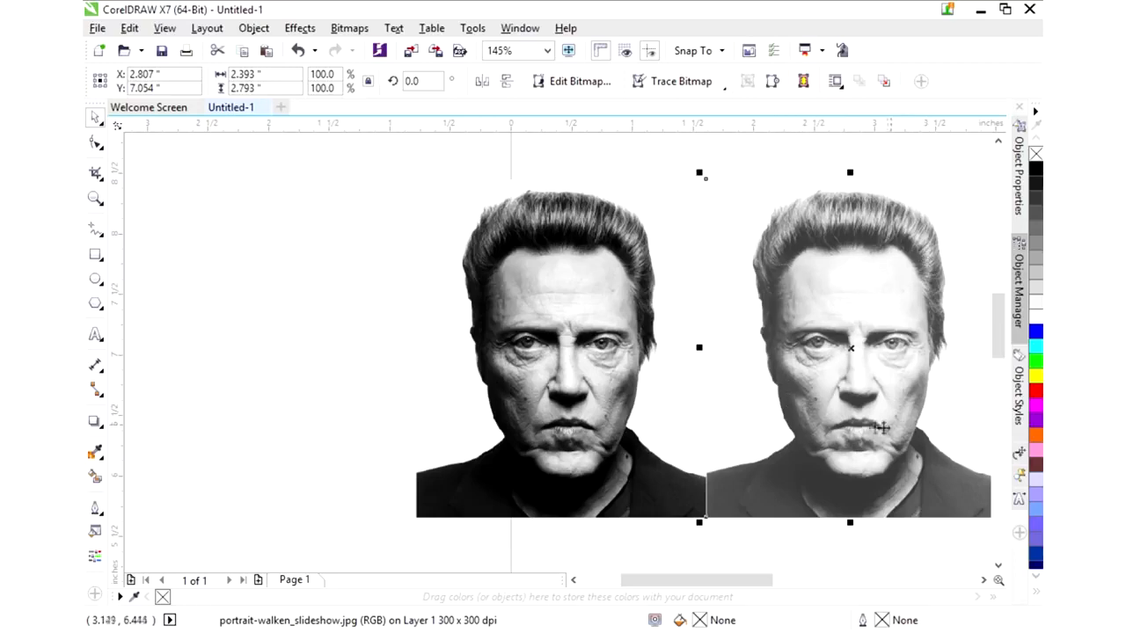
mouse_move(713, 461)
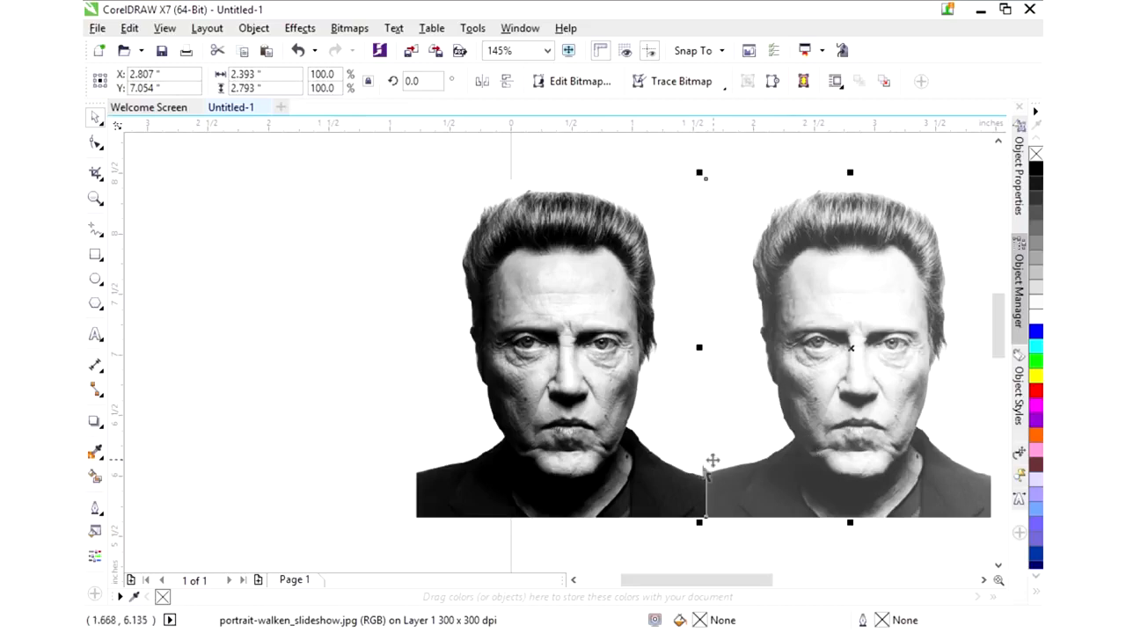
mouse_move(782, 306)
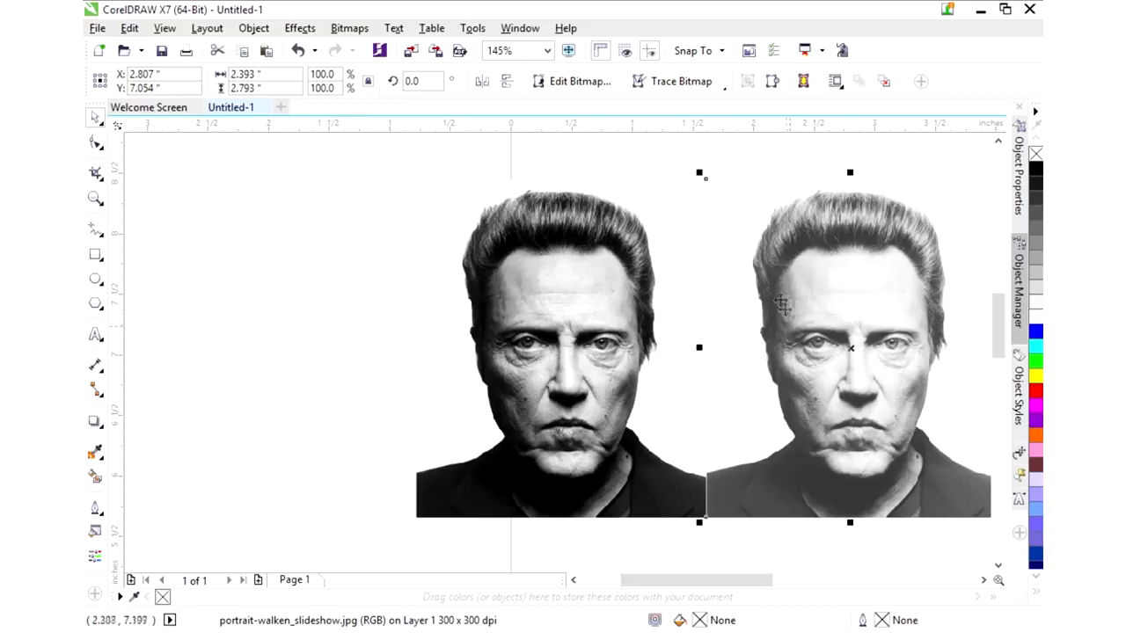
mouse_move(808, 456)
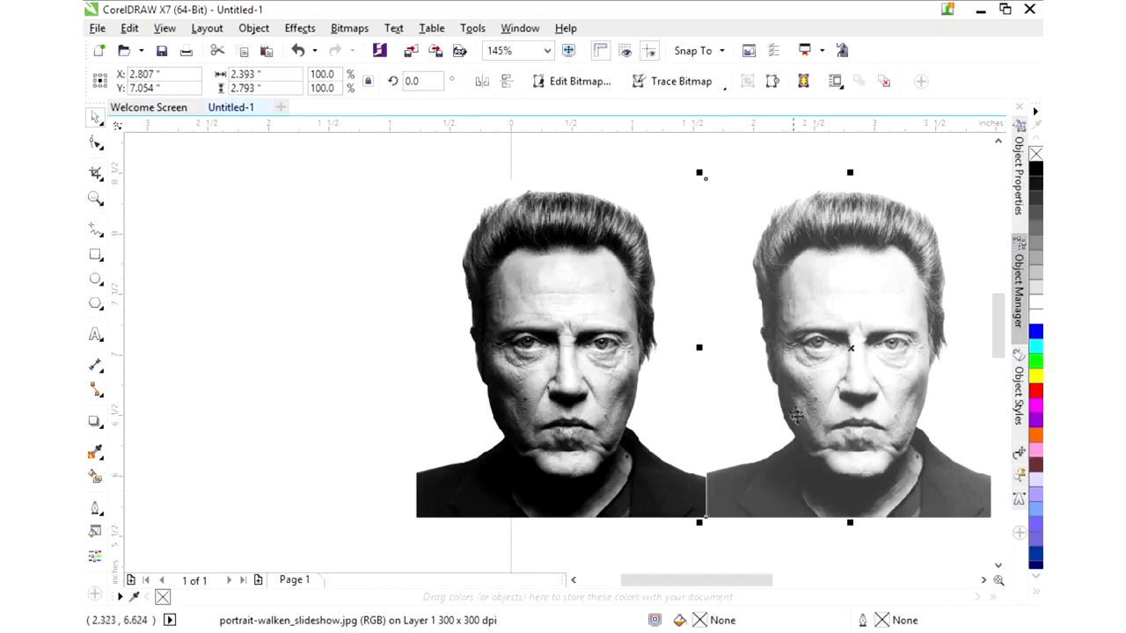
mouse_move(925, 262)
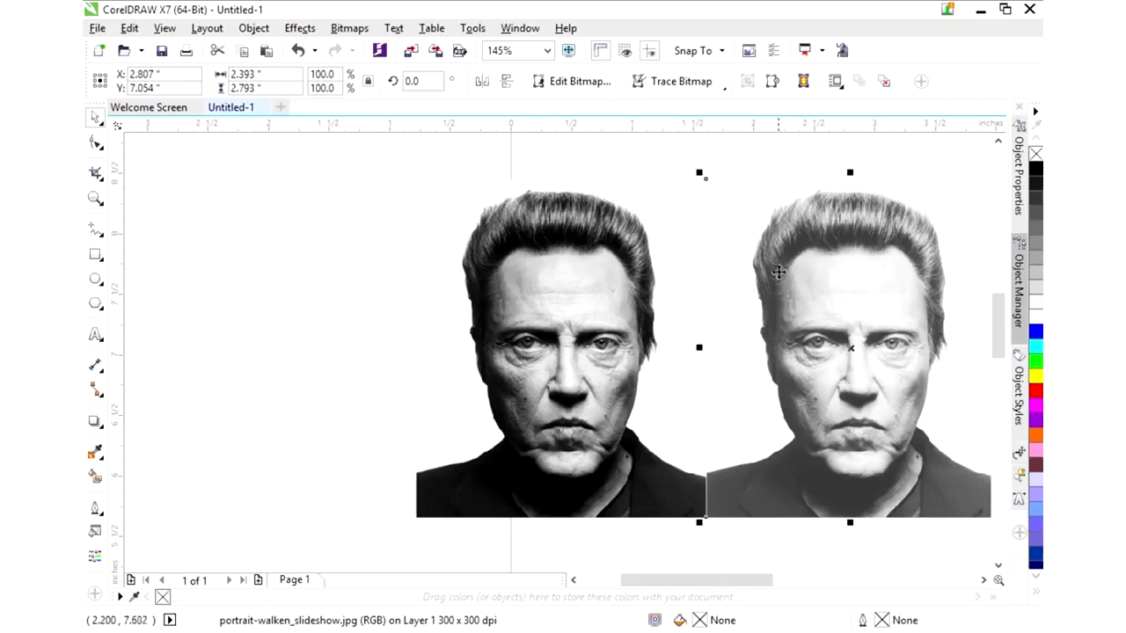
mouse_move(862, 493)
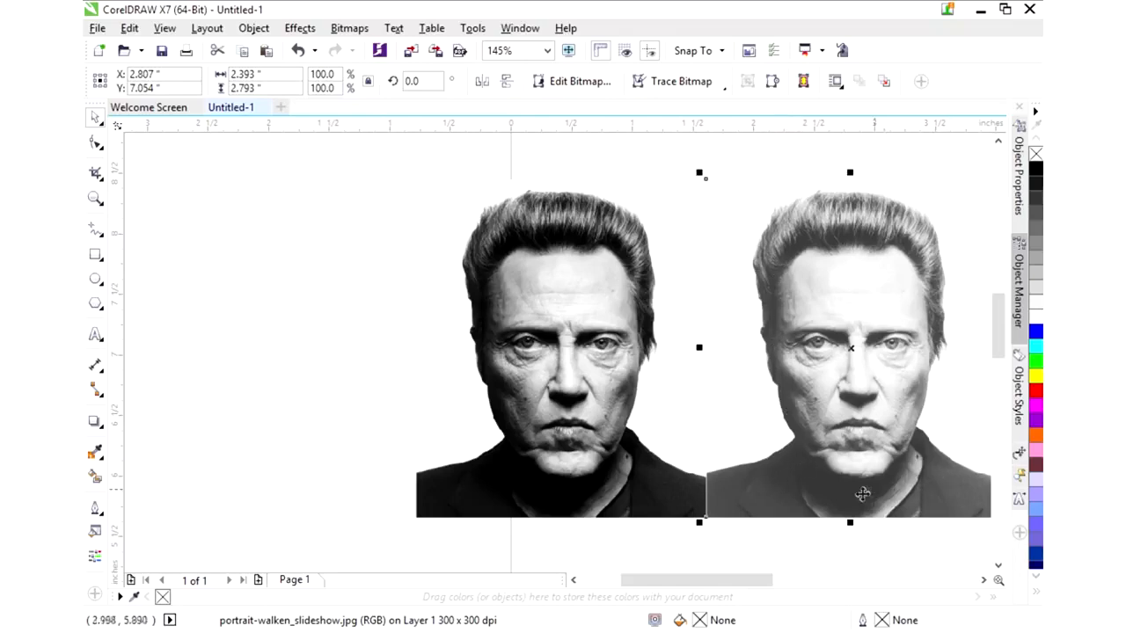
mouse_move(901, 440)
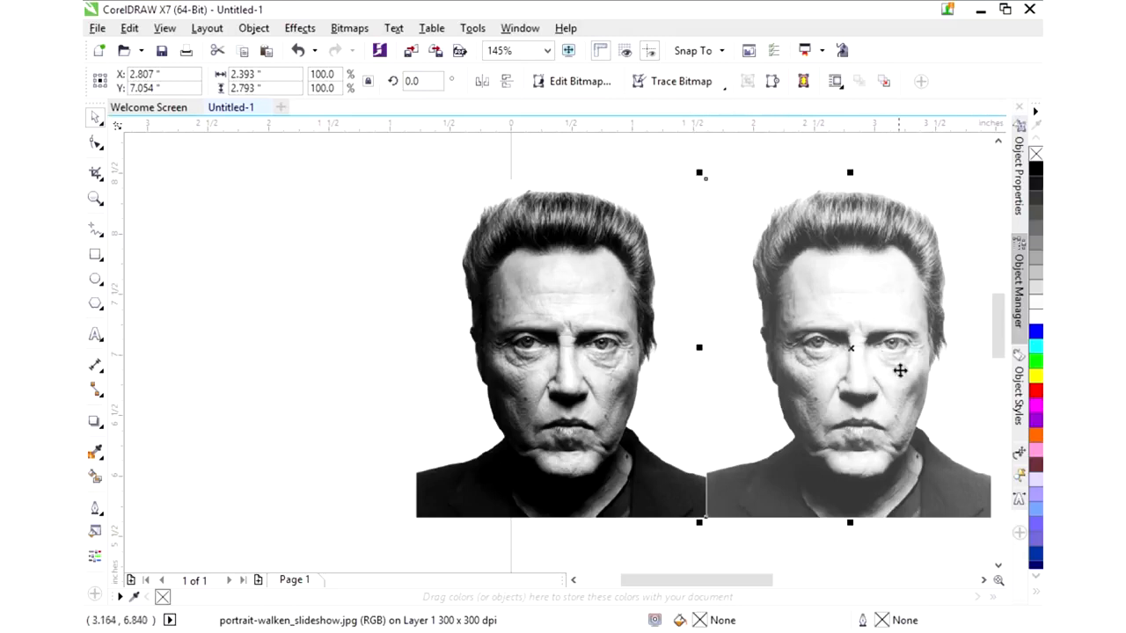
mouse_move(841, 359)
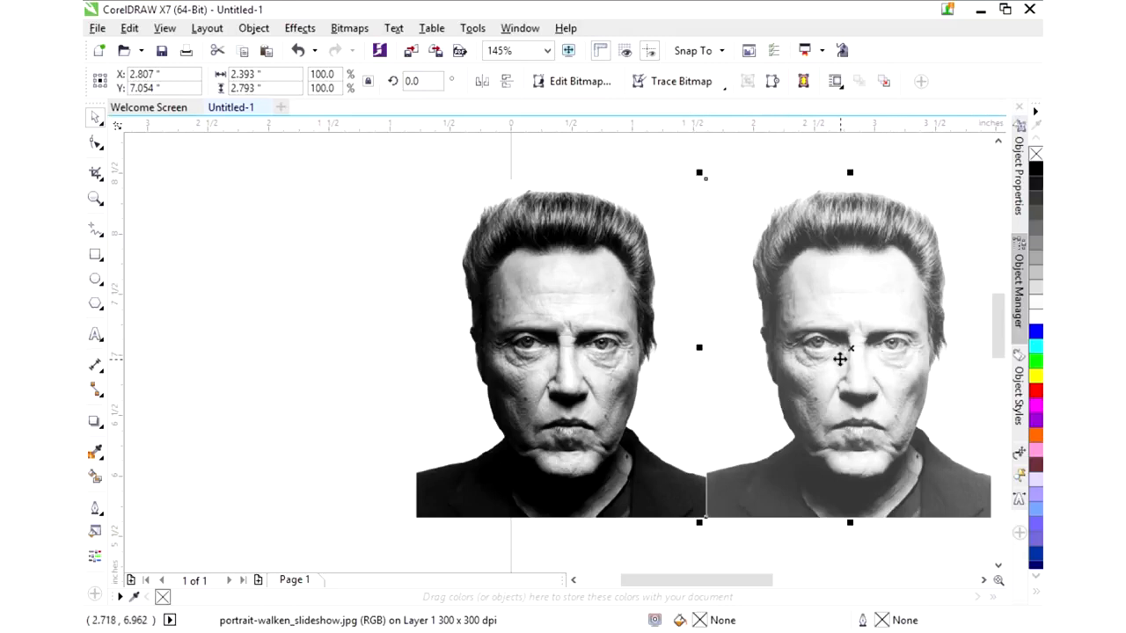
mouse_move(577, 352)
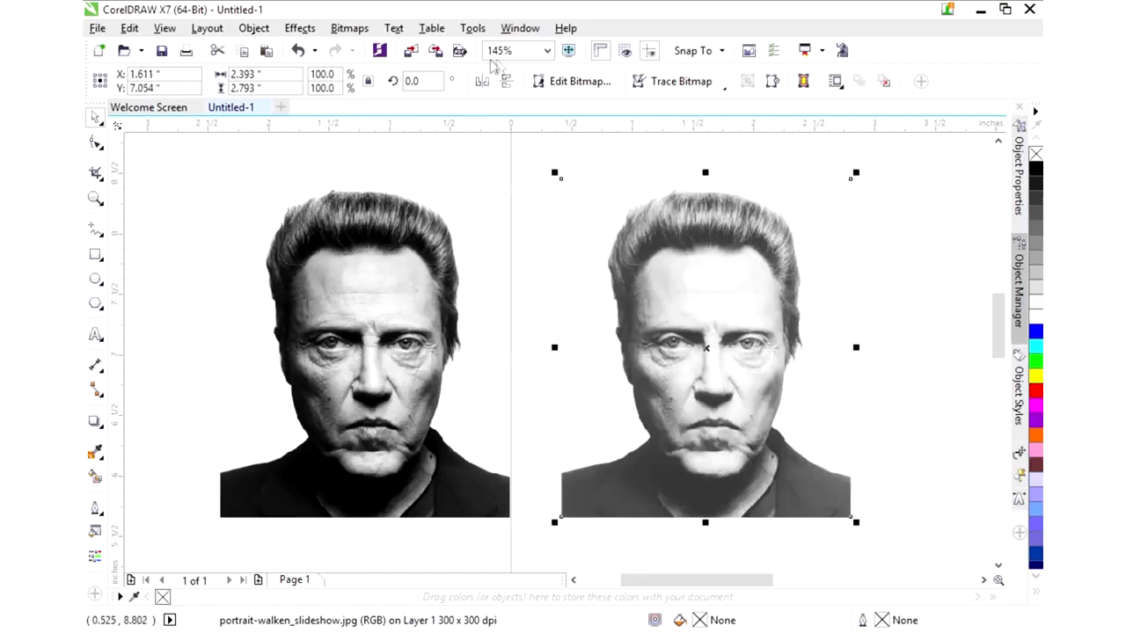
mouse_move(349, 28)
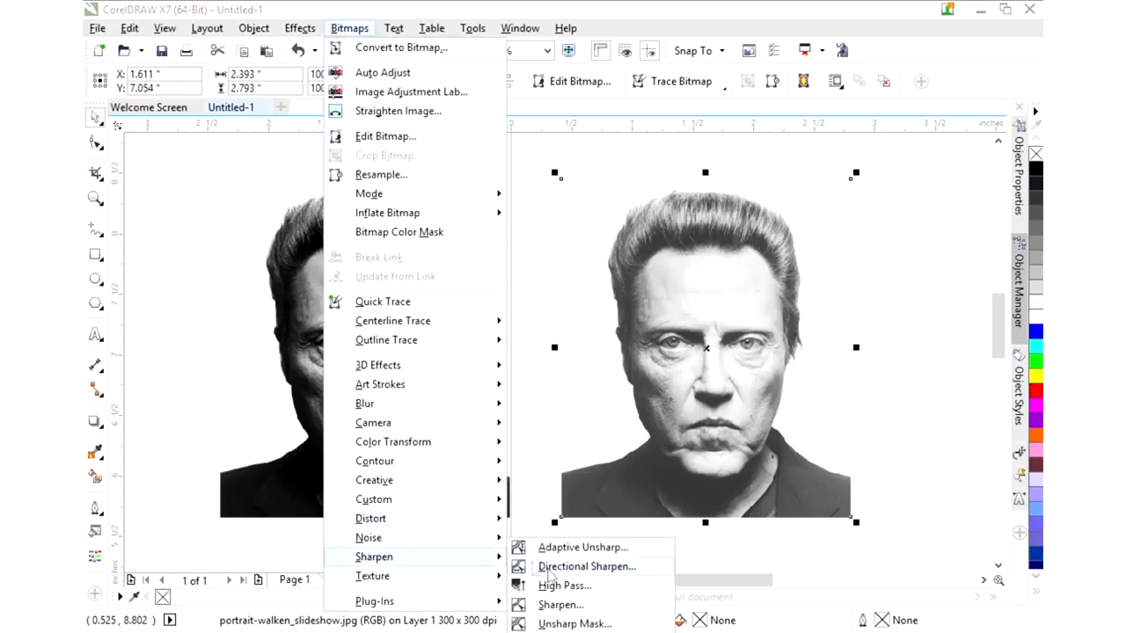
Apply Unsharp Mask at 500 percent, radius 10 to the lighter portrait after previewing.
click(574, 623)
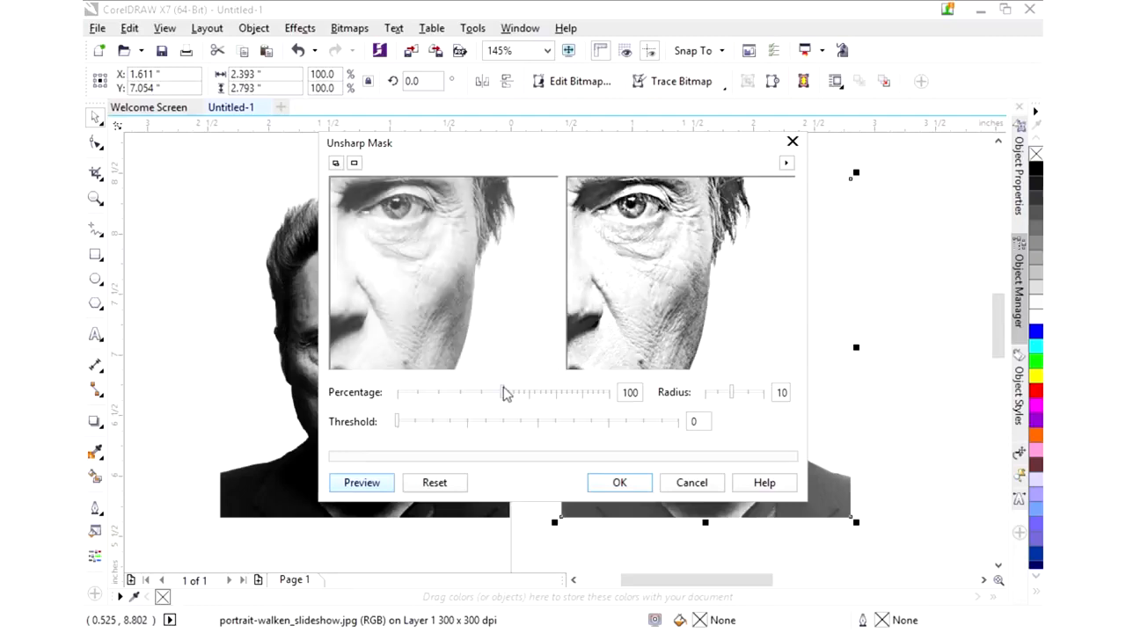
drag(506, 392, 605, 392)
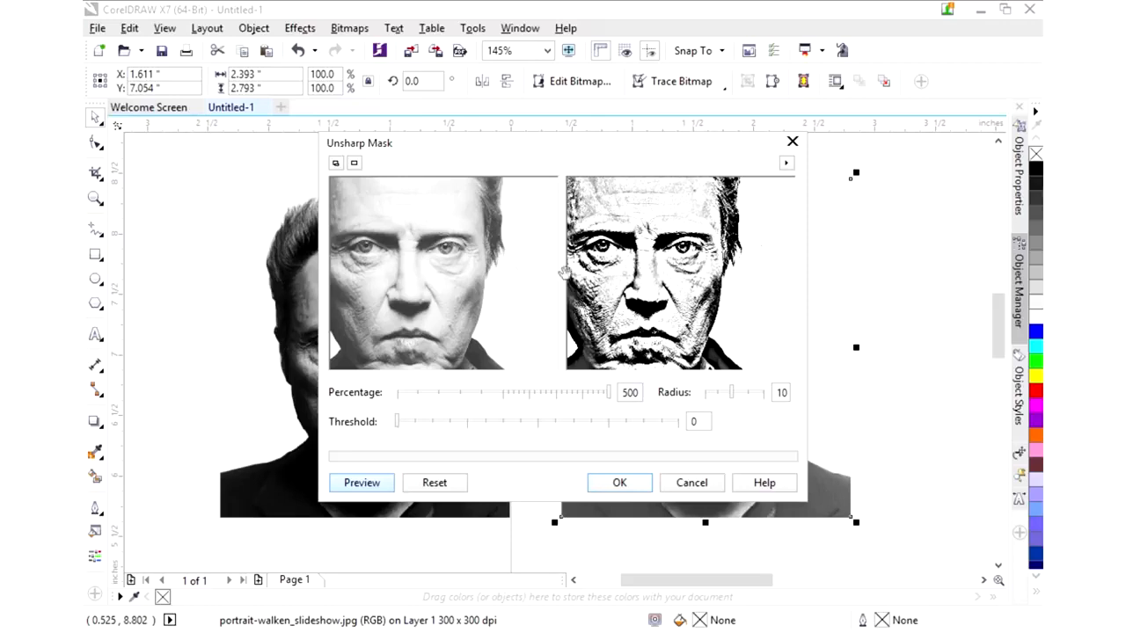
click(360, 482)
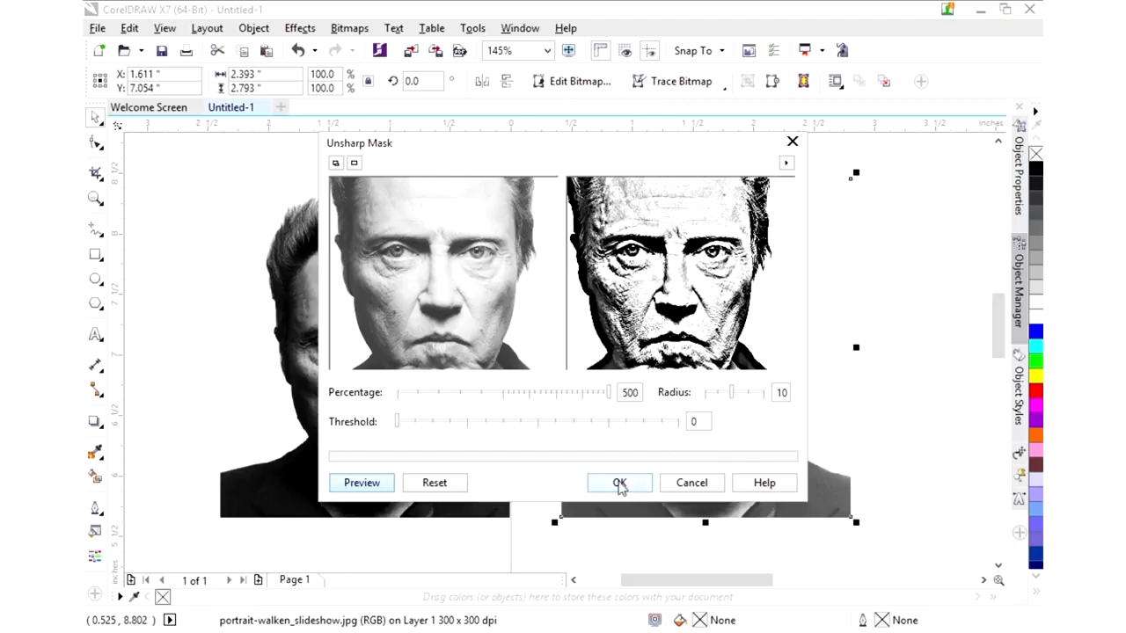
click(620, 482)
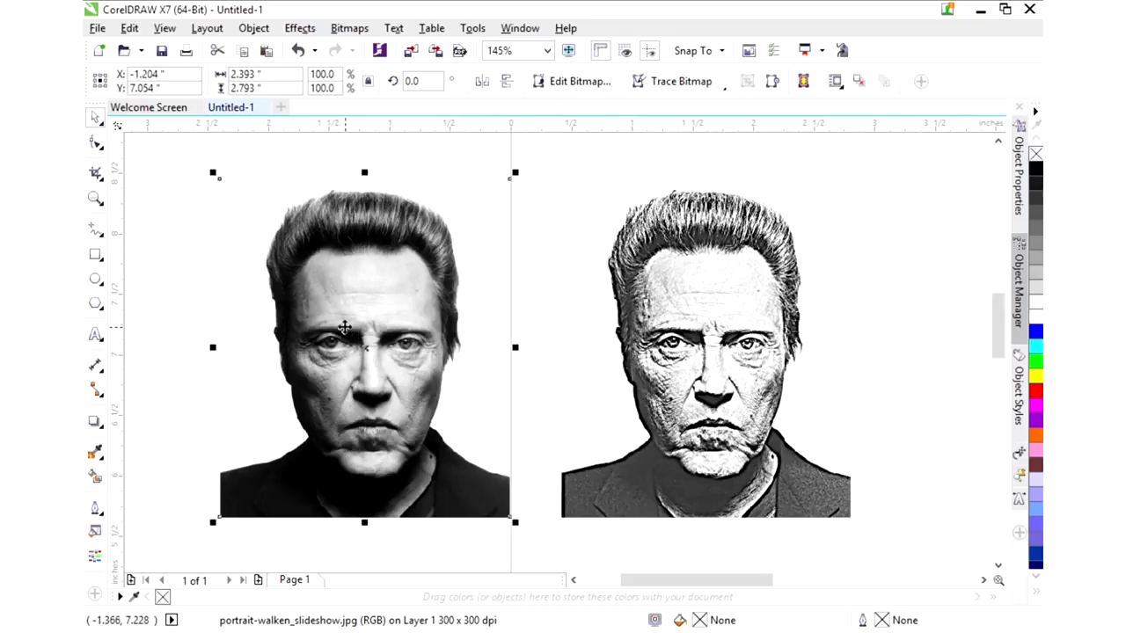
click(349, 28)
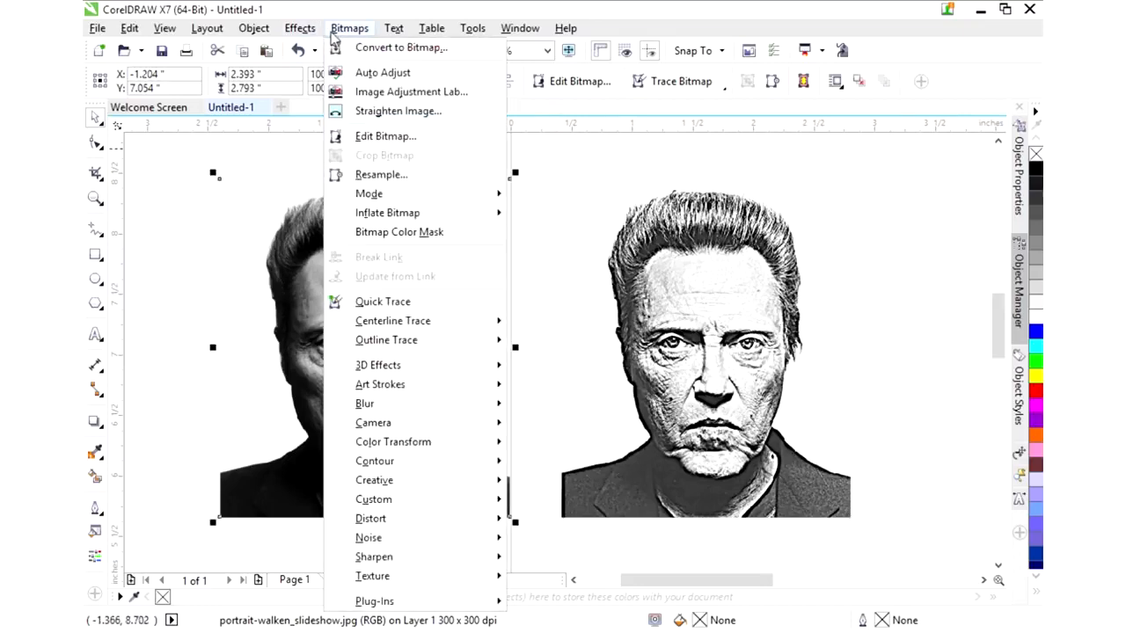
mouse_move(373, 556)
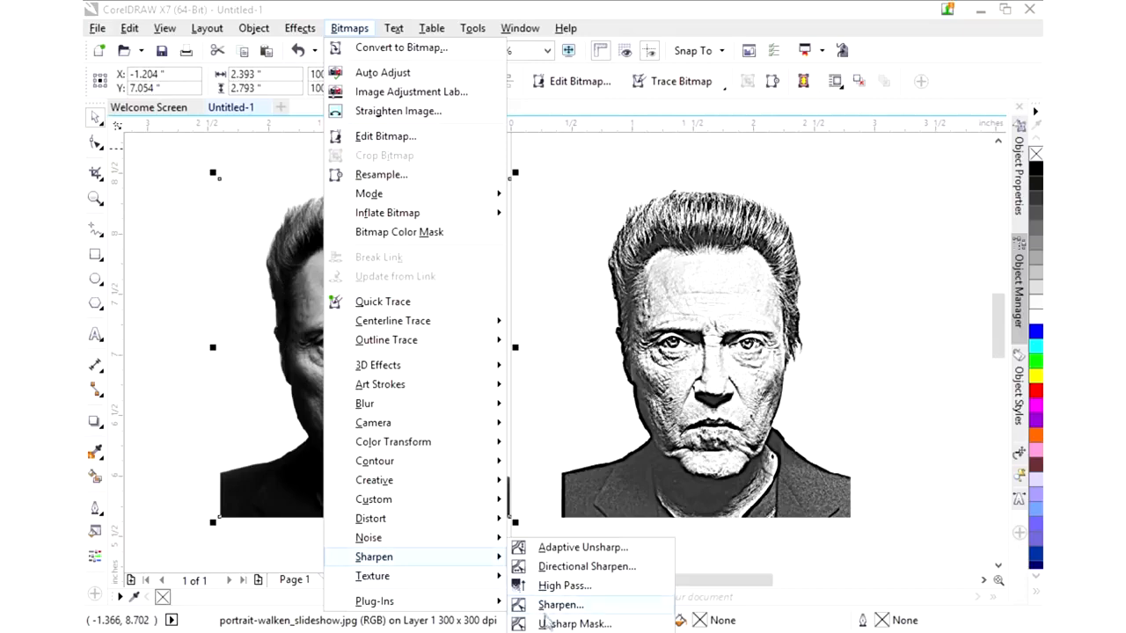
click(575, 623)
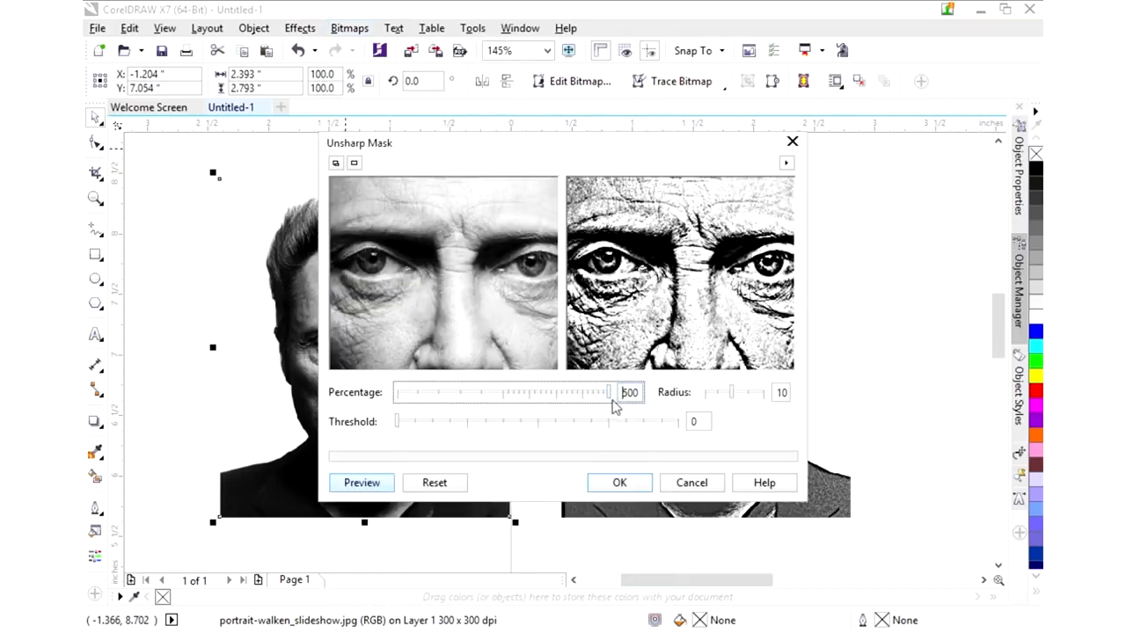
click(362, 482)
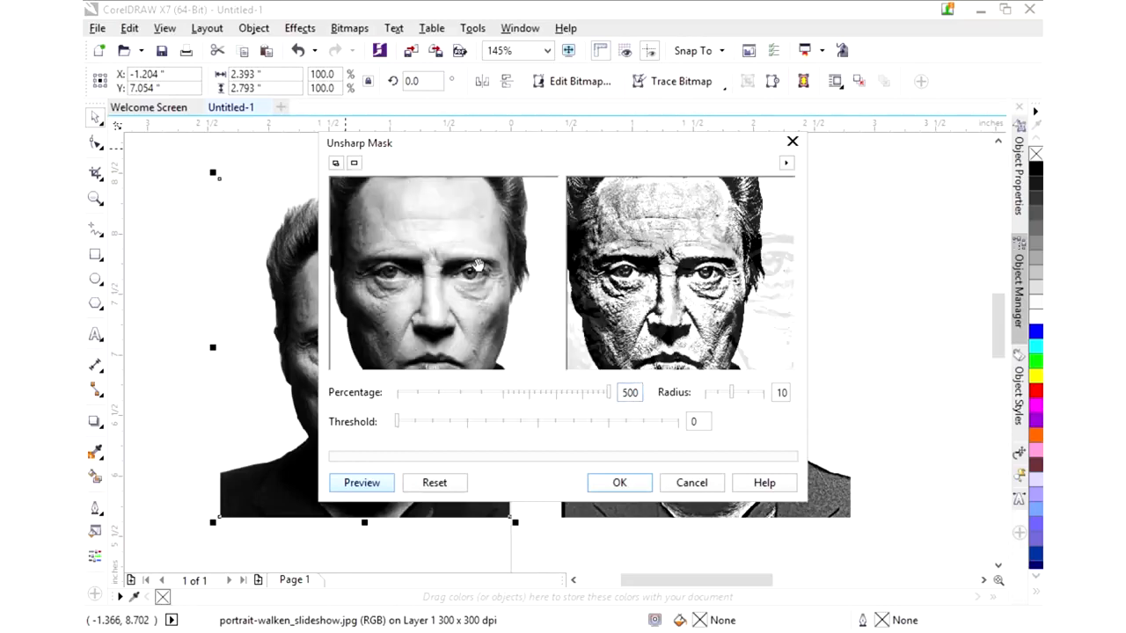
click(362, 482)
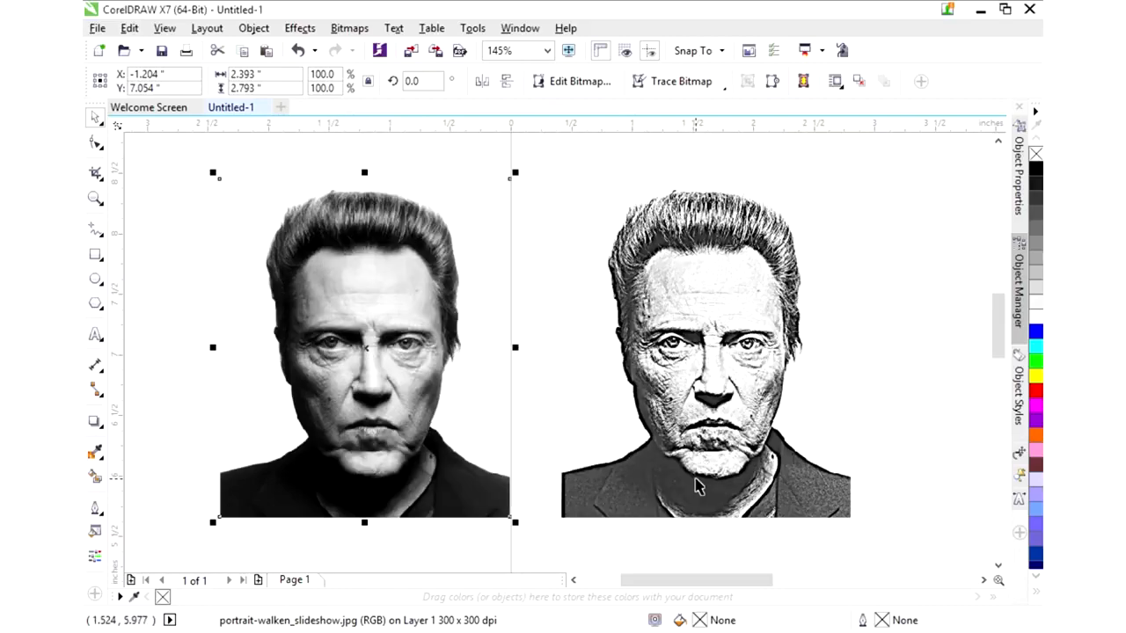
mouse_move(623, 403)
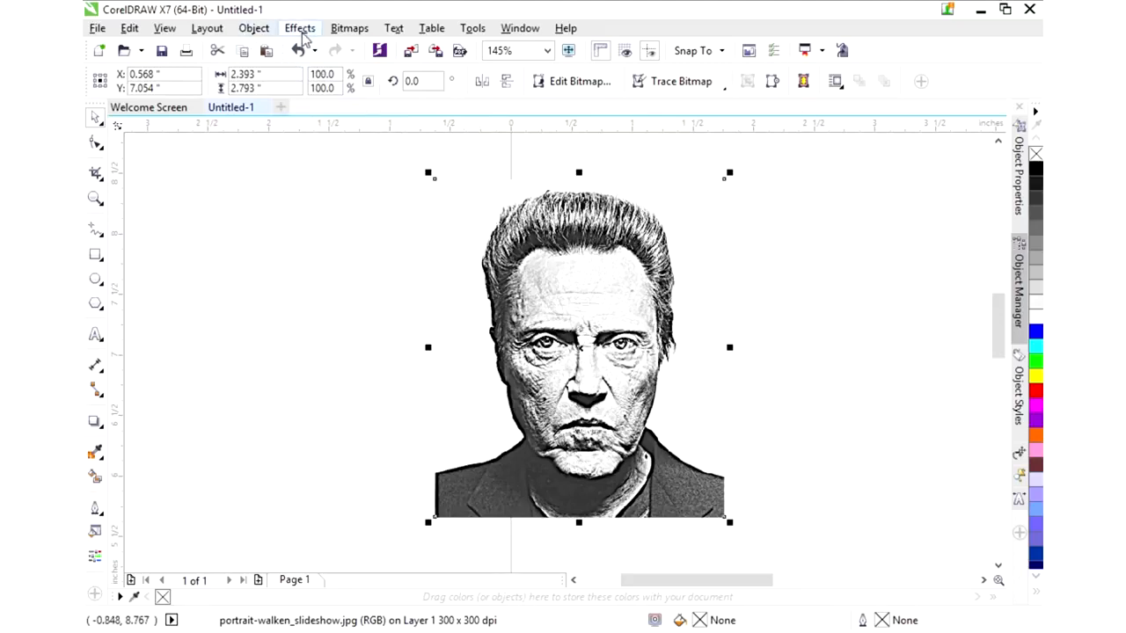
mouse_move(376, 208)
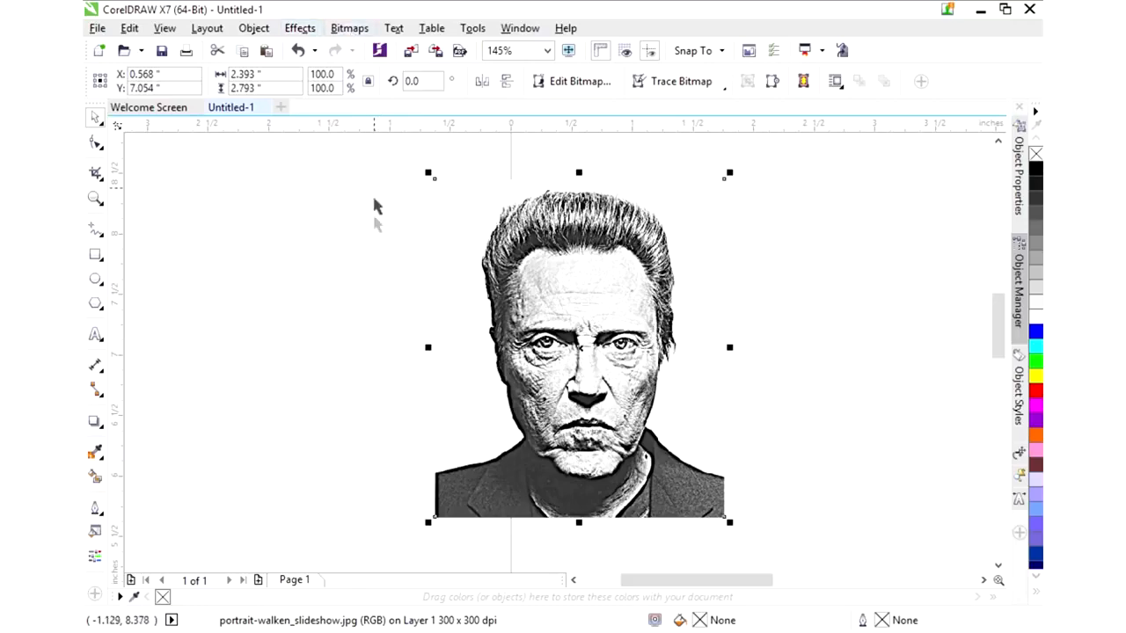
Convert the sharpened portrait to Black and White (1-bit) with Stucki dithering at intensity 85.
click(348, 28)
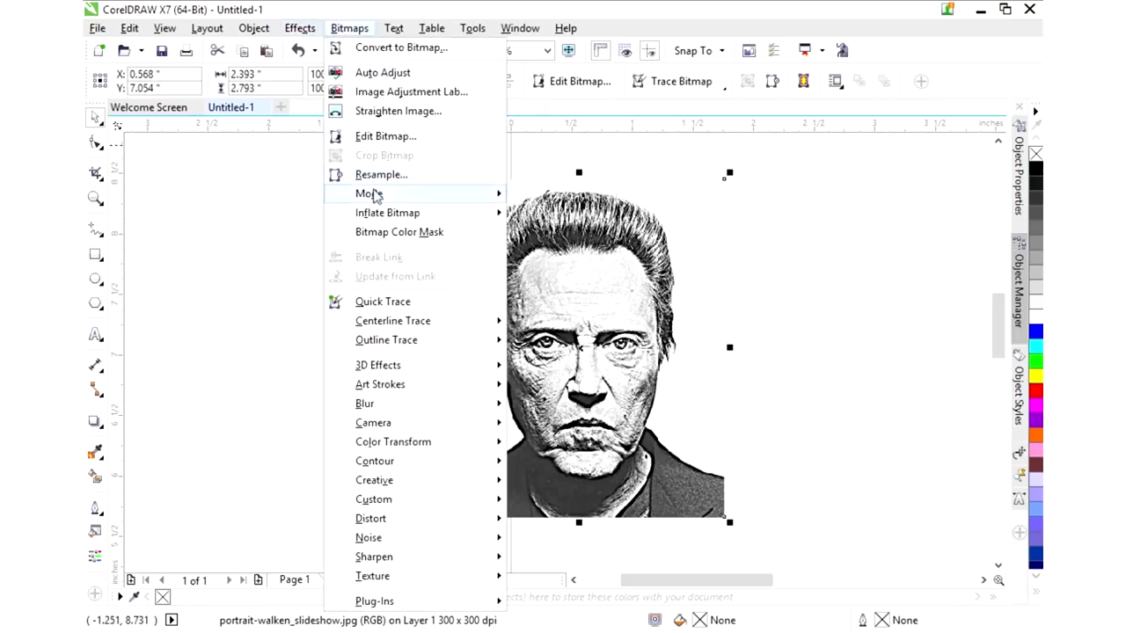
click(368, 194)
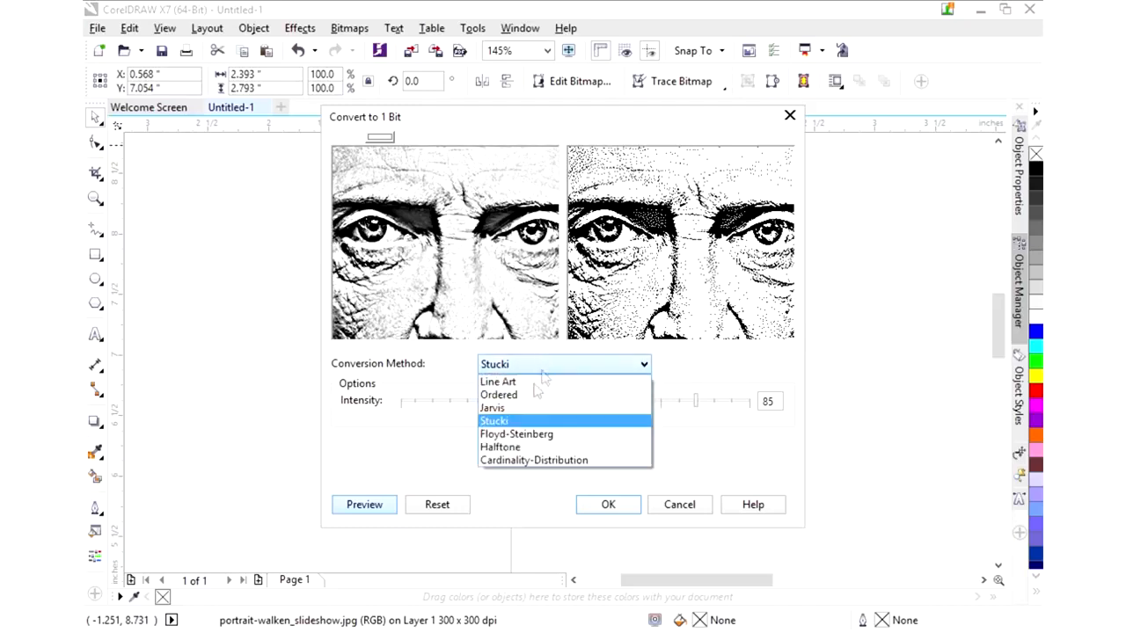
mouse_move(517, 408)
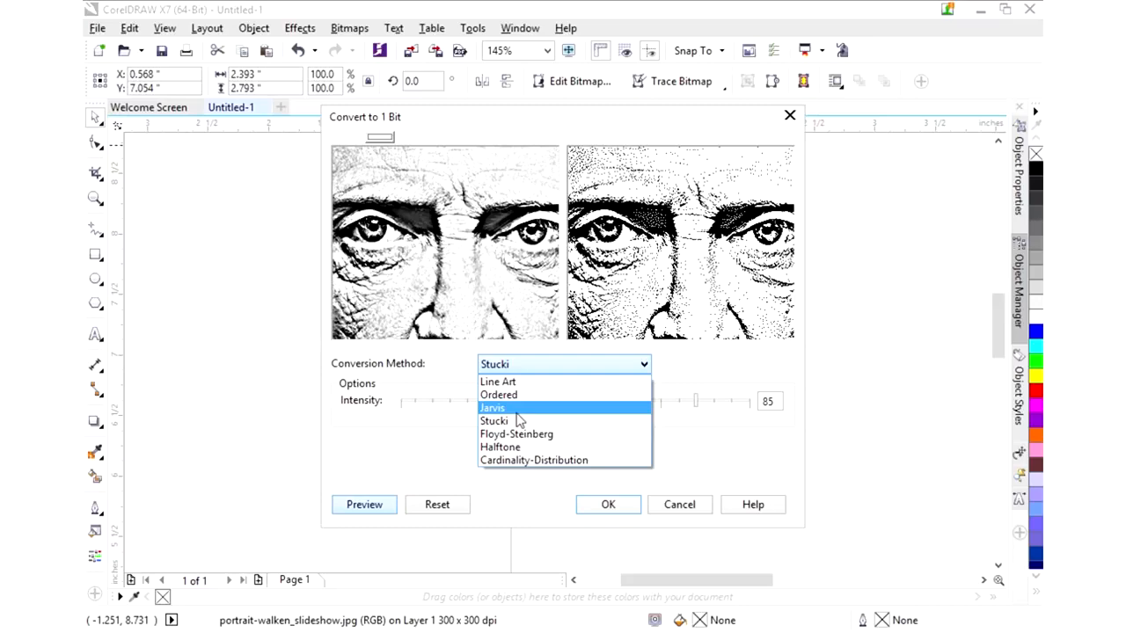
click(494, 420)
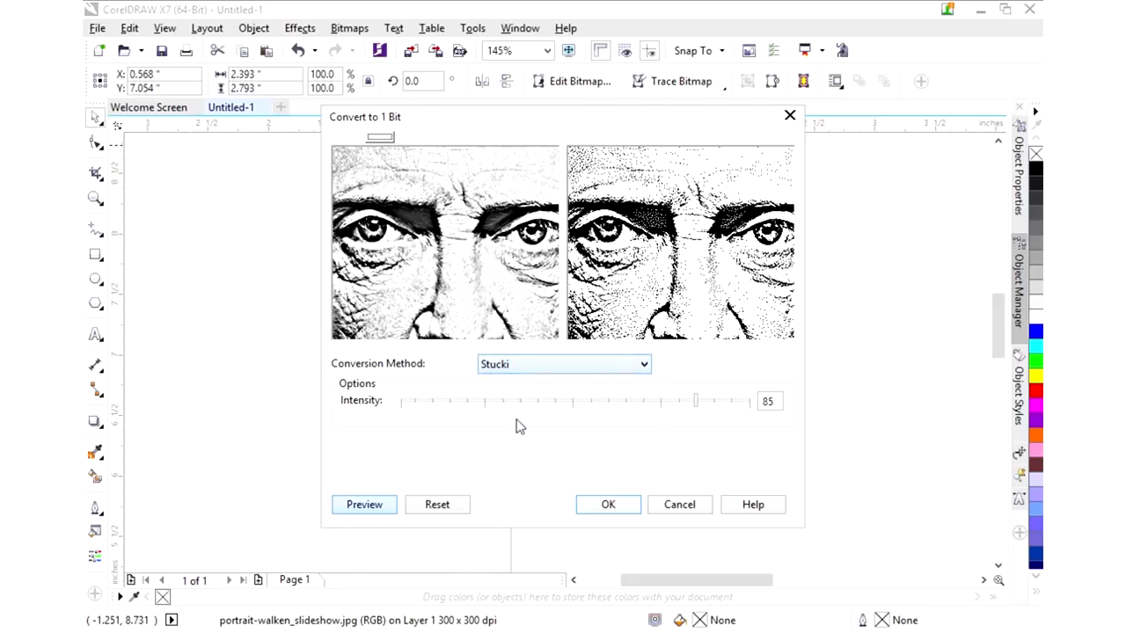
click(609, 503)
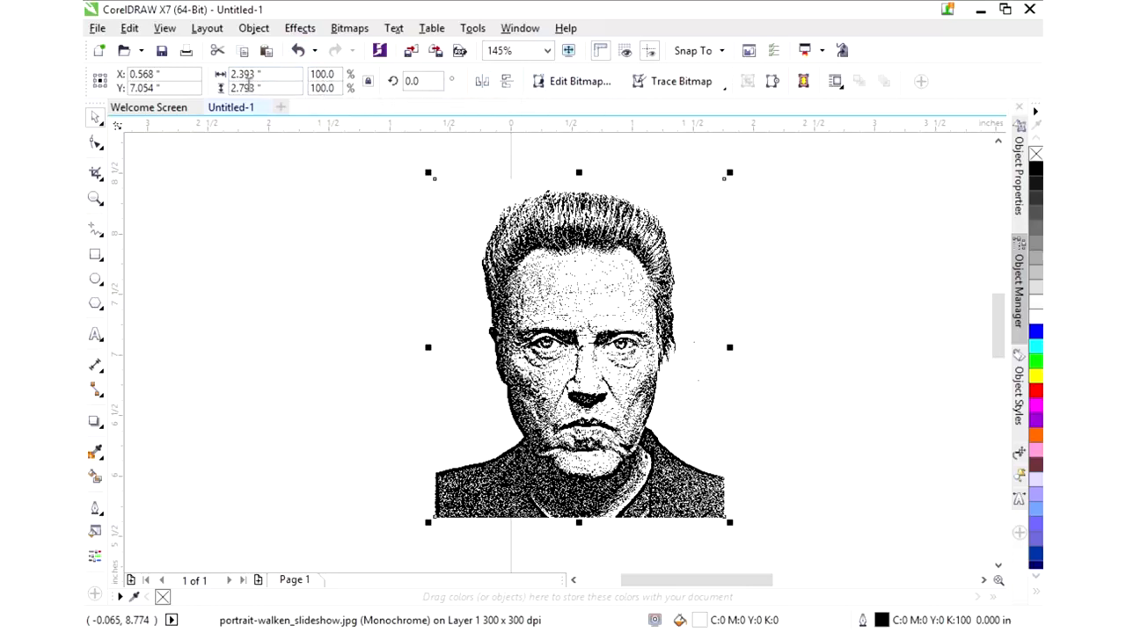
Zoom to 300% and scroll down over the face to inspect the dithered detail.
triple_click(500, 49)
text(200)
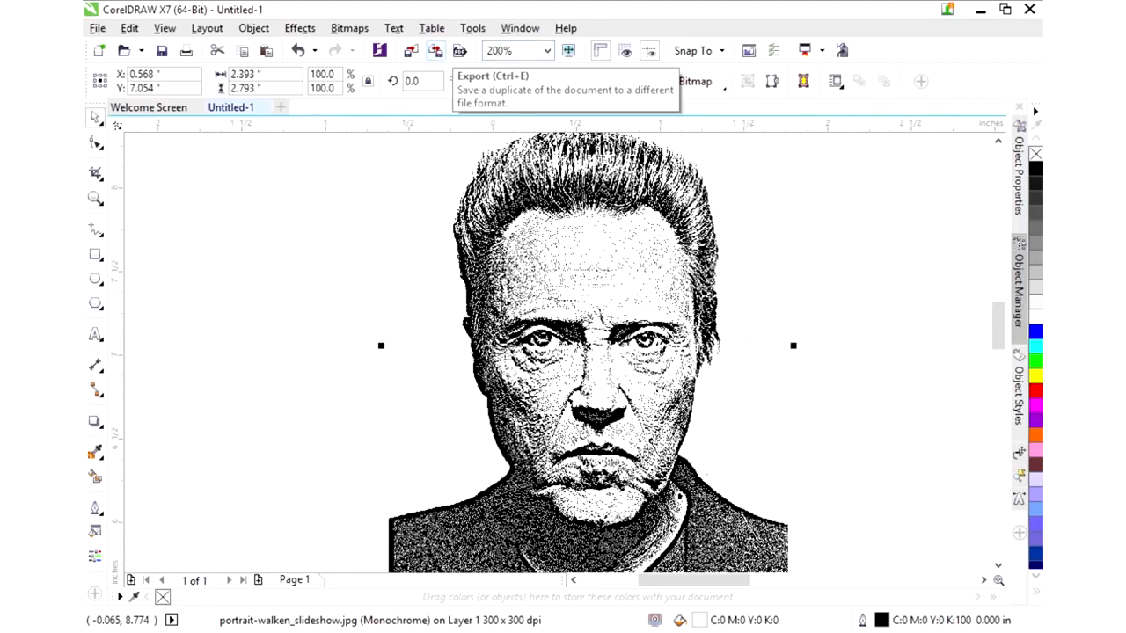
mouse_move(380, 53)
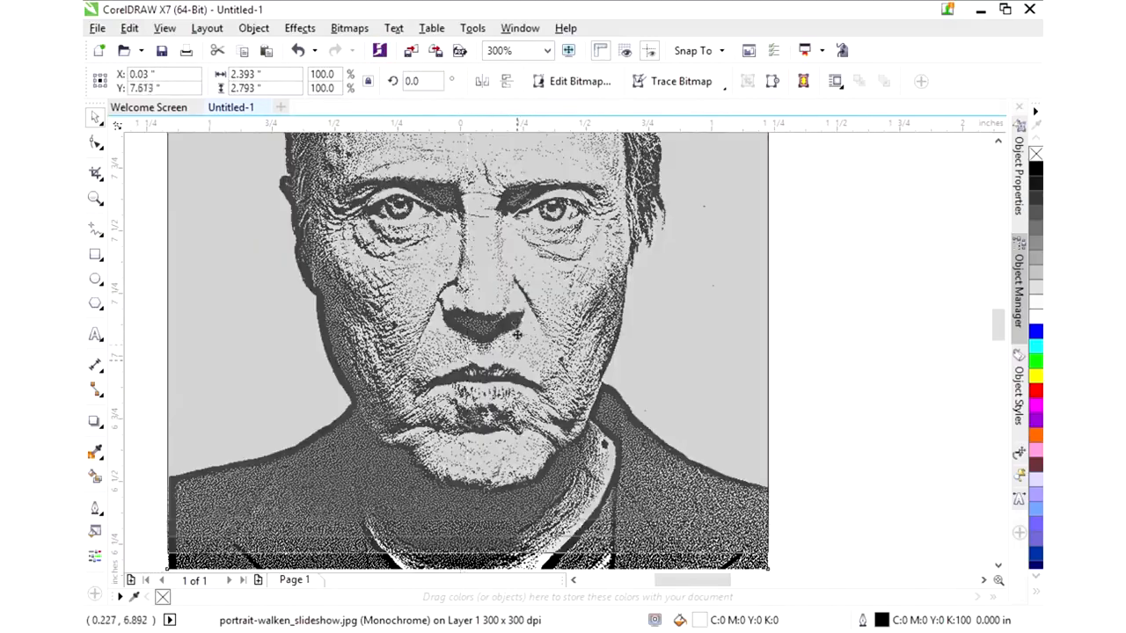
scroll(down, 3)
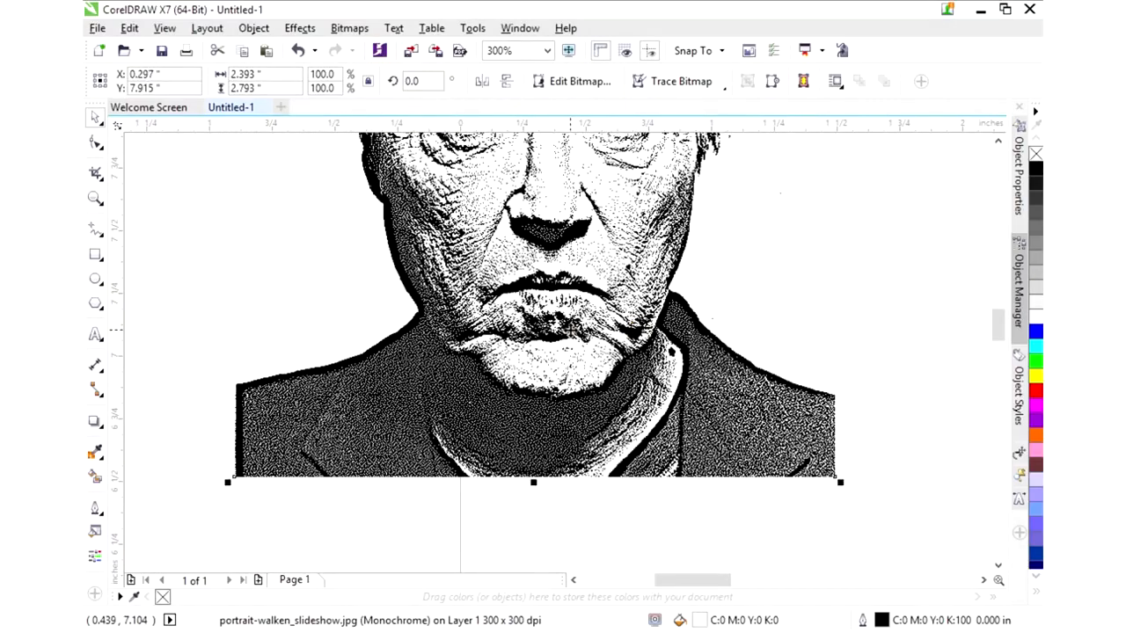